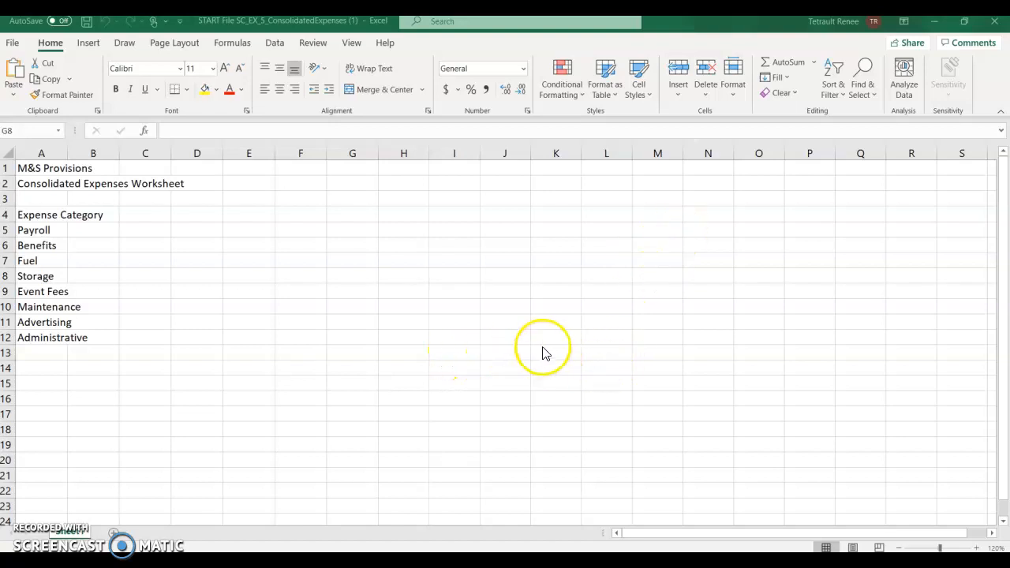
mouse_move(625, 372)
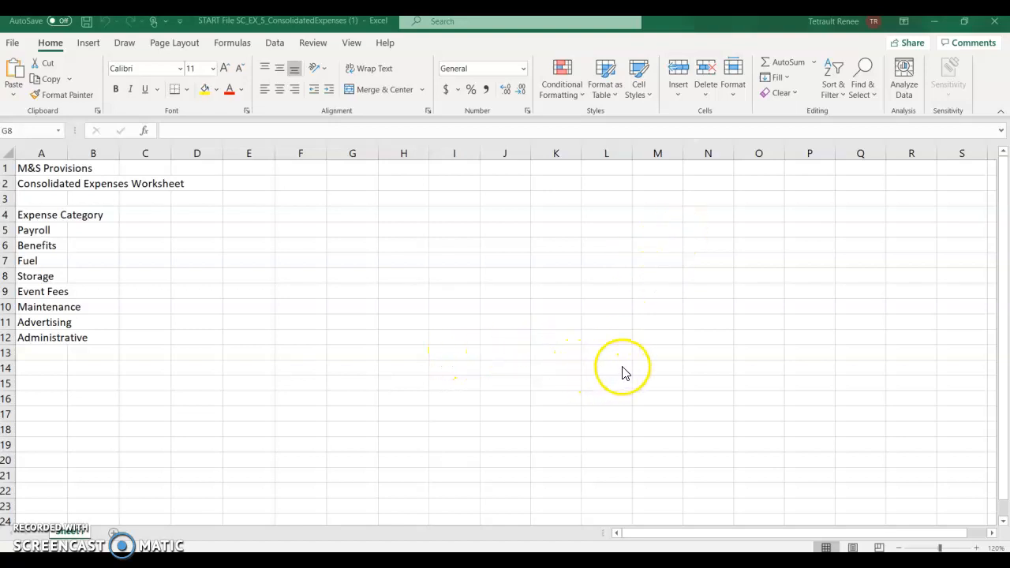
mouse_move(619, 306)
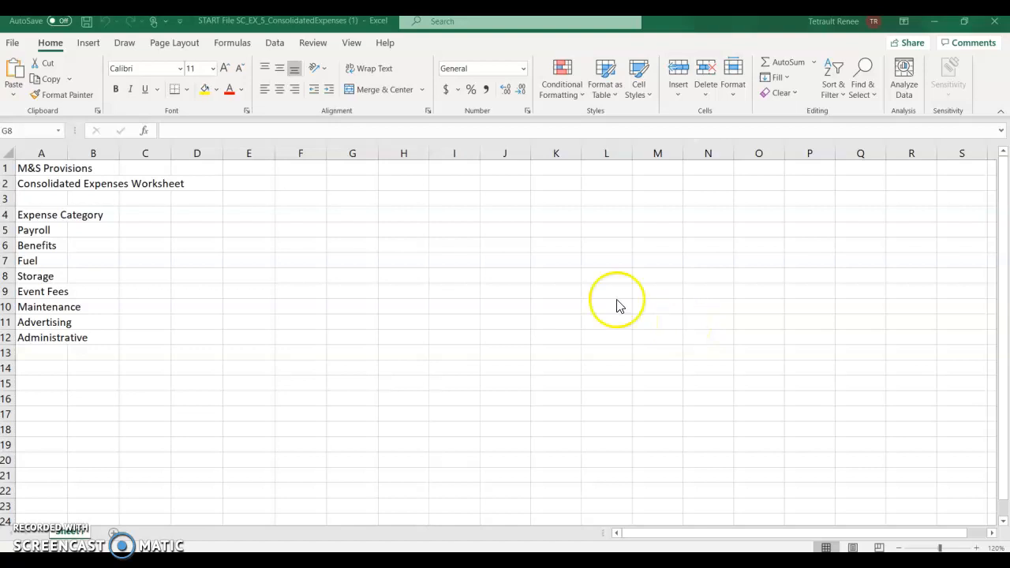
mouse_move(334, 262)
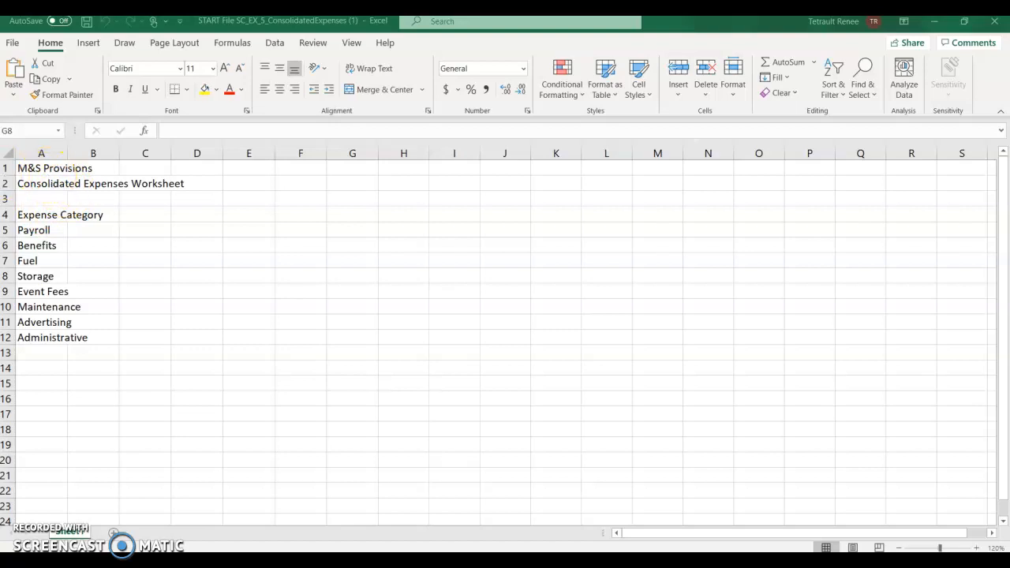
Set column A to a width of 20
left_click(352, 275)
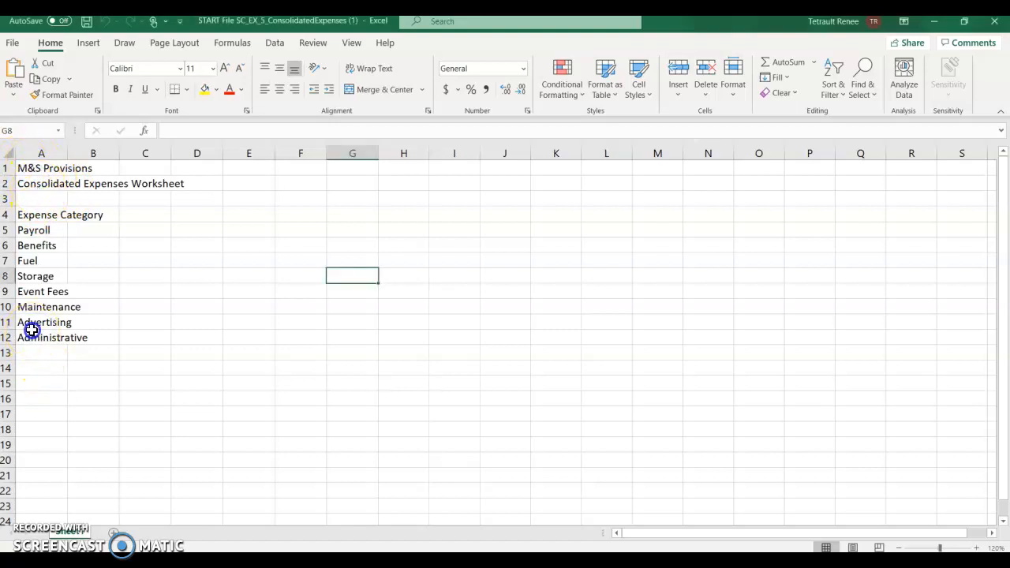
left_click(41, 338)
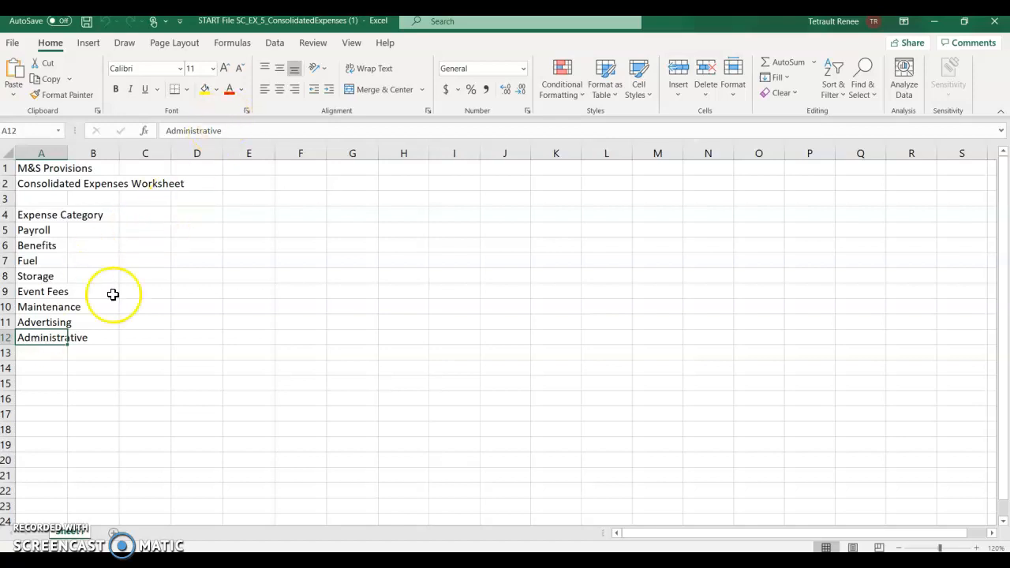
left_click(93, 337)
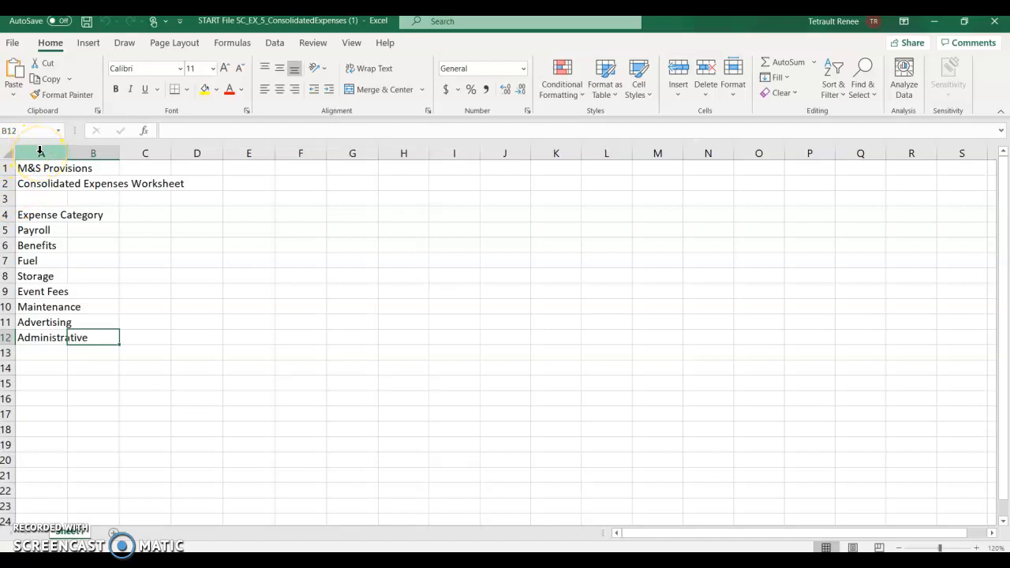
right_click(39, 152)
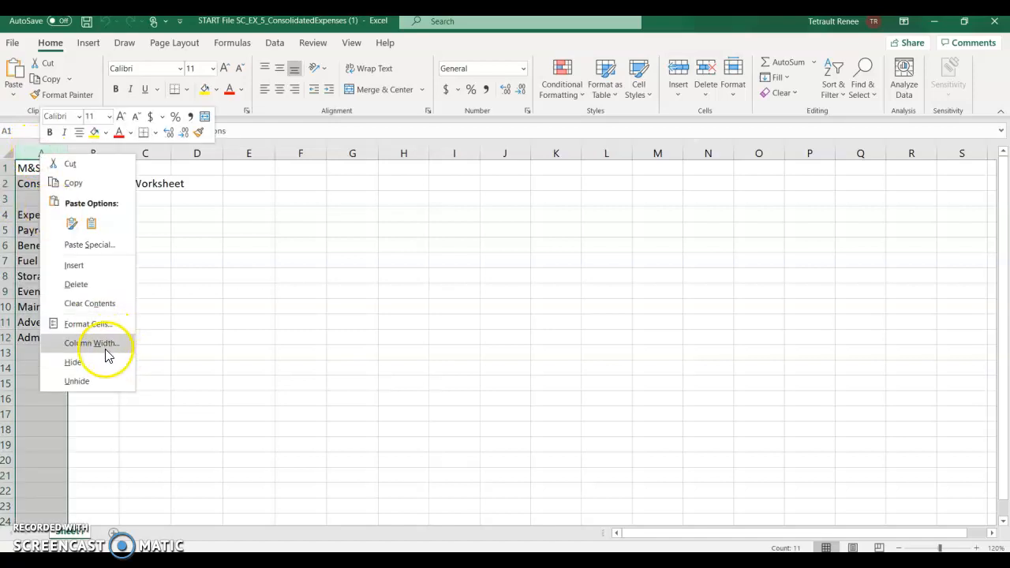
left_click(91, 343)
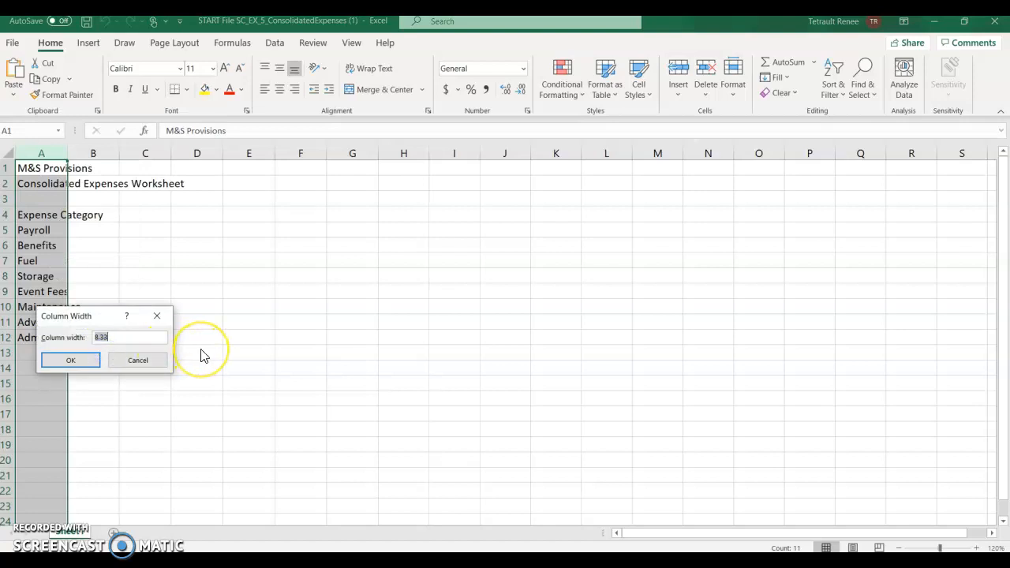
type("20")
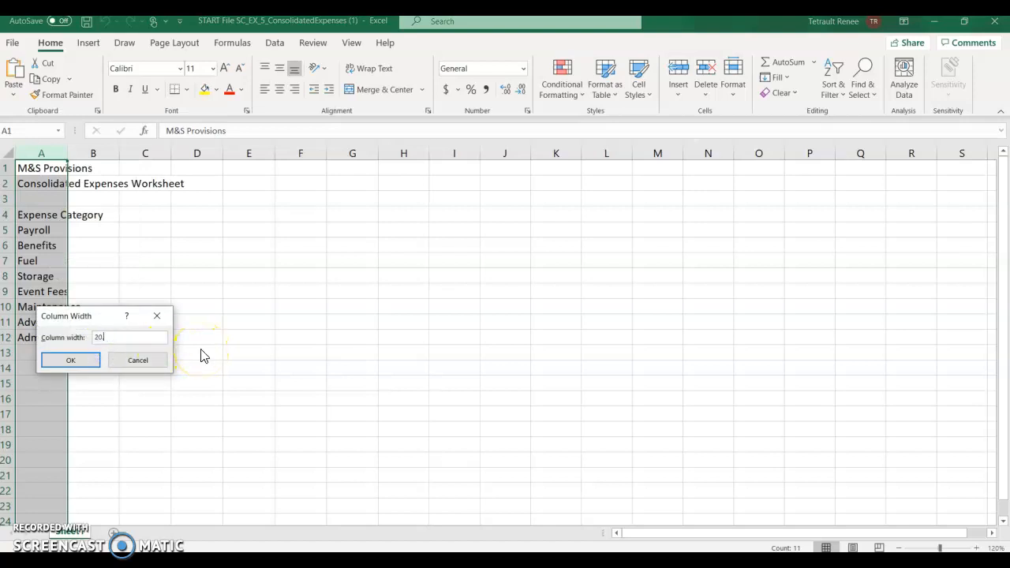
left_click(70, 360)
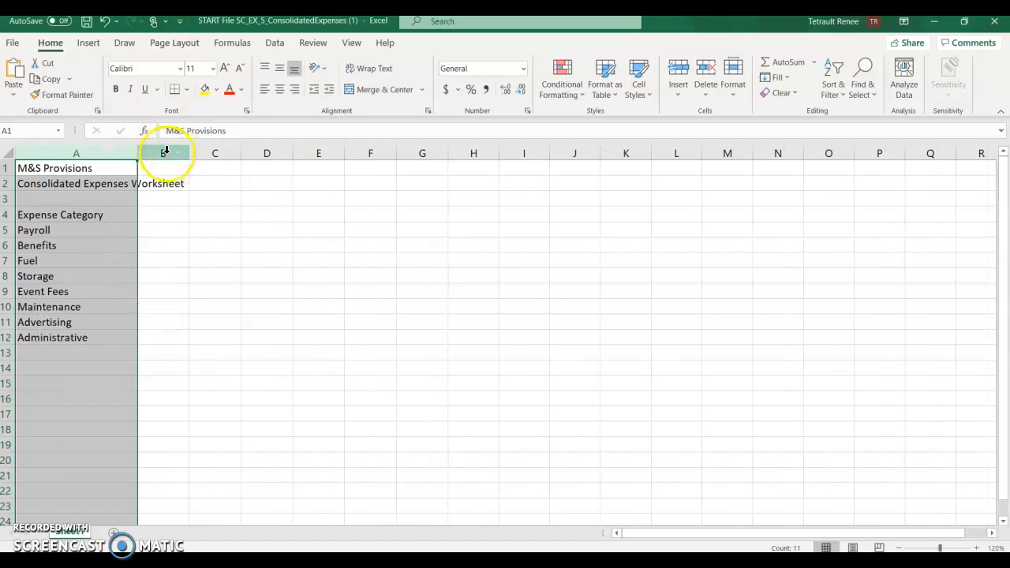
Set columns B through G to an equal width of 13
left_click(162, 153)
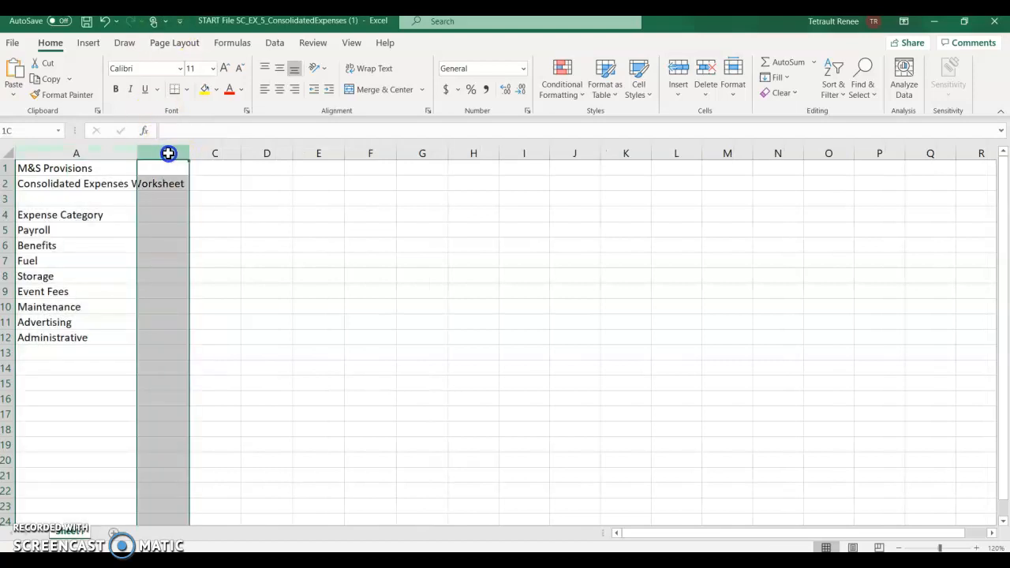
left_click_drag(167, 153, 398, 153)
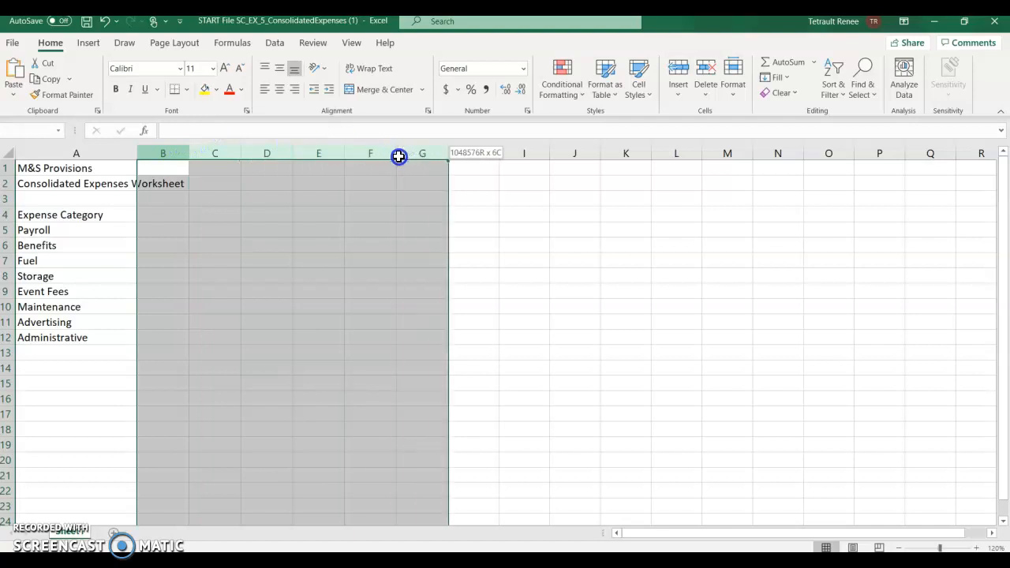
right_click(369, 153)
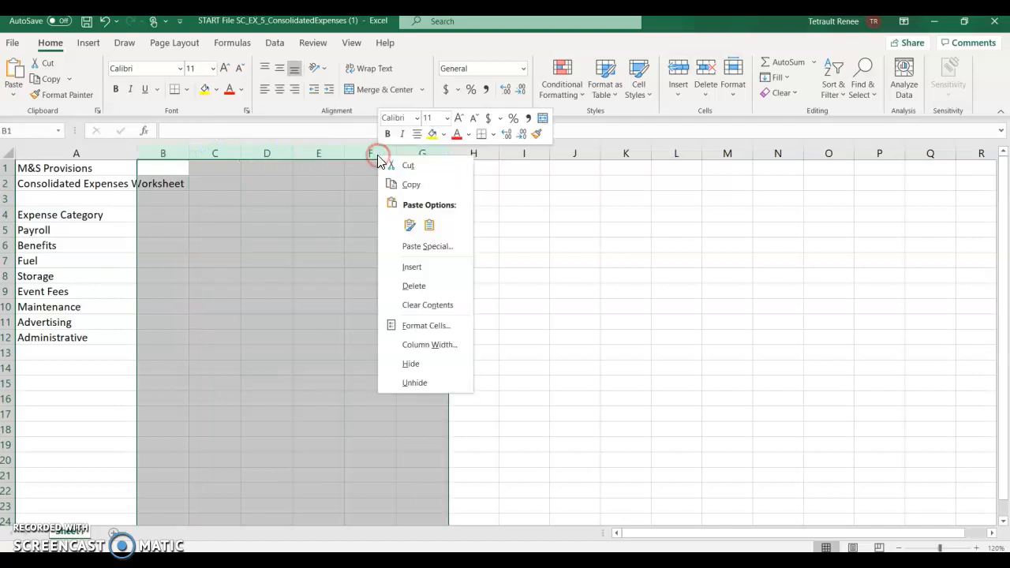
left_click(430, 344)
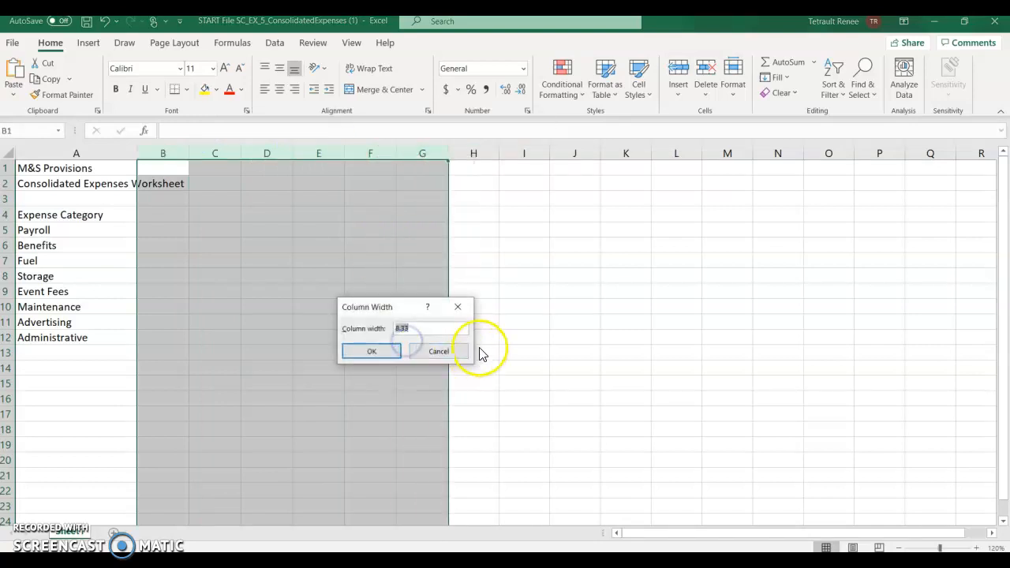
type("13")
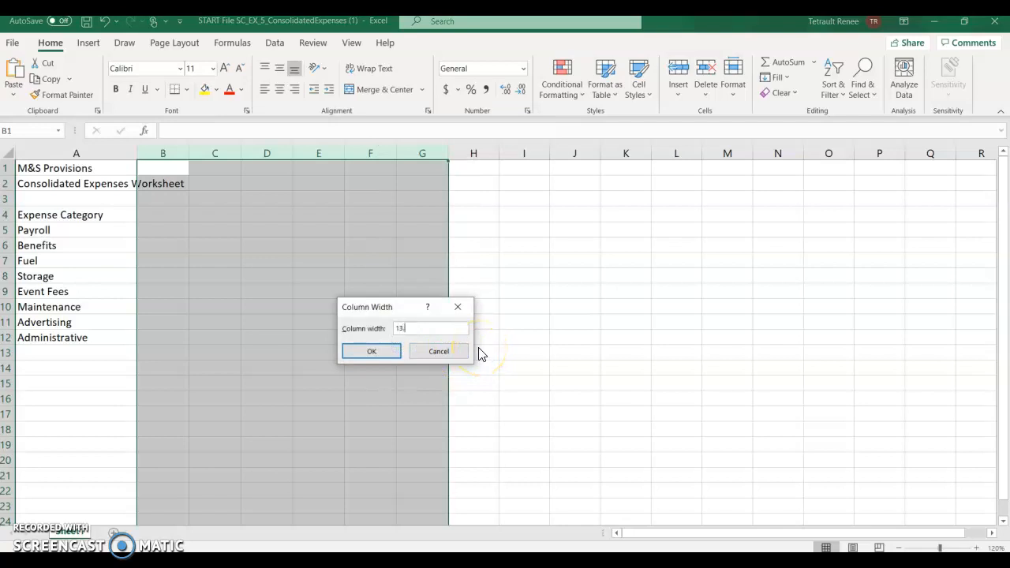
left_click(370, 350)
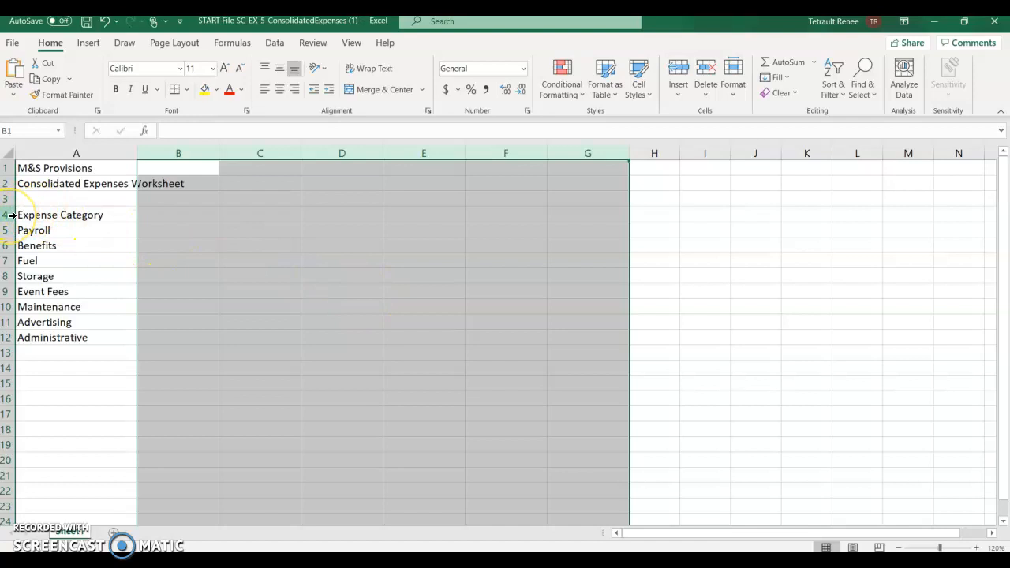
Set row 4, the Expense Category header row, to a height of 51.7
right_click(60, 214)
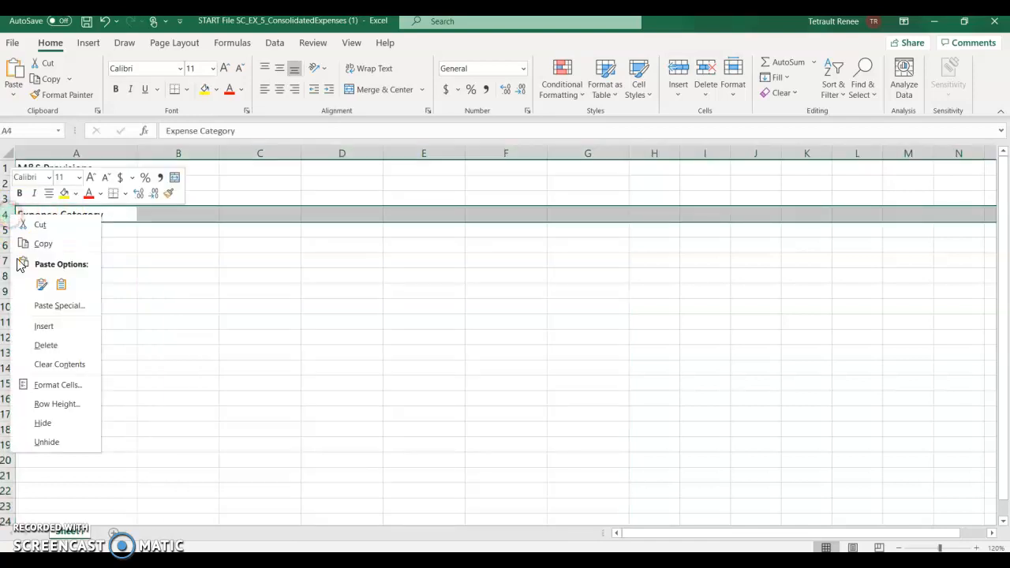
left_click(57, 404)
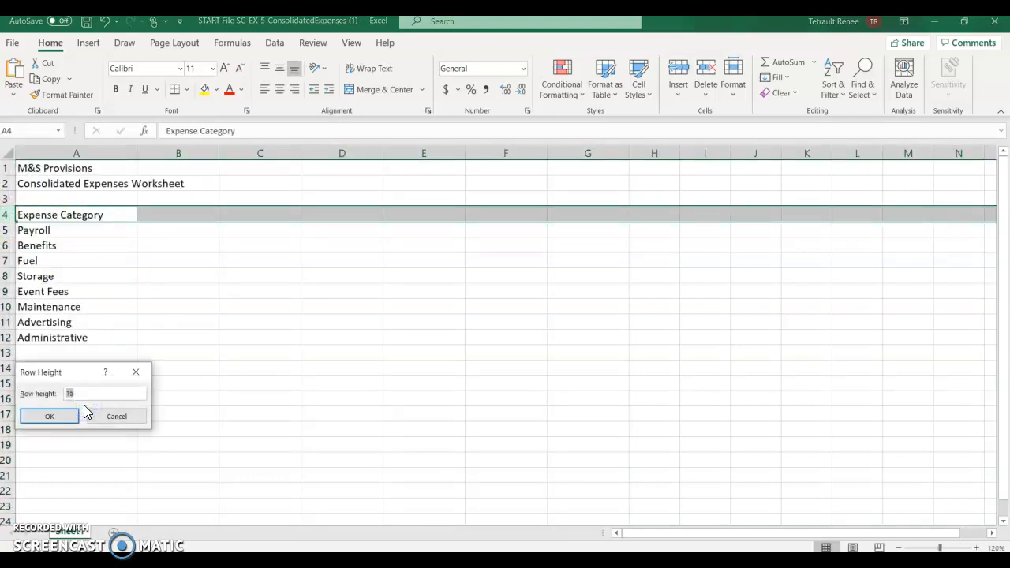
type("51.7")
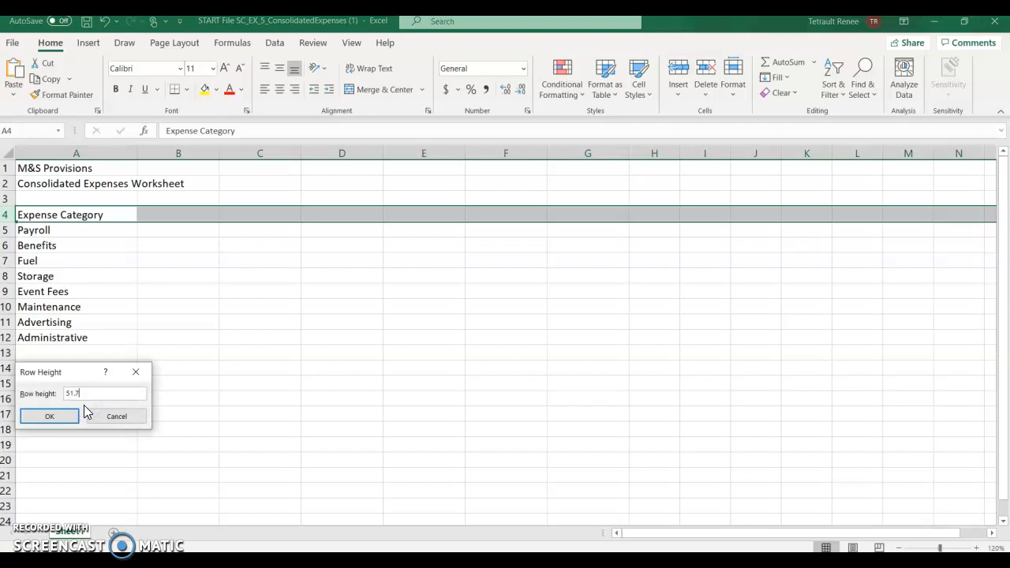
left_click(48, 416)
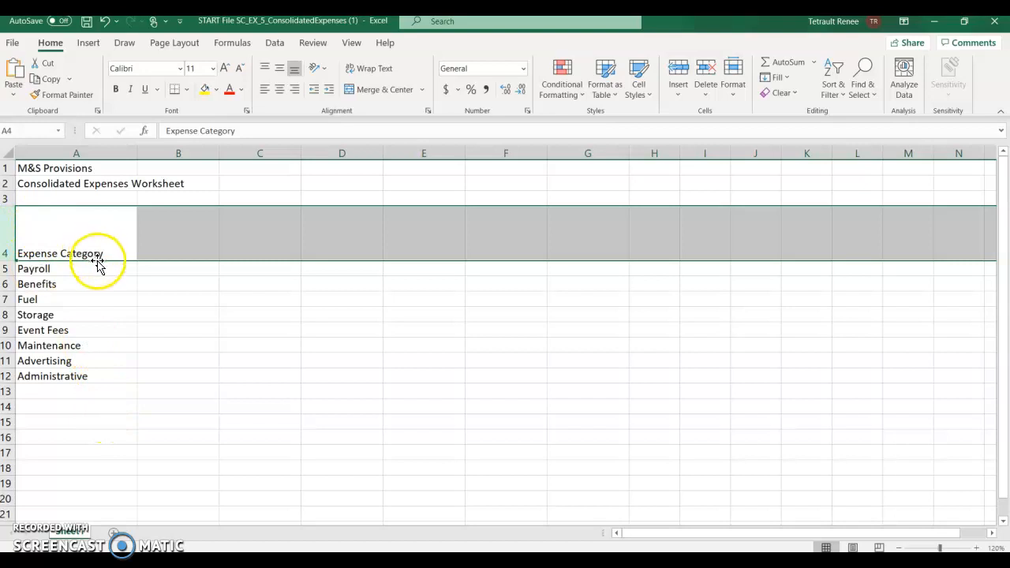
mouse_move(229, 382)
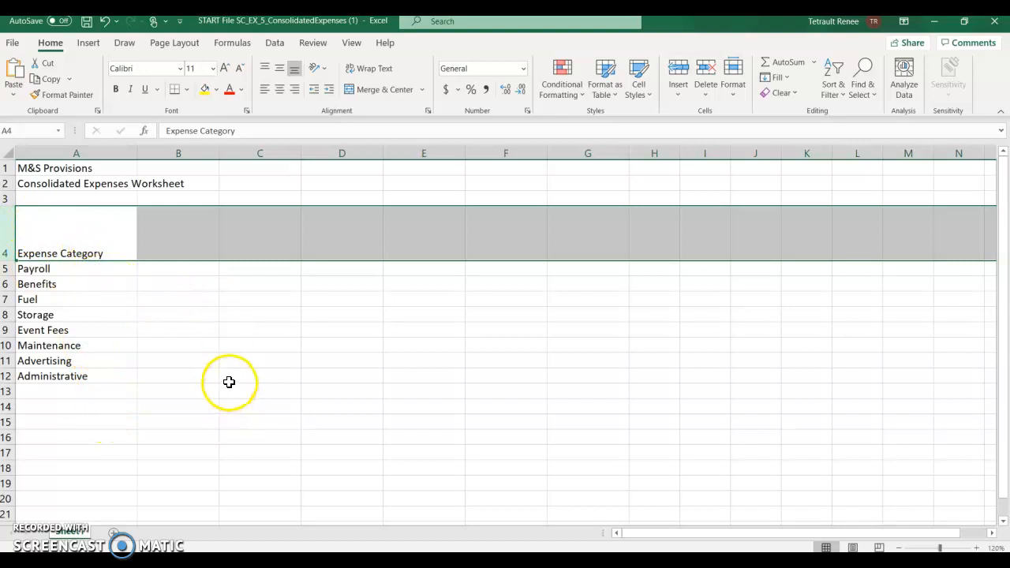
mouse_move(235, 256)
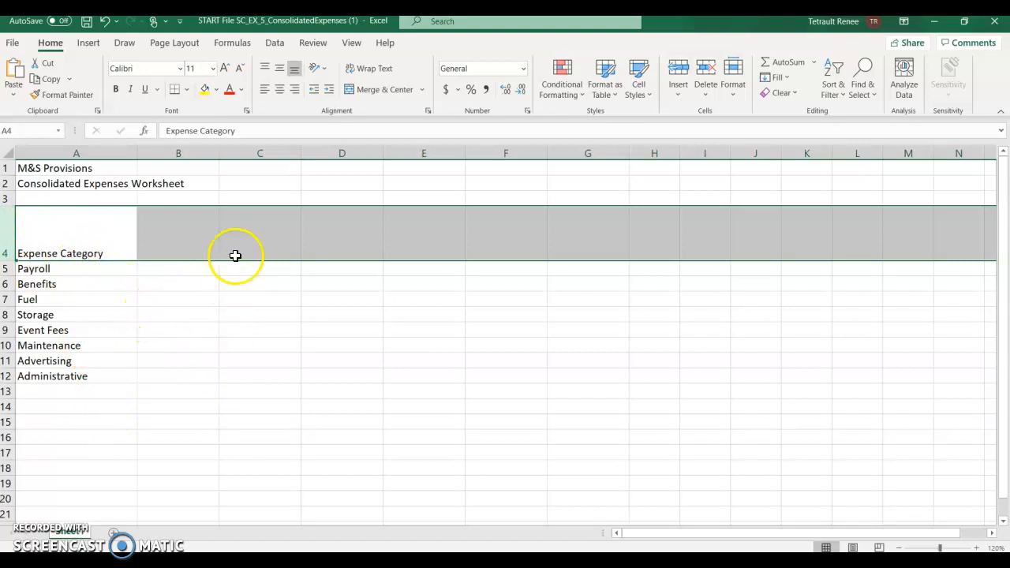
mouse_move(19, 512)
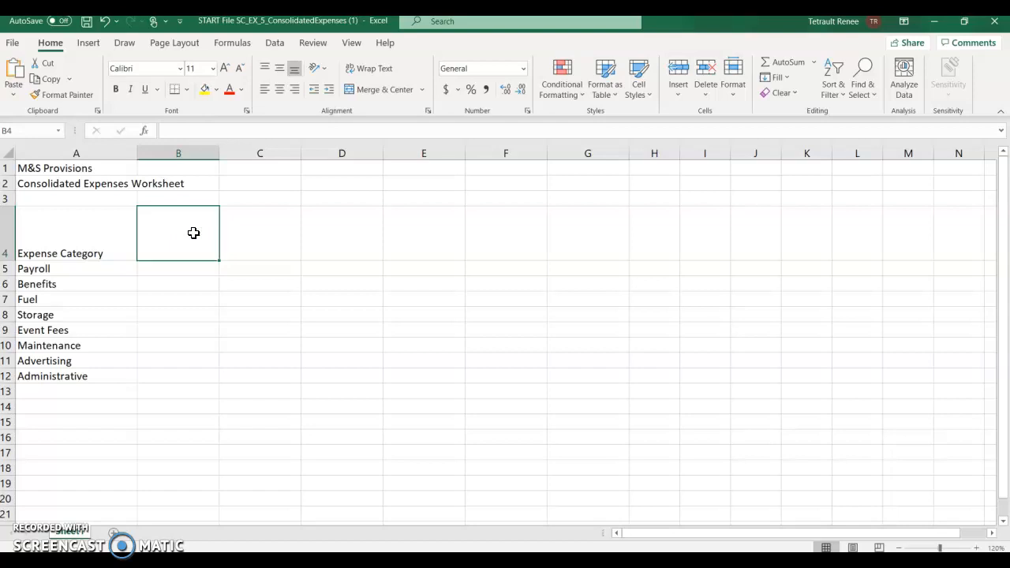
Enter the headings 2020, 2021 Projected % Change and 2021 in row 4
type("2020")
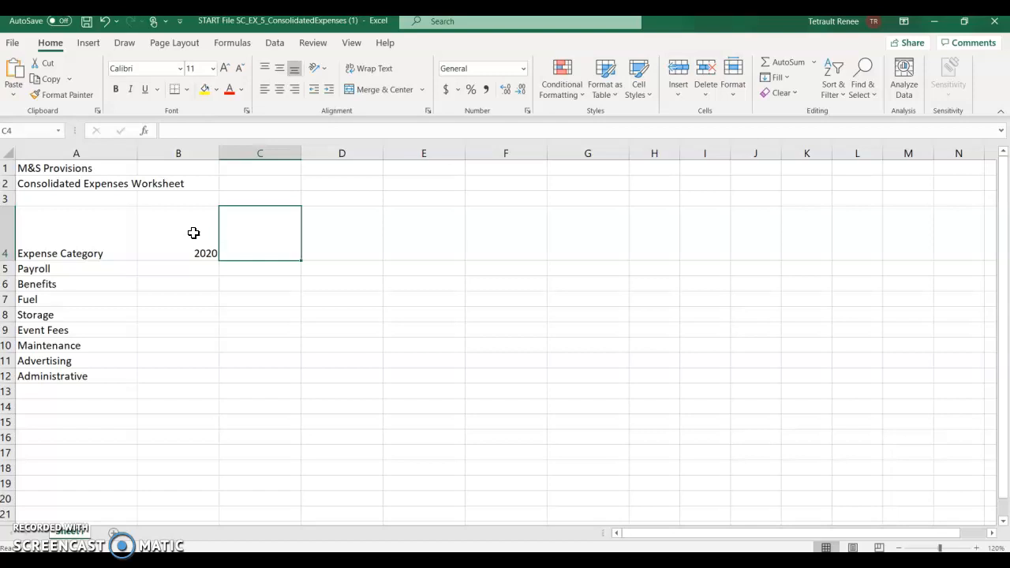
type("2021")
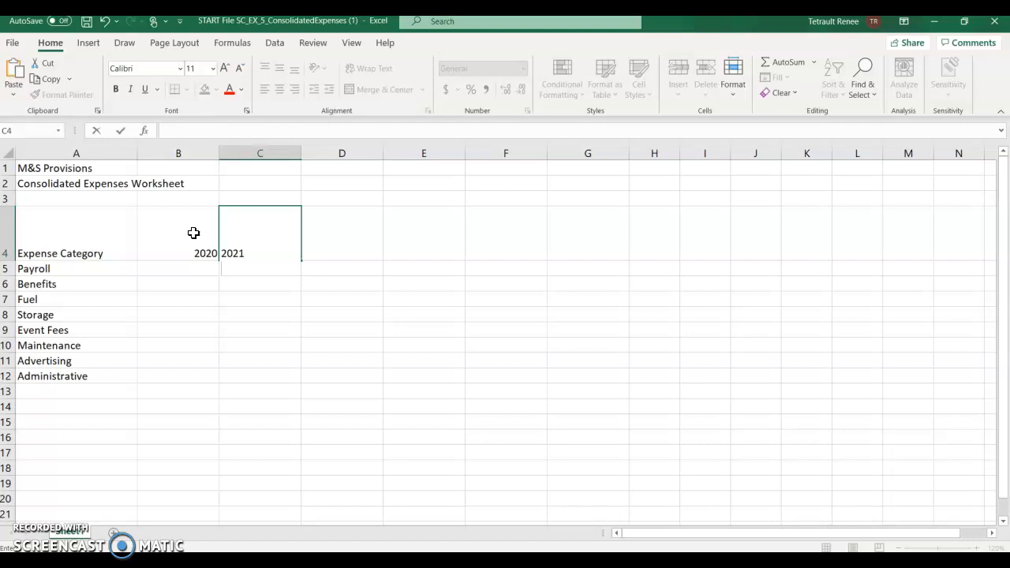
type("Proj")
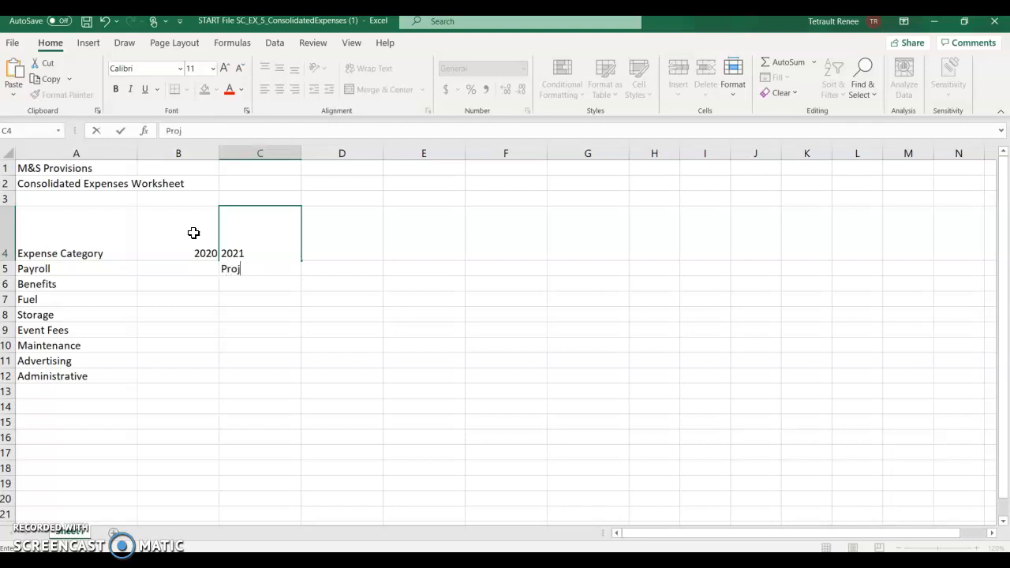
type("ected")
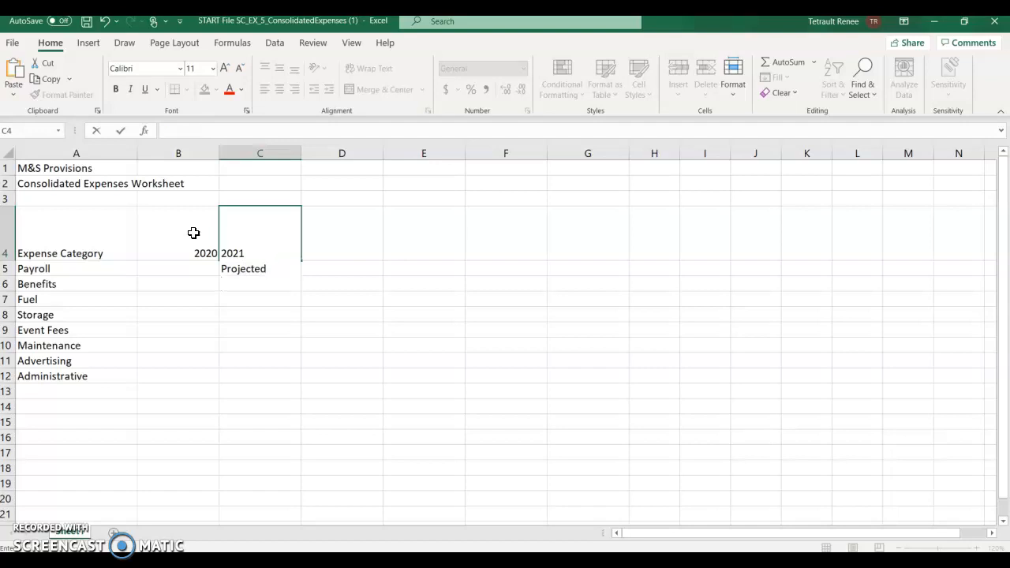
type("%")
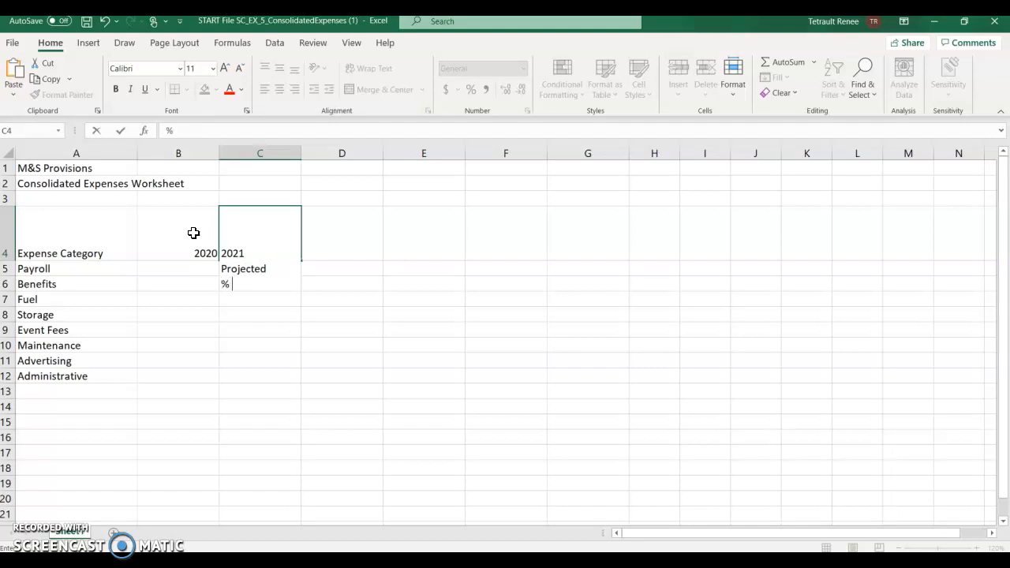
type("Change")
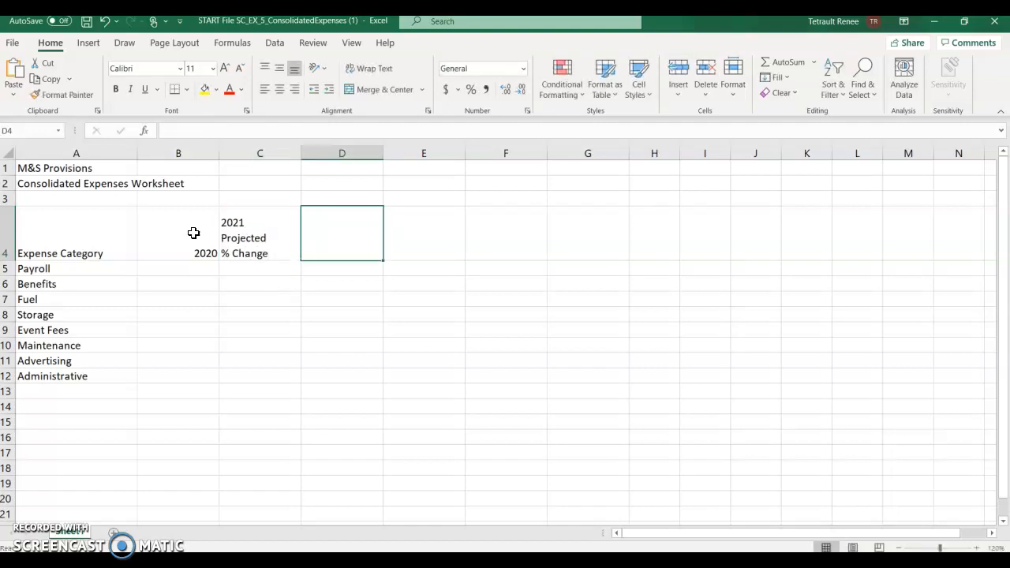
type("2021")
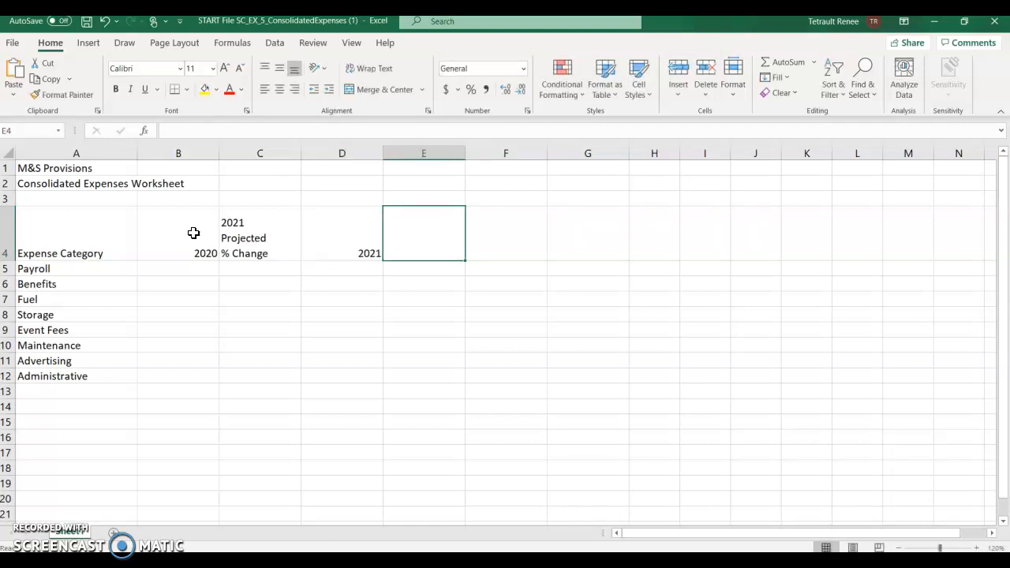
Enter the headings 2022 Projected % Change, 2022 and Average % Change in row 4
type("2022")
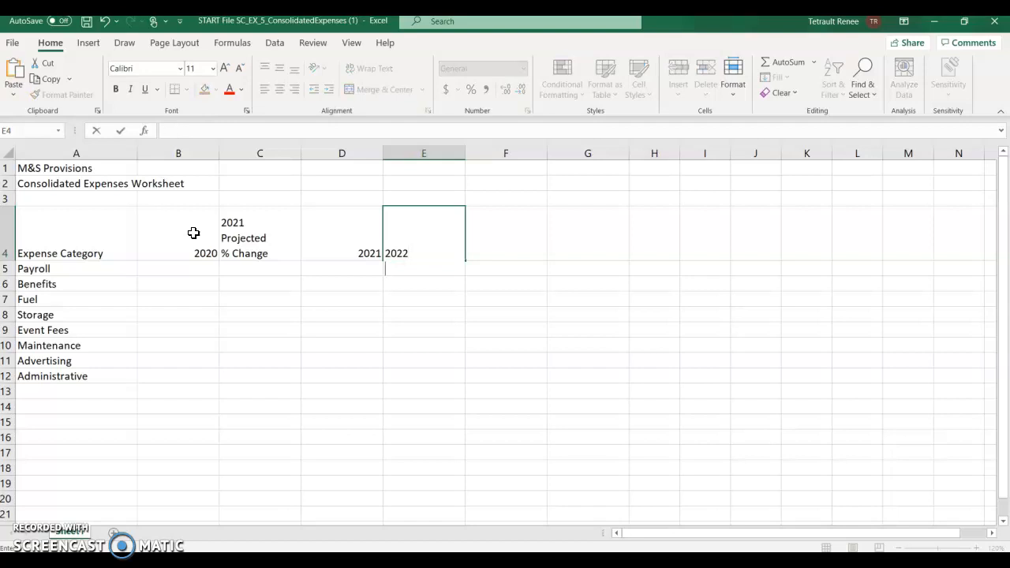
type("Projected")
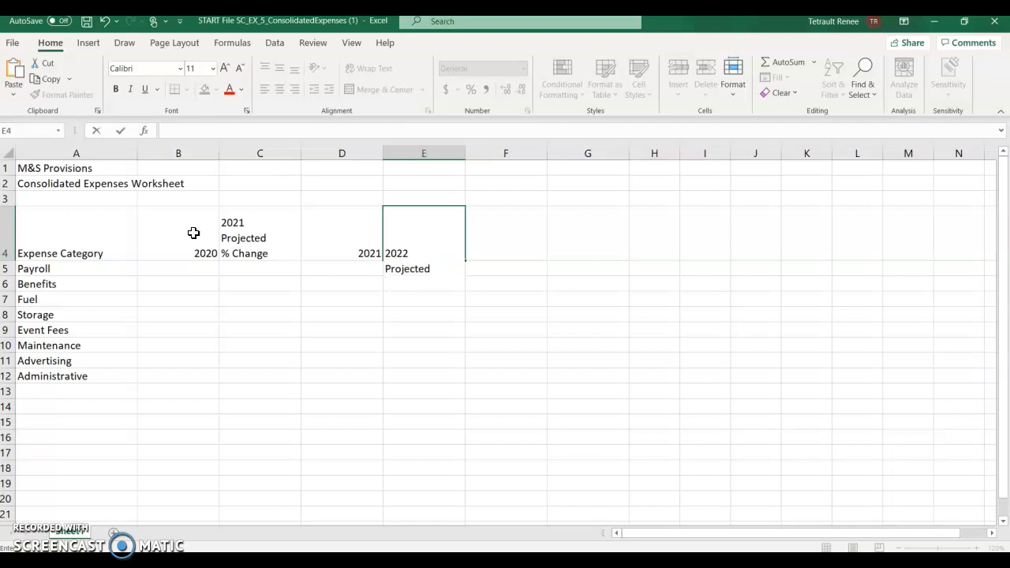
type("% Change")
left_click(504, 233)
type("2022")
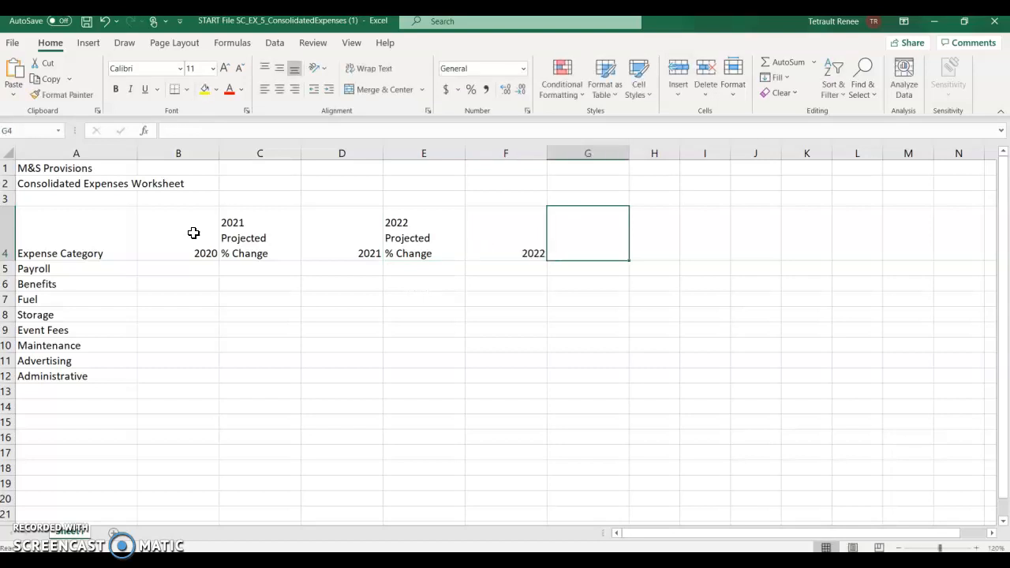
type("Averg")
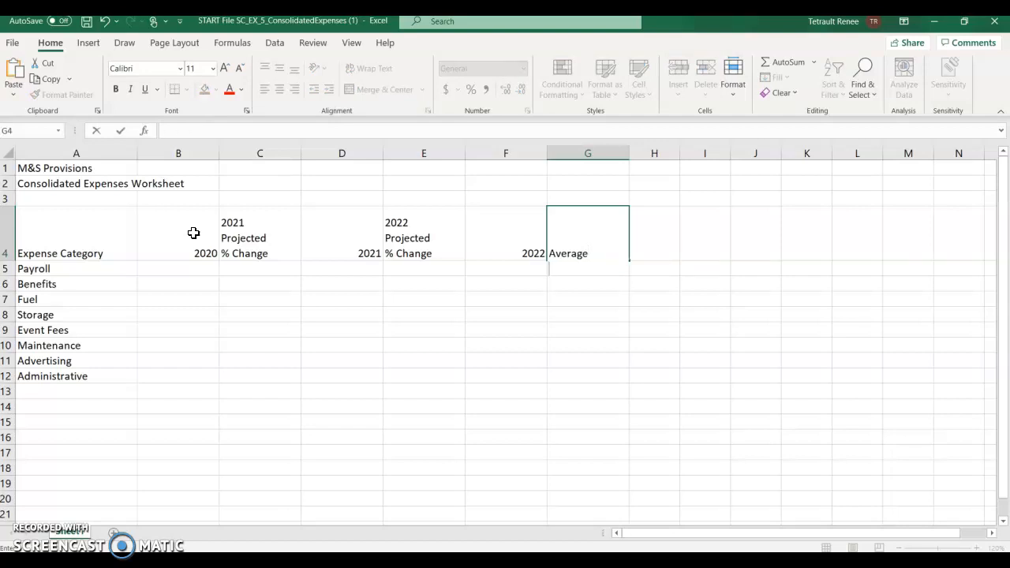
type("% Change")
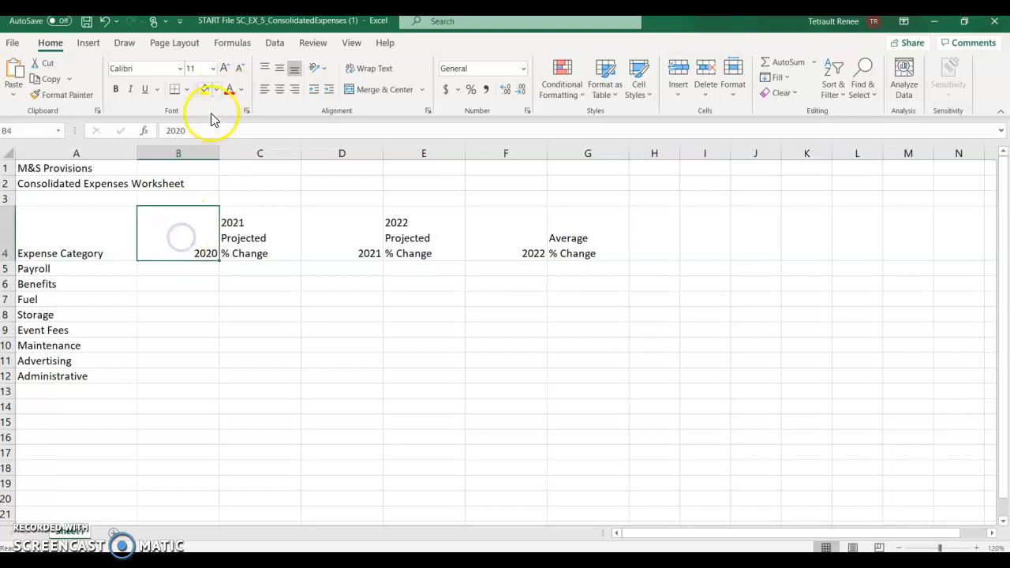
mouse_move(197, 129)
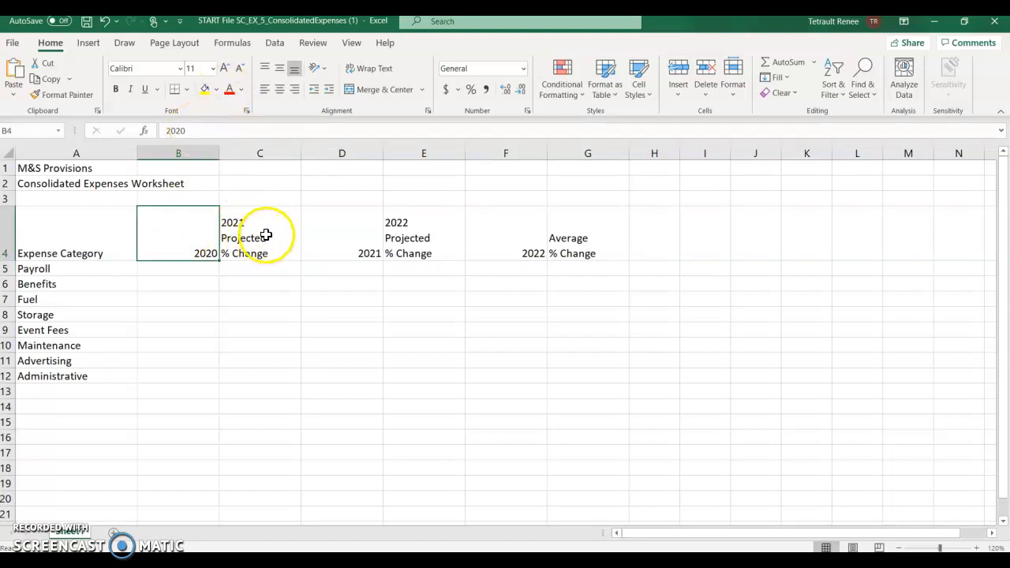
Check the 2021 Projected % Change heading cell to view its full wrapped text
left_click(259, 236)
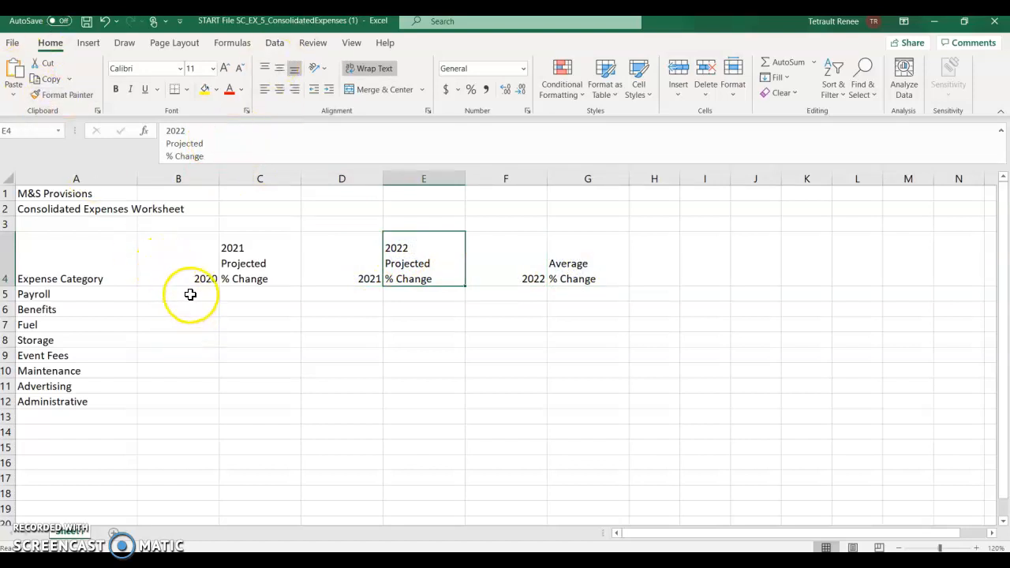
Number the 2020 column 1 to 8 from Payroll down to Administrative using Fill Series
type("1")
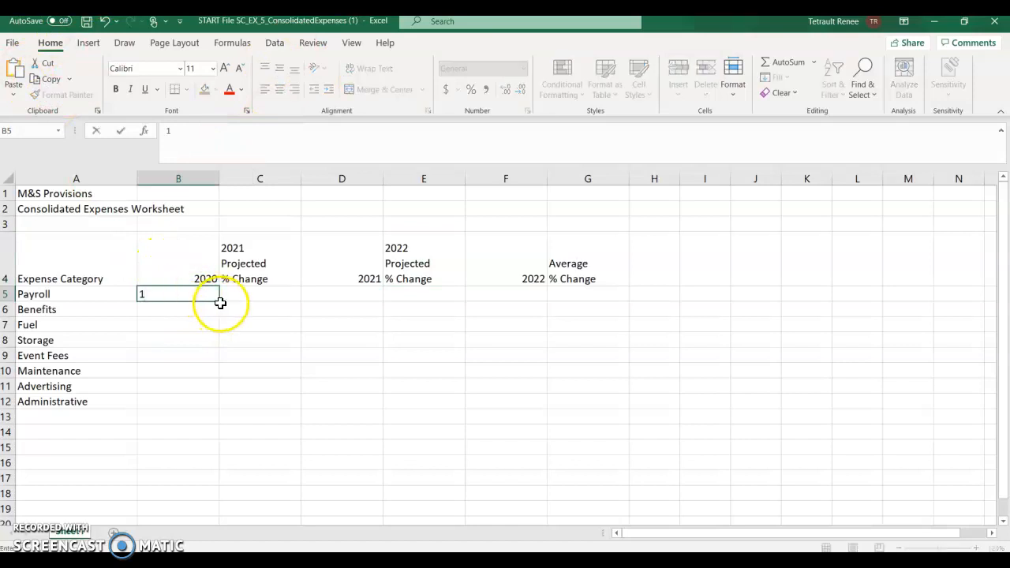
left_click_drag(221, 303, 221, 407)
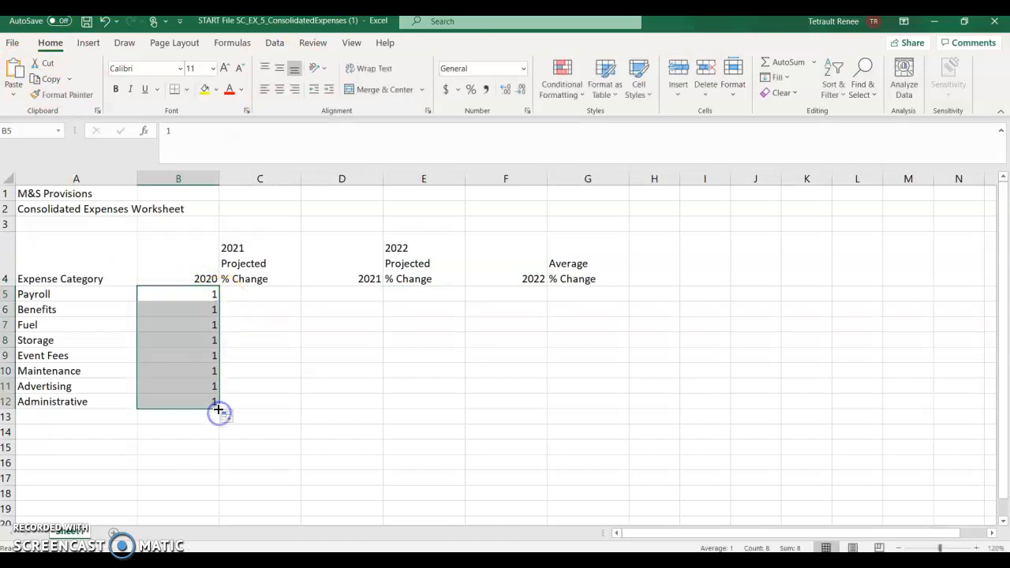
left_click(229, 418)
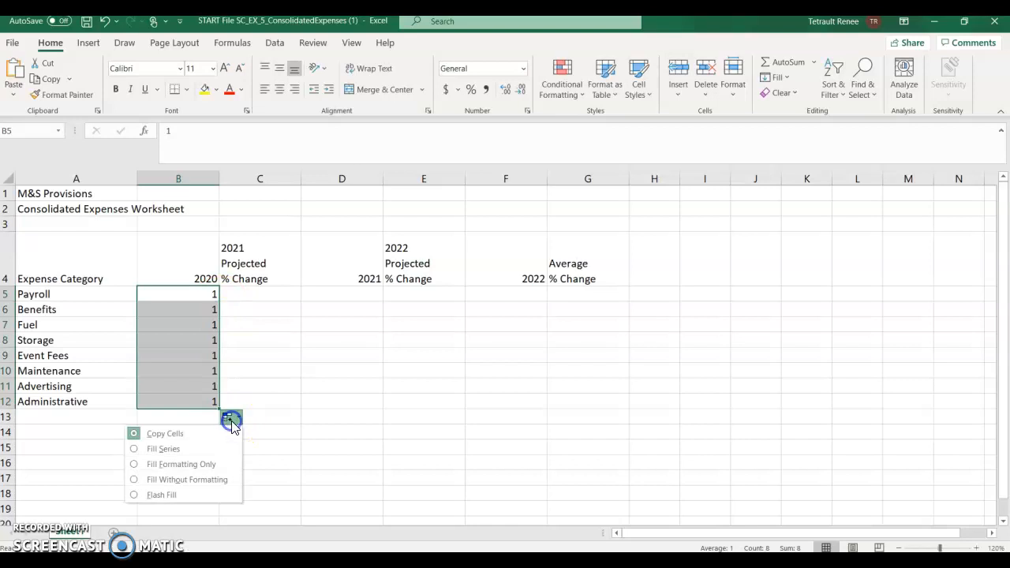
mouse_move(170, 448)
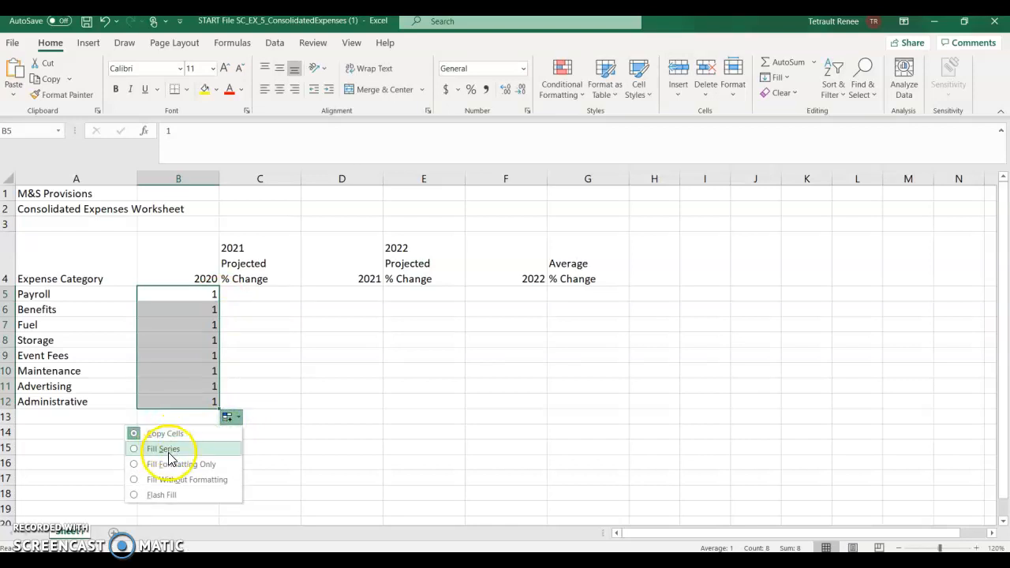
left_click(164, 448)
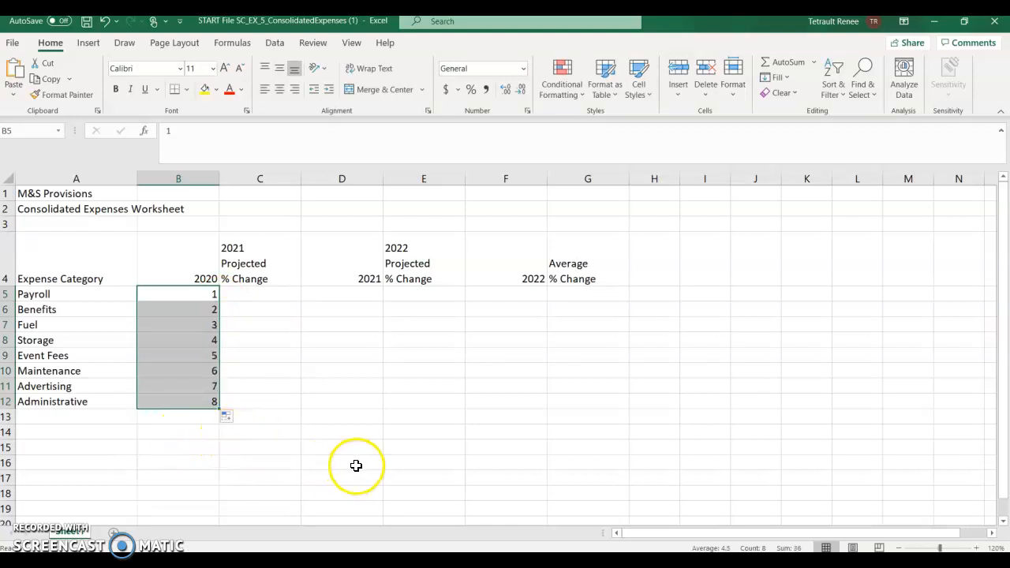
mouse_move(268, 298)
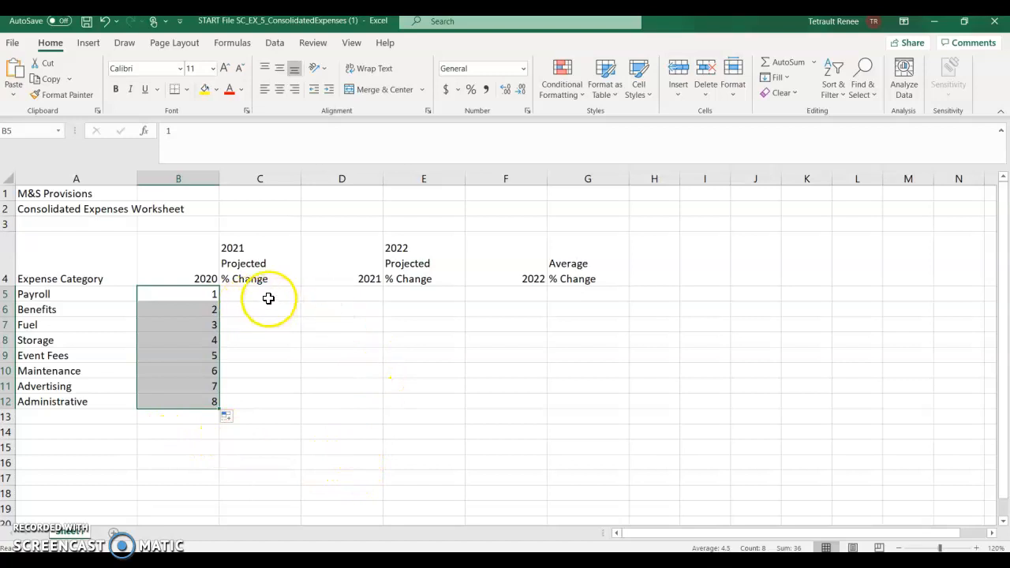
Fill C5:C12 with a 3% series stepping .031, shown with two decimals (3.00% to 24.70%)
left_click(259, 293)
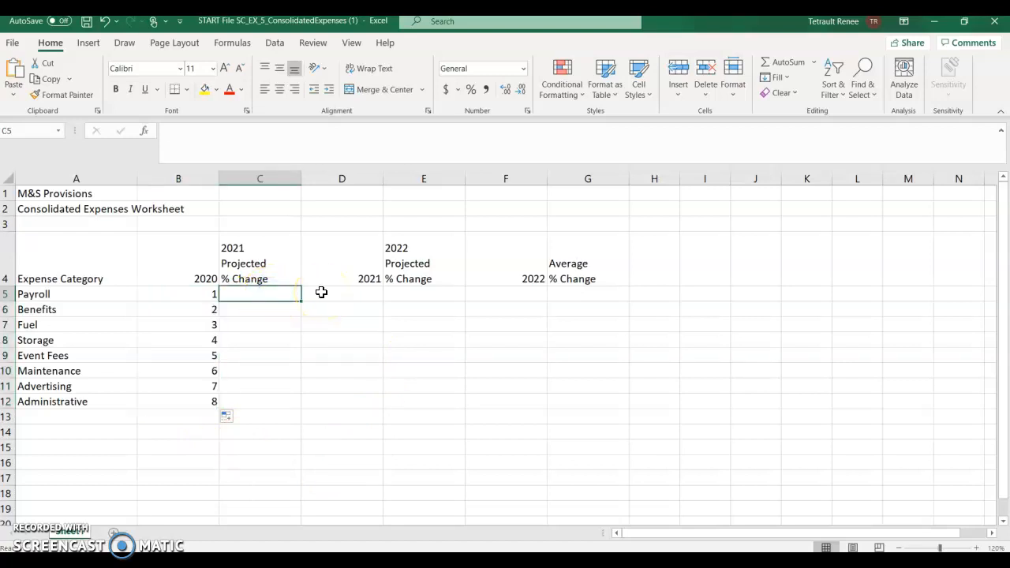
type("3")
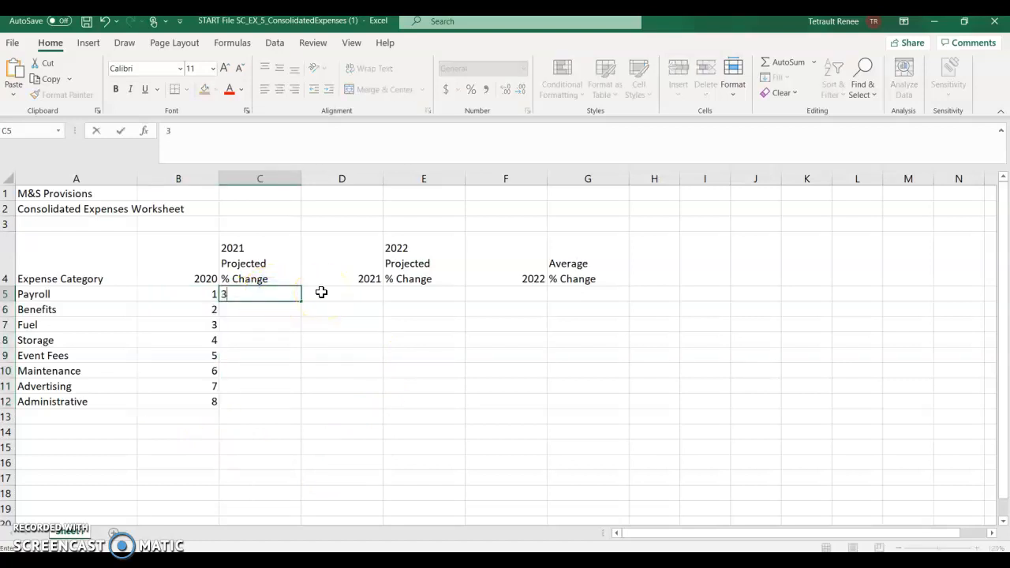
type("%")
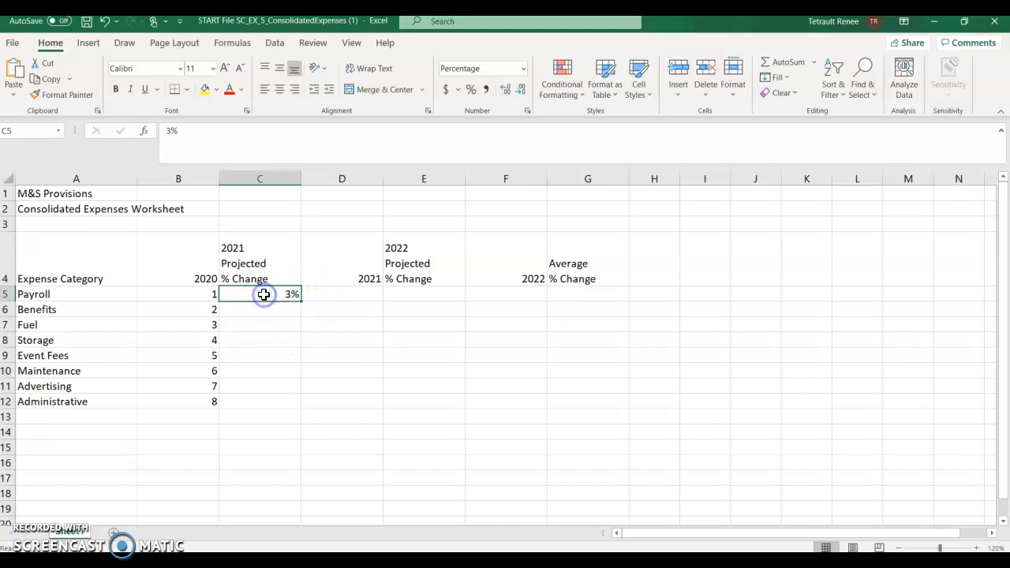
left_click_drag(265, 295, 267, 404)
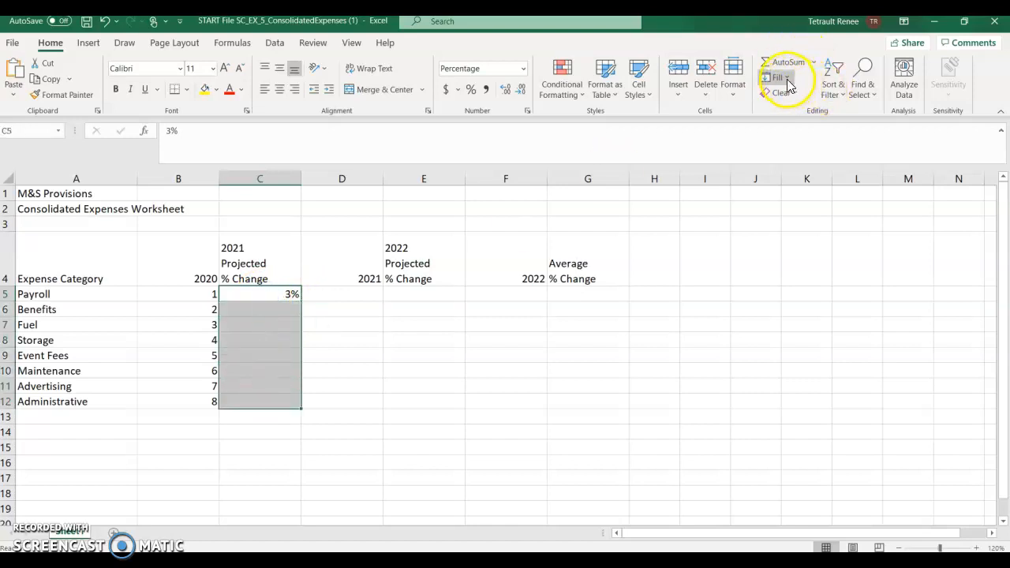
left_click(776, 78)
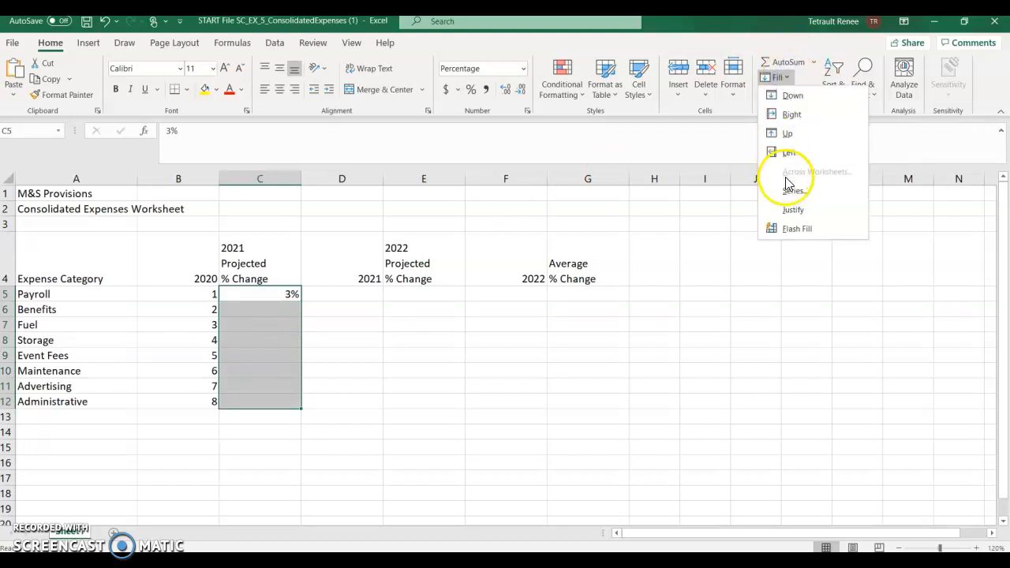
left_click(792, 190)
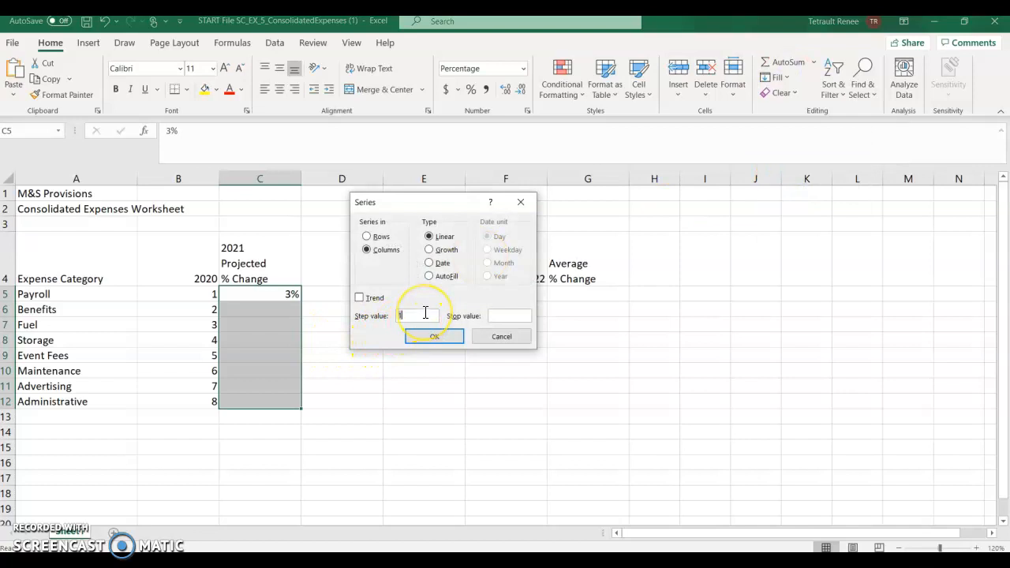
type(".0")
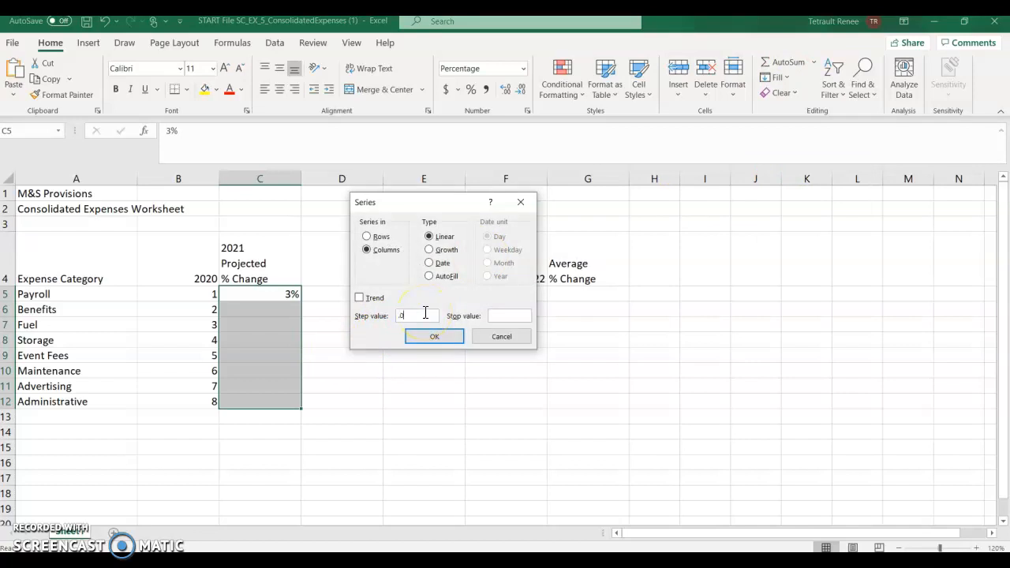
type(".031")
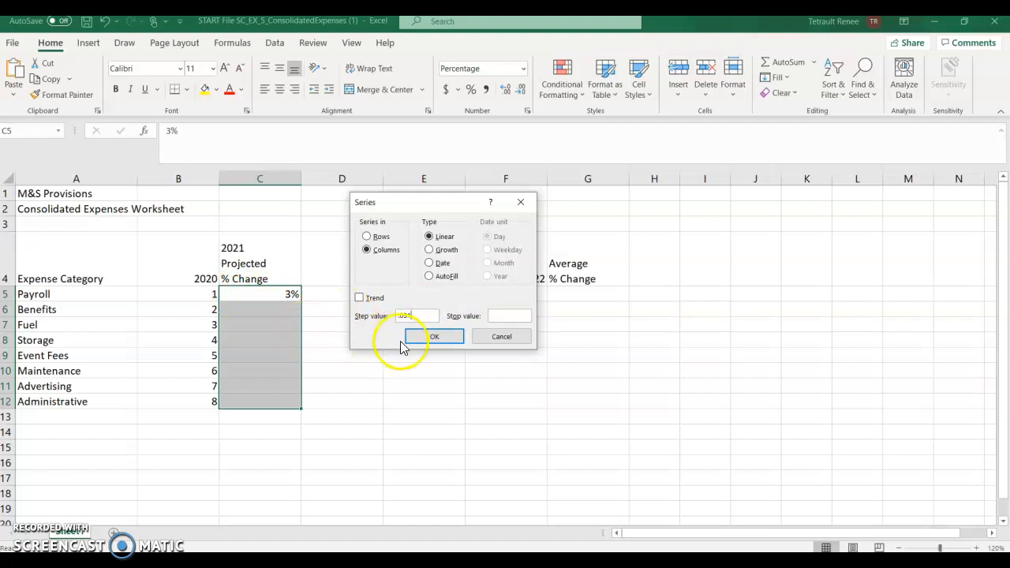
left_click(433, 336)
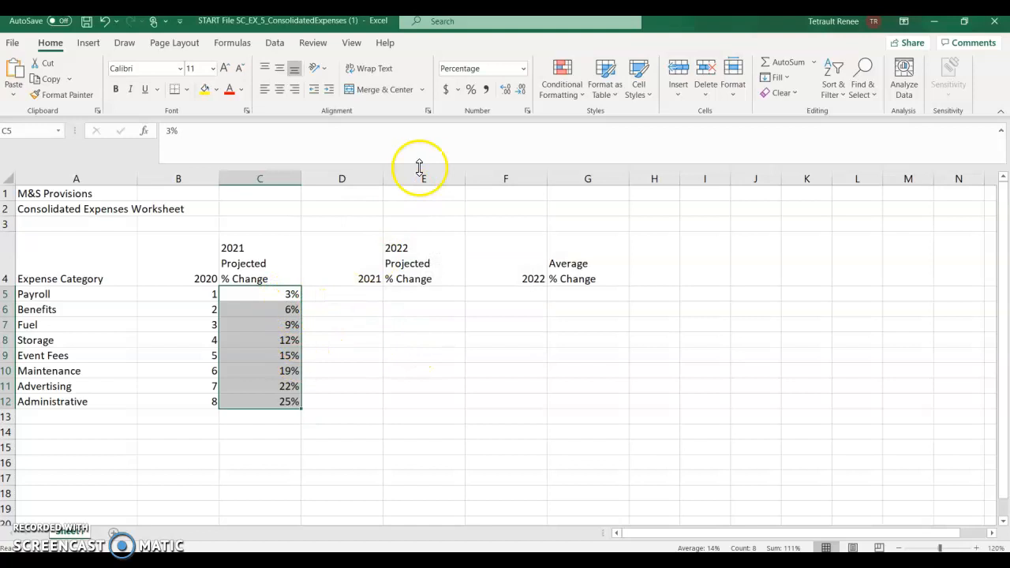
mouse_move(508, 88)
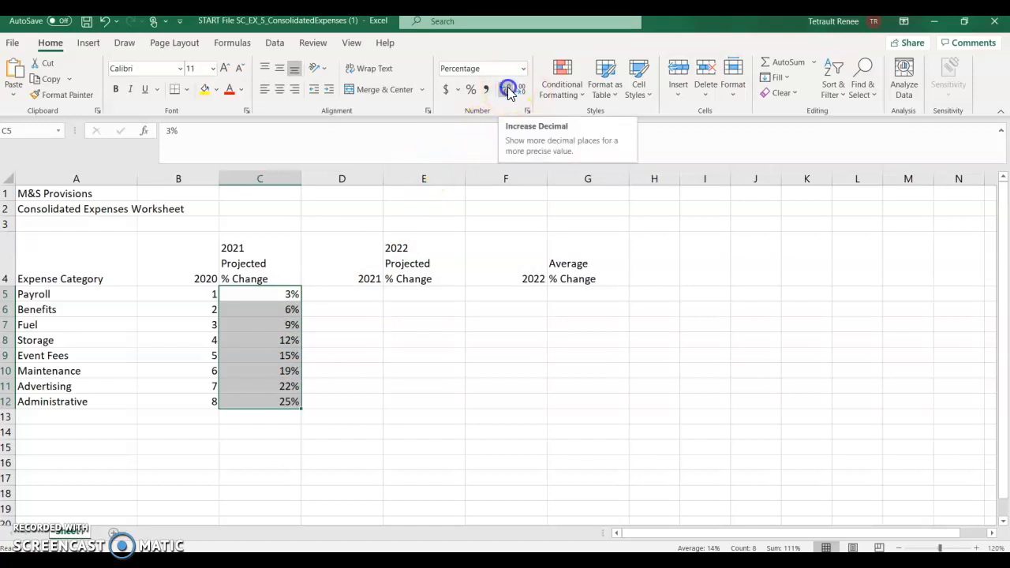
left_click(508, 89)
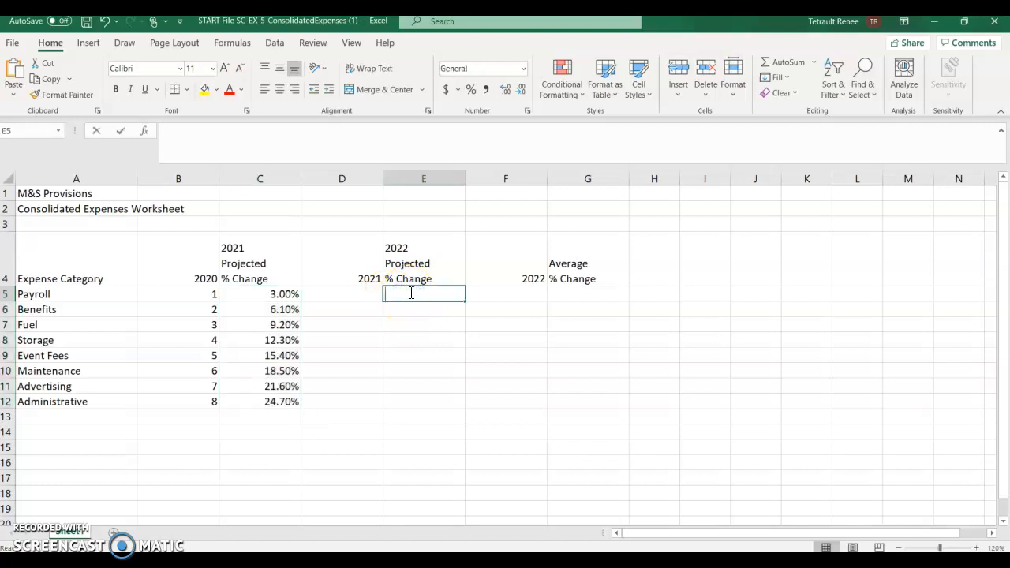
Fill E5:E12 with a 4% series stepping .02, shown with two decimals (4.00% to 18.00%)
type("4%")
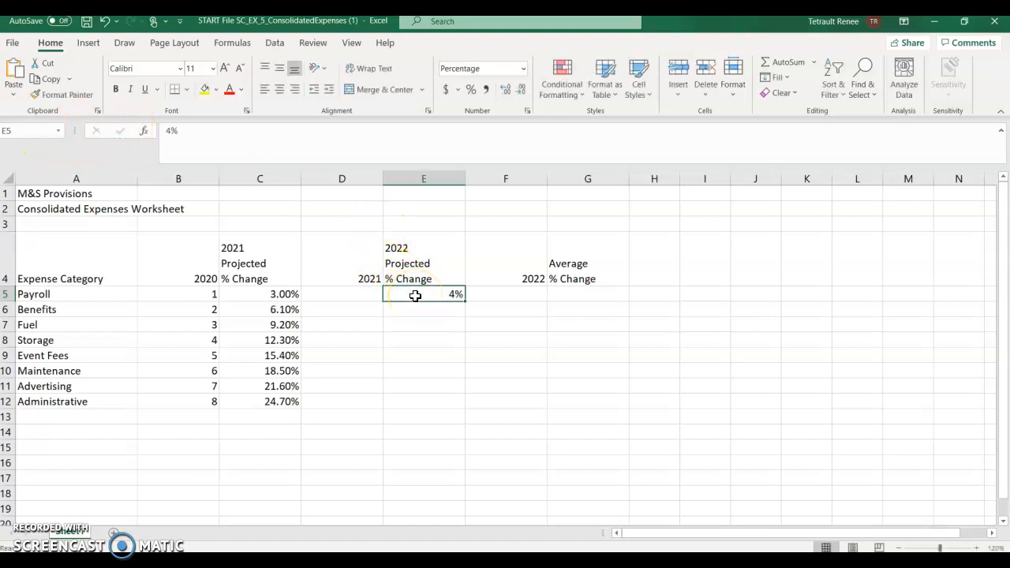
left_click_drag(423, 294, 423, 403)
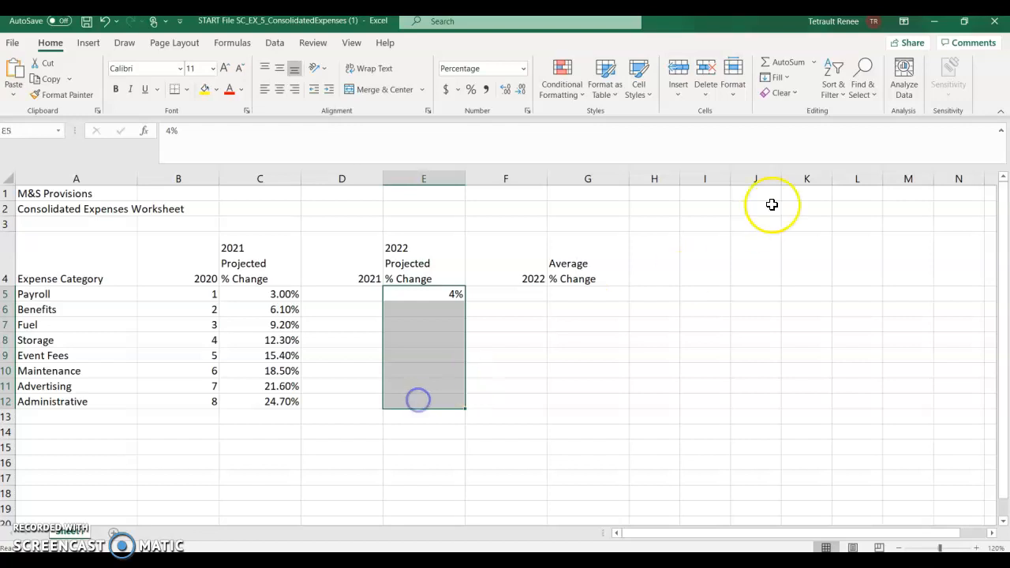
left_click(776, 77)
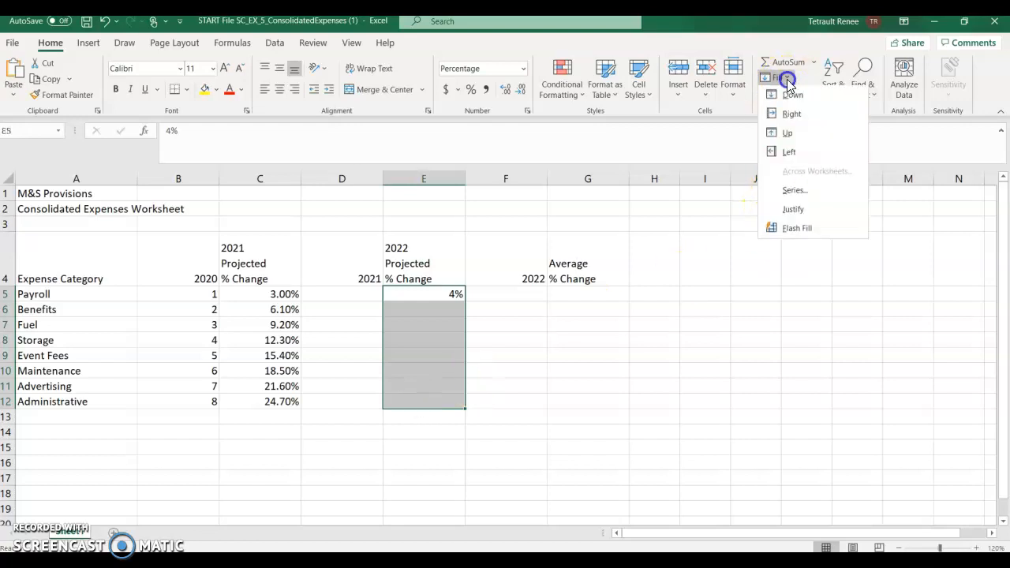
left_click(795, 190)
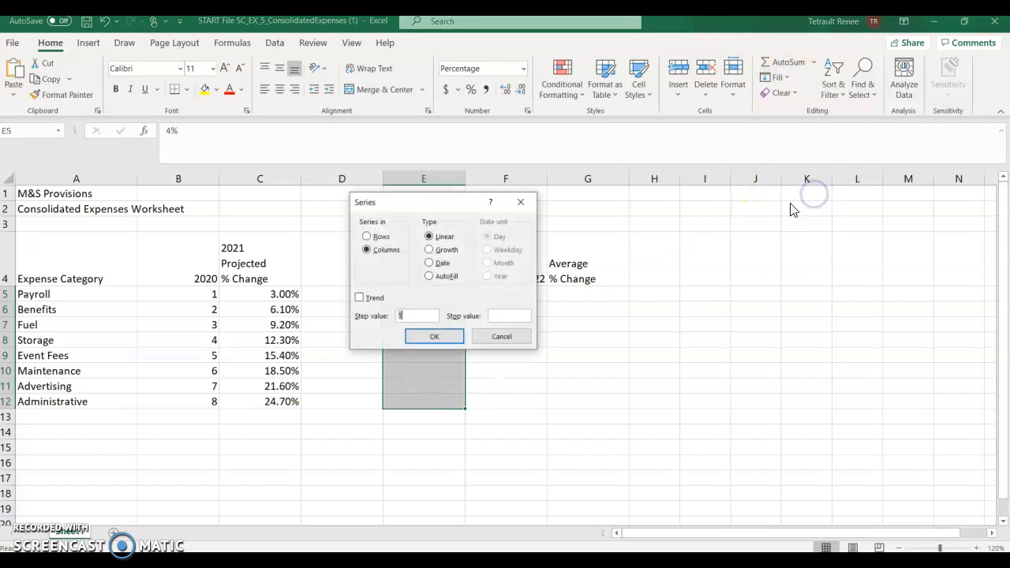
mouse_move(726, 265)
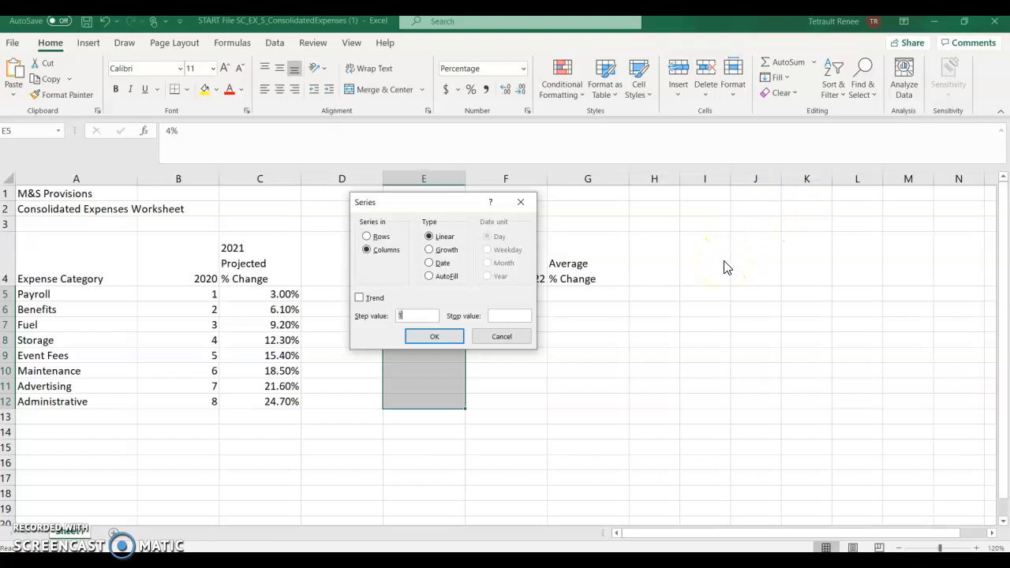
type(".02")
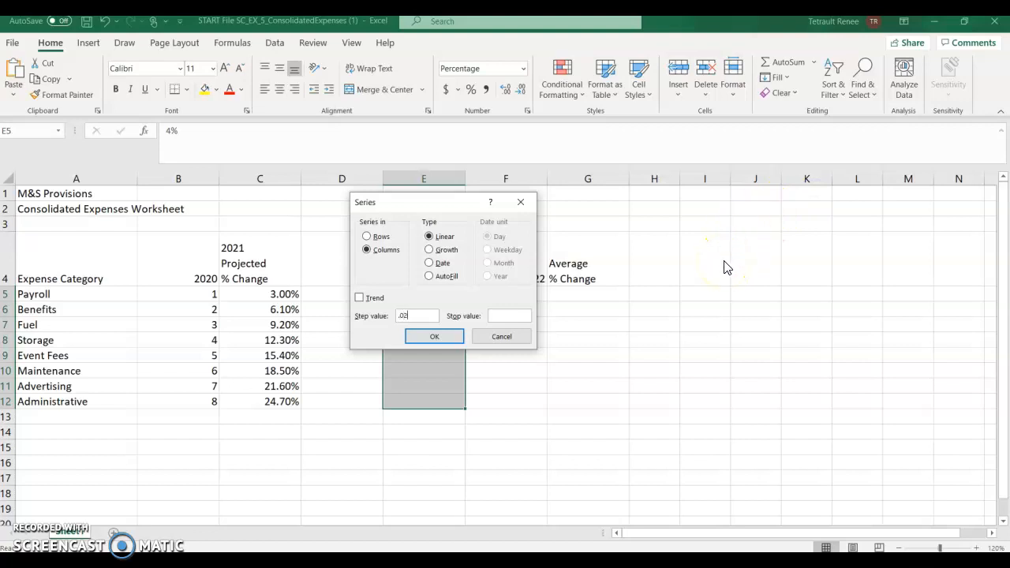
left_click(434, 336)
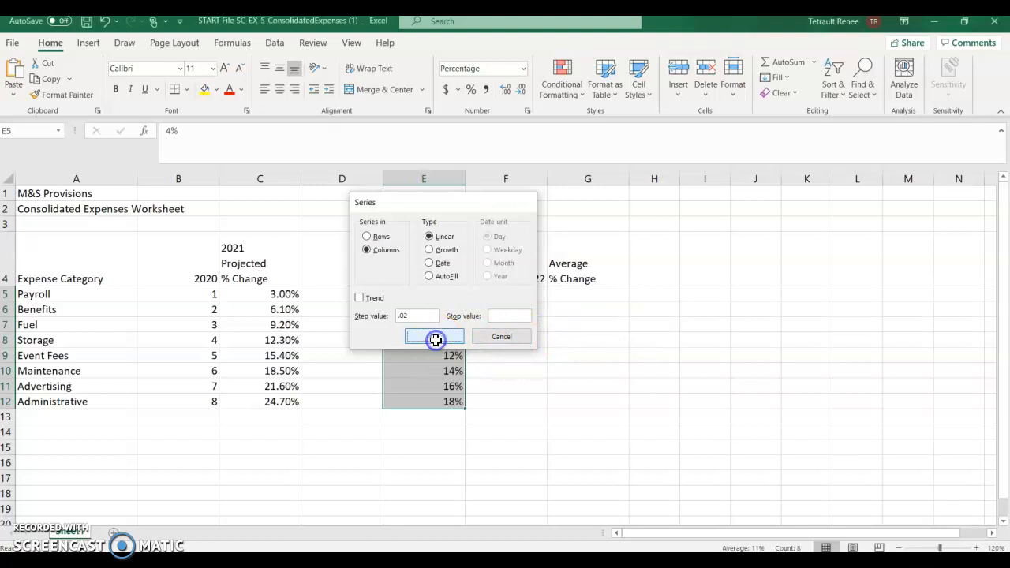
left_click(436, 338)
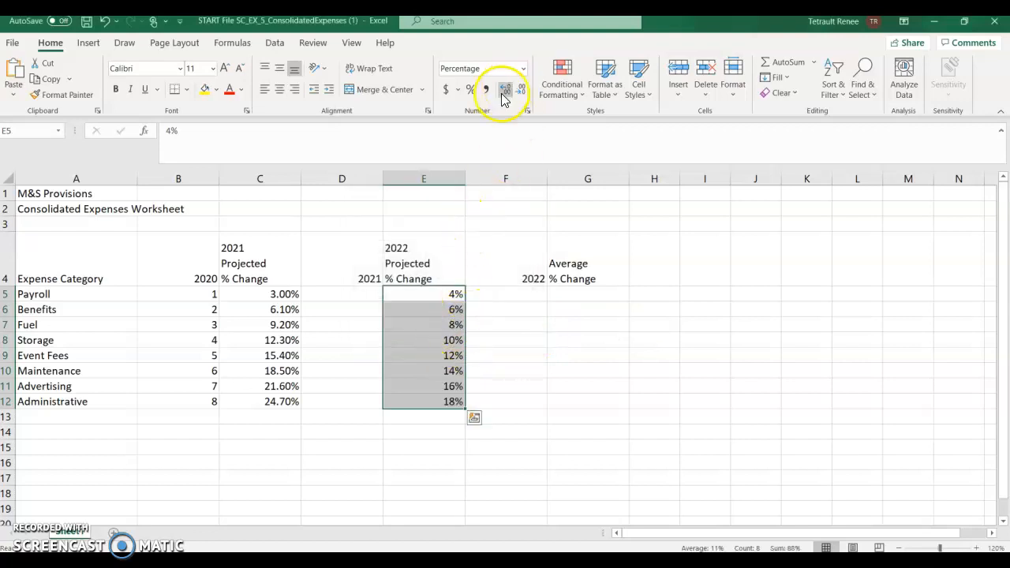
left_click(505, 88)
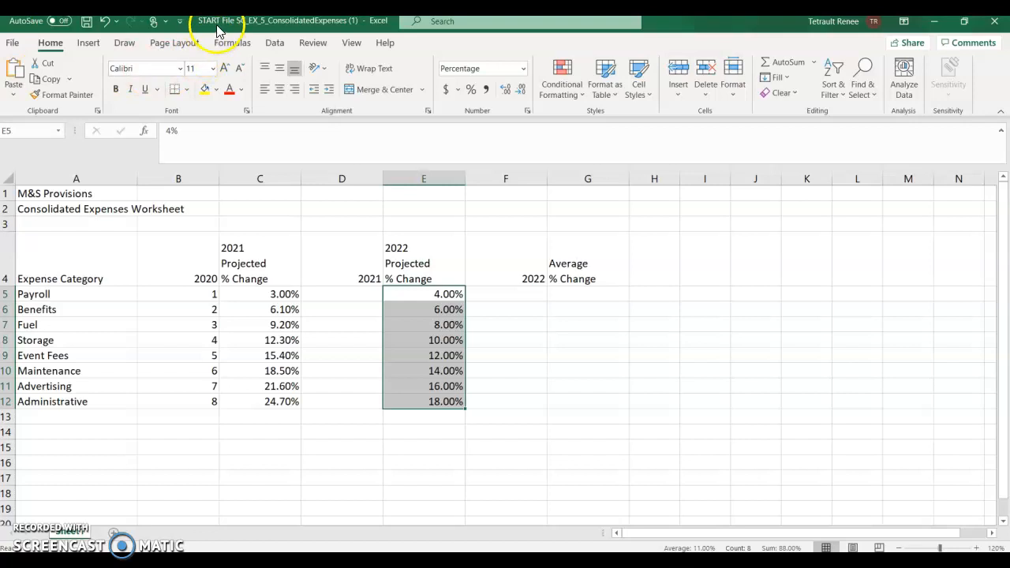
Enter a =TODAY() formula in cell G3 for today's date
left_click(587, 224)
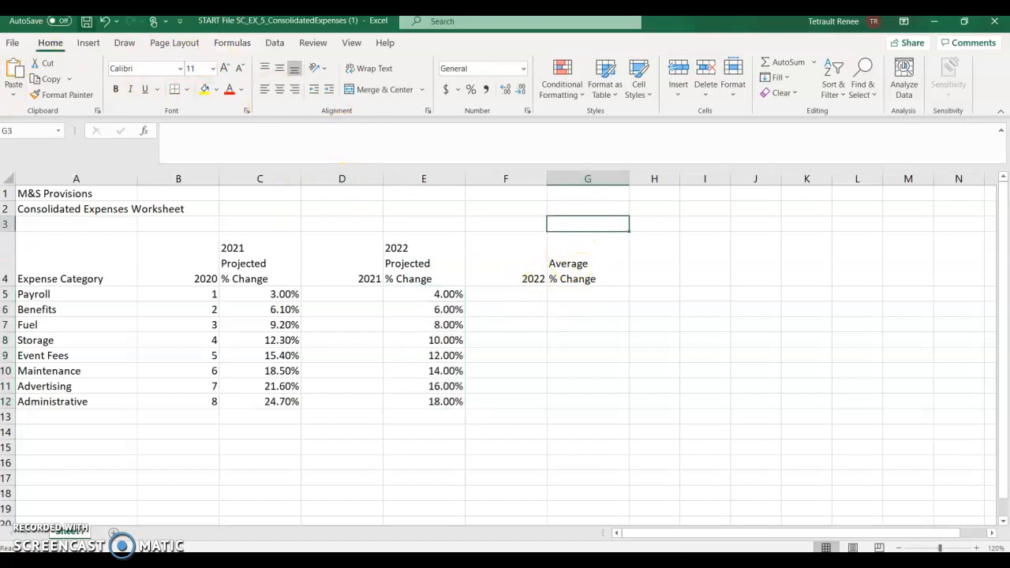
left_click(232, 43)
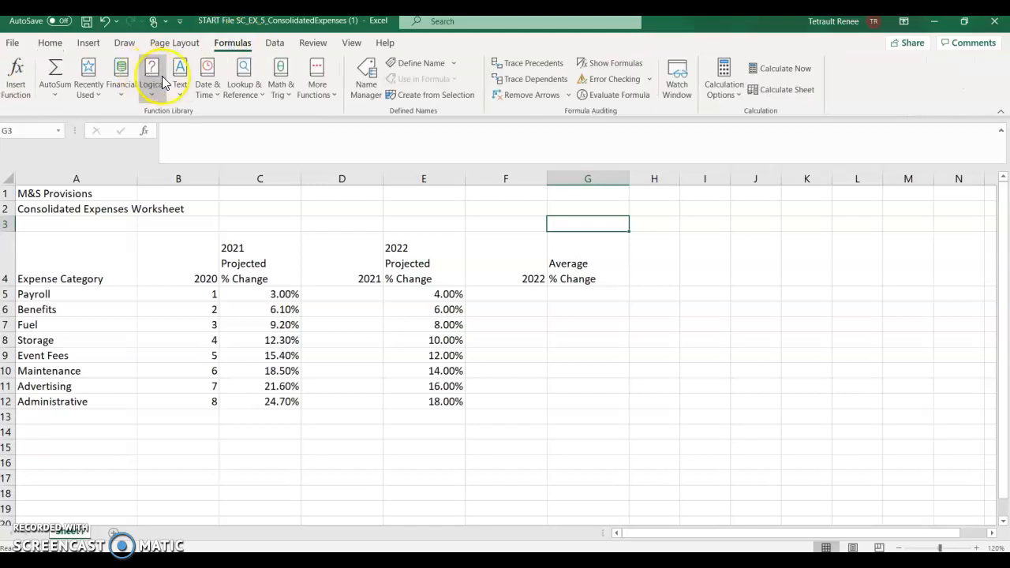
left_click(207, 75)
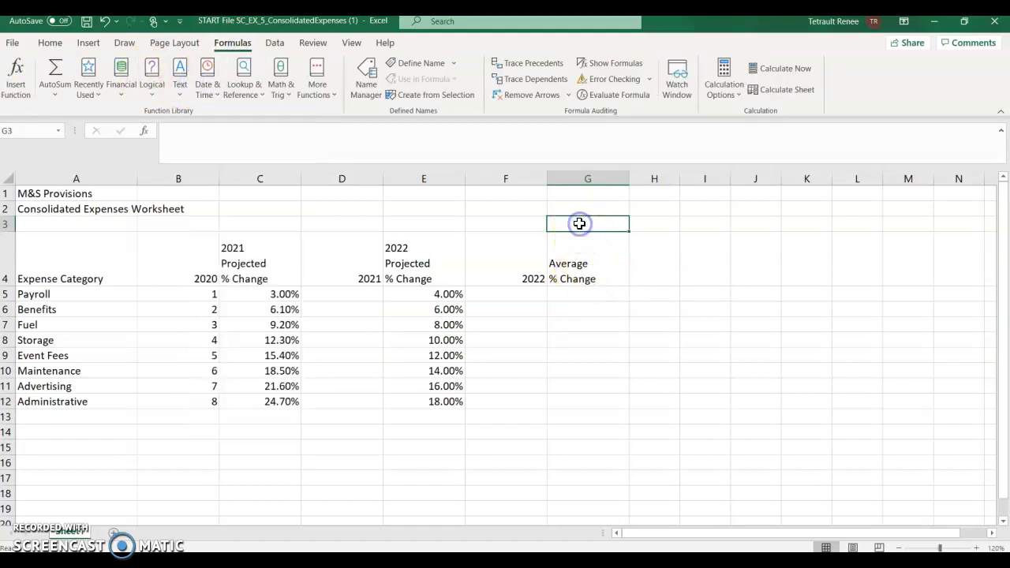
type("=today")
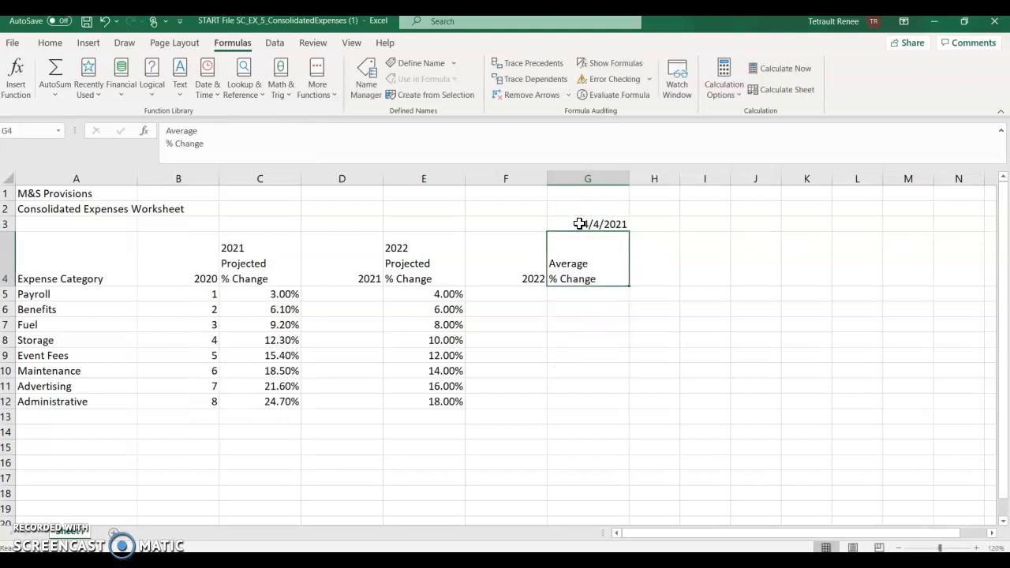
Format G3 as a day-month-year date such as 4-Apr-2021
left_click(586, 224)
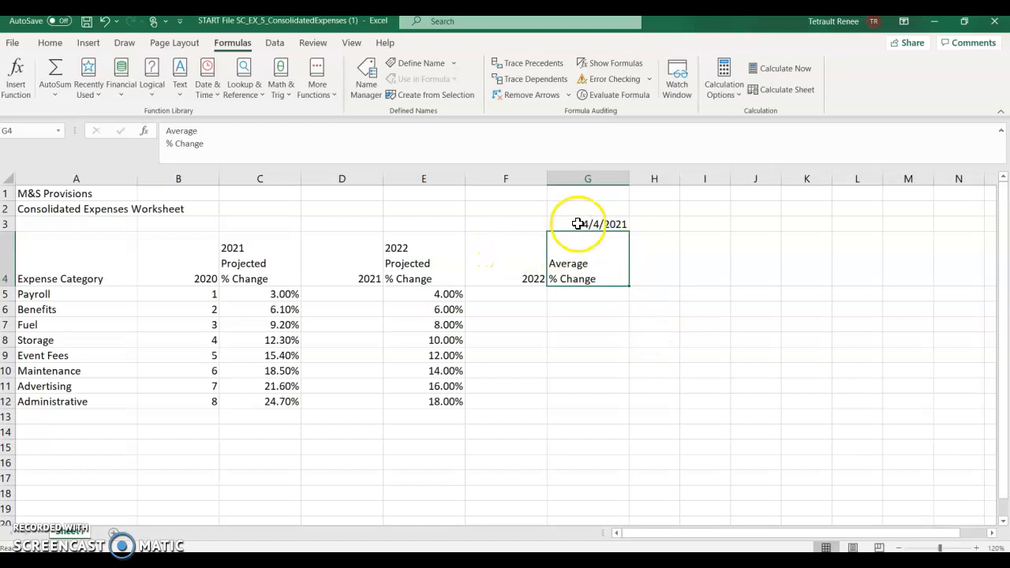
left_click(587, 224)
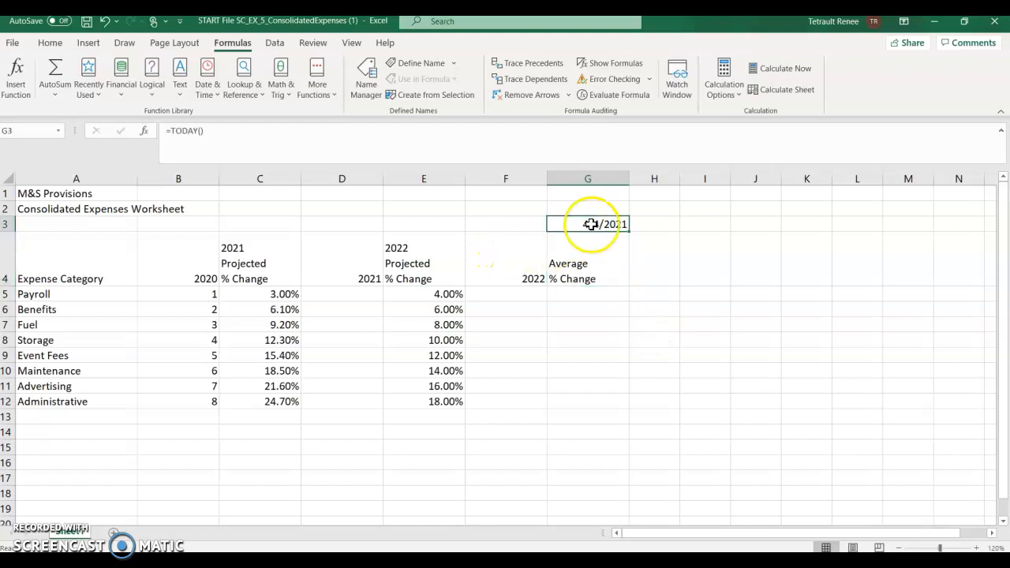
right_click(587, 224)
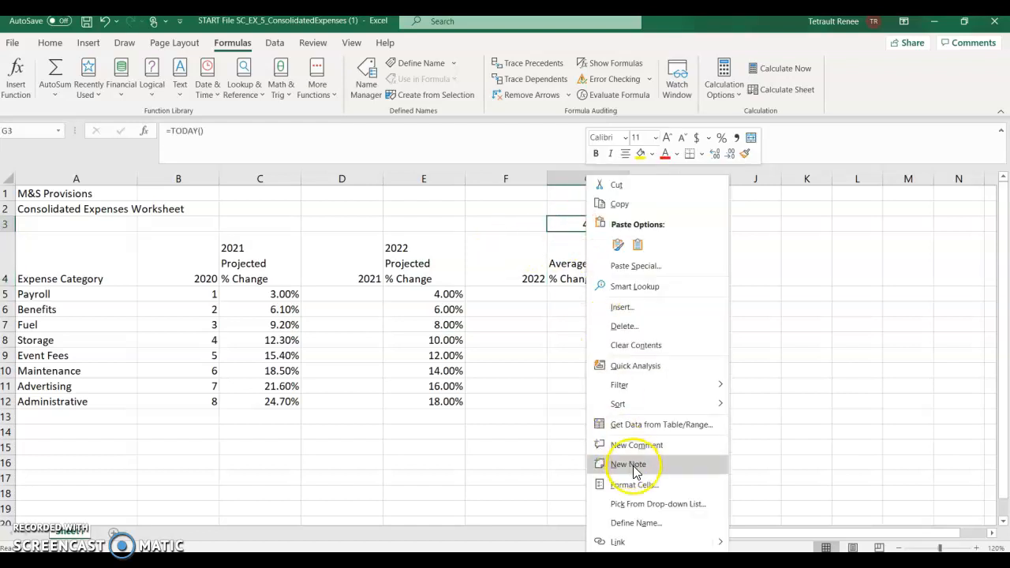
left_click(633, 484)
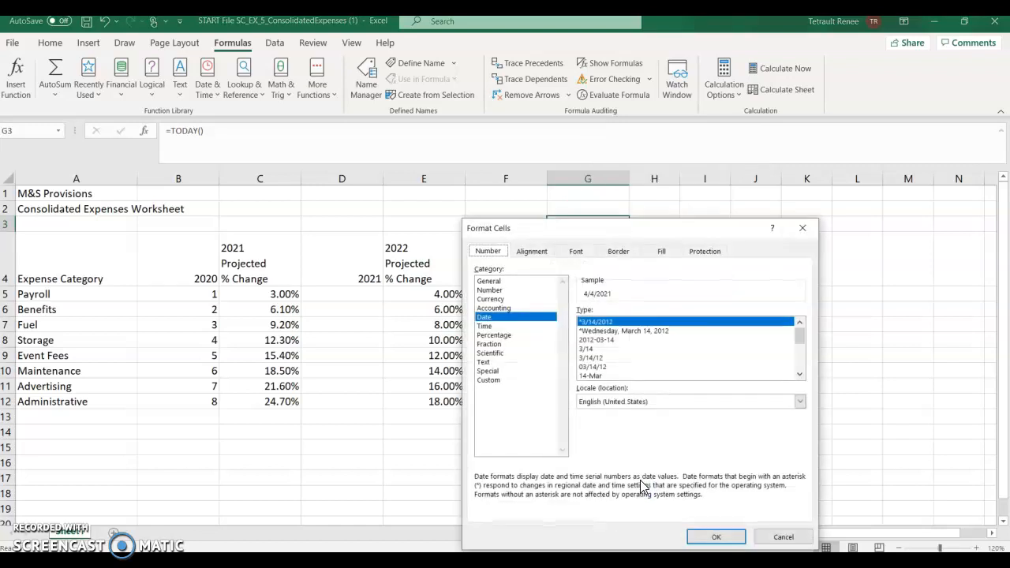
mouse_move(798, 325)
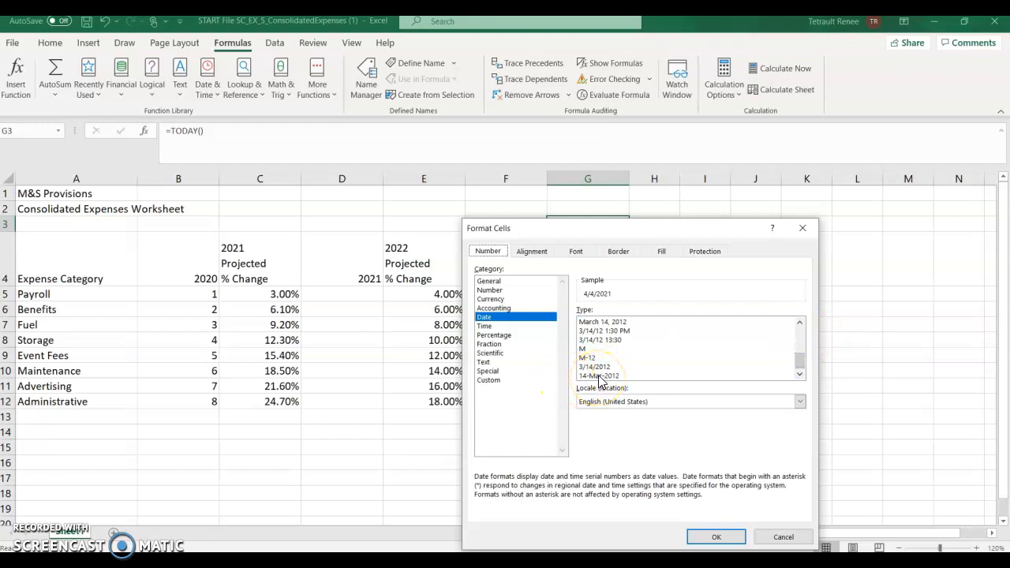
left_click(714, 536)
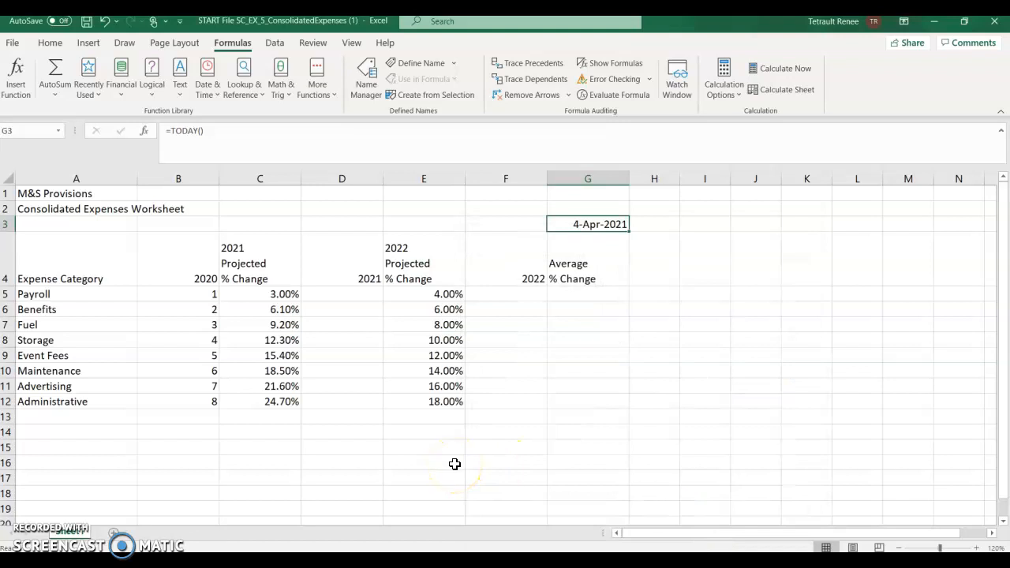
mouse_move(357, 268)
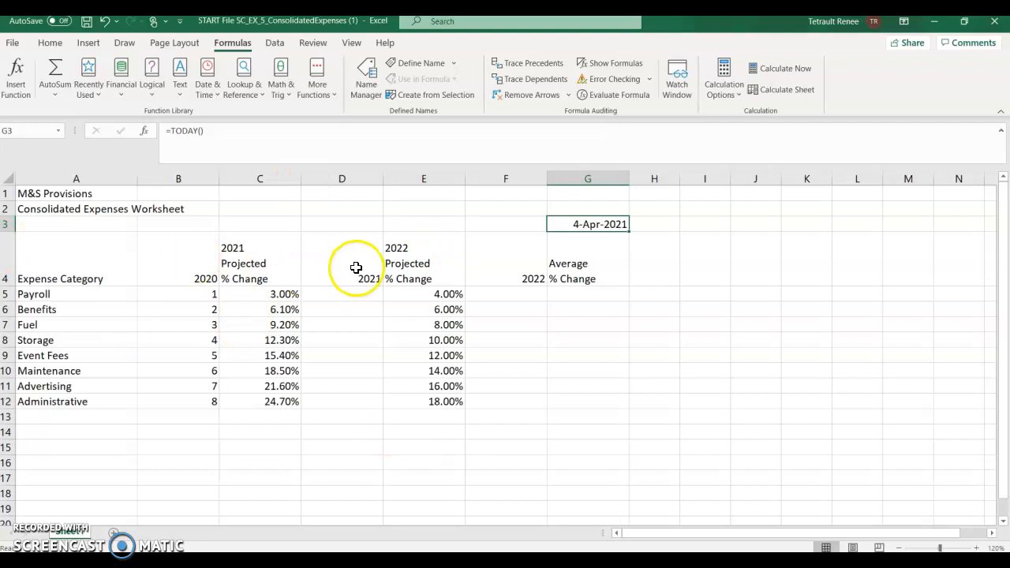
mouse_move(91, 189)
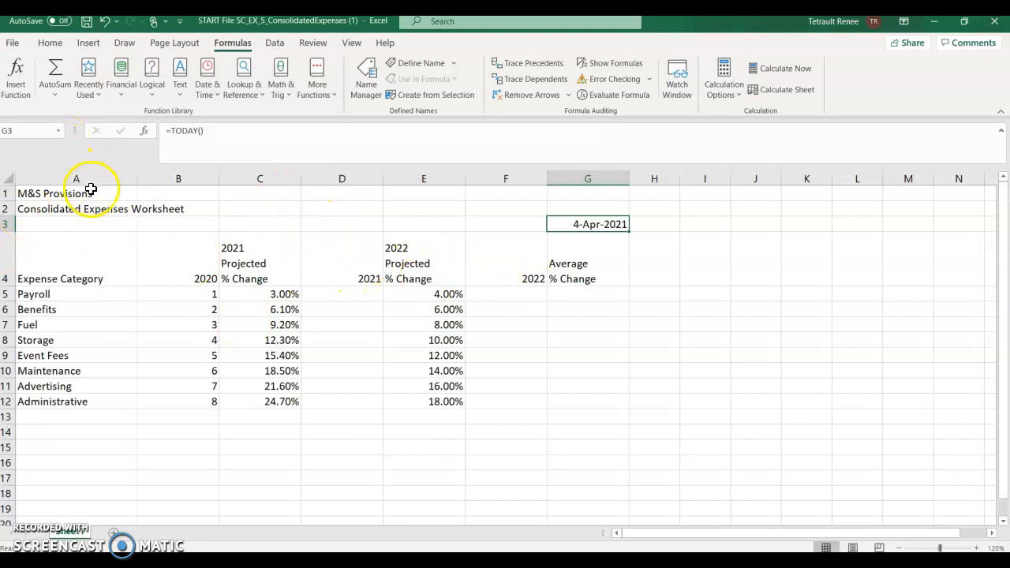
Enter =(B5+B5*C5) in D5 and fill it down to D12 for the 2021 figures
left_click(341, 294)
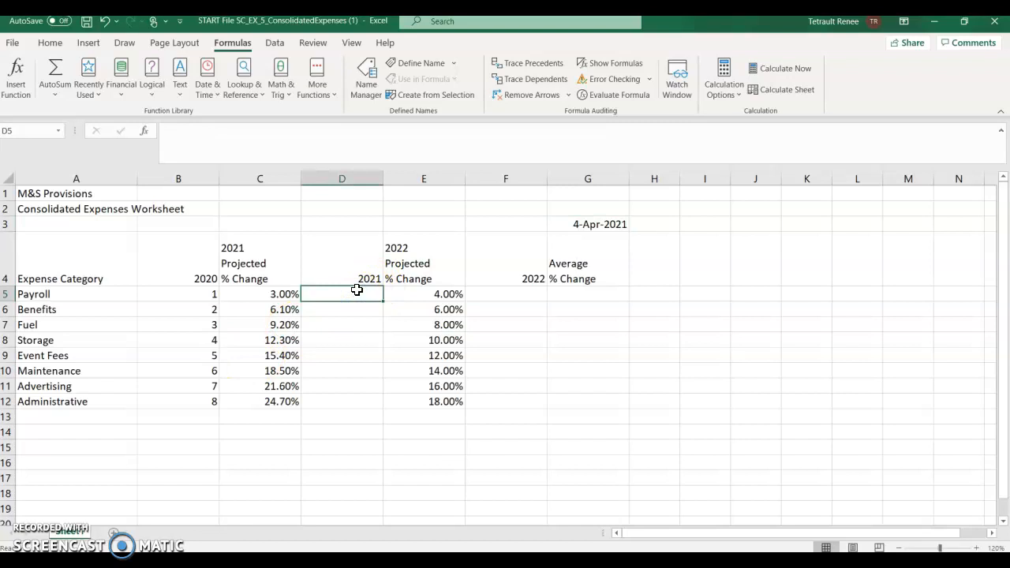
type("=")
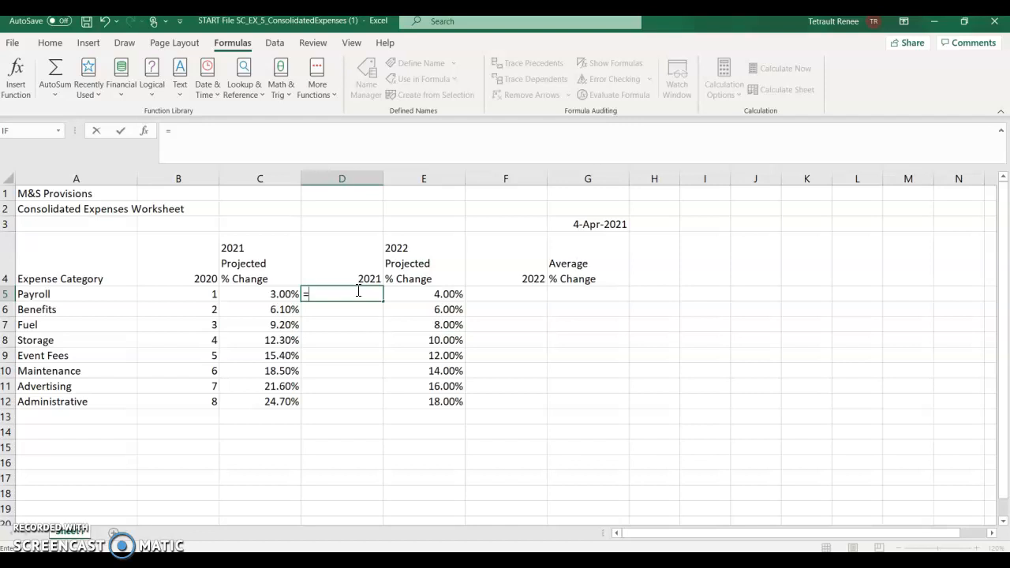
type("(")
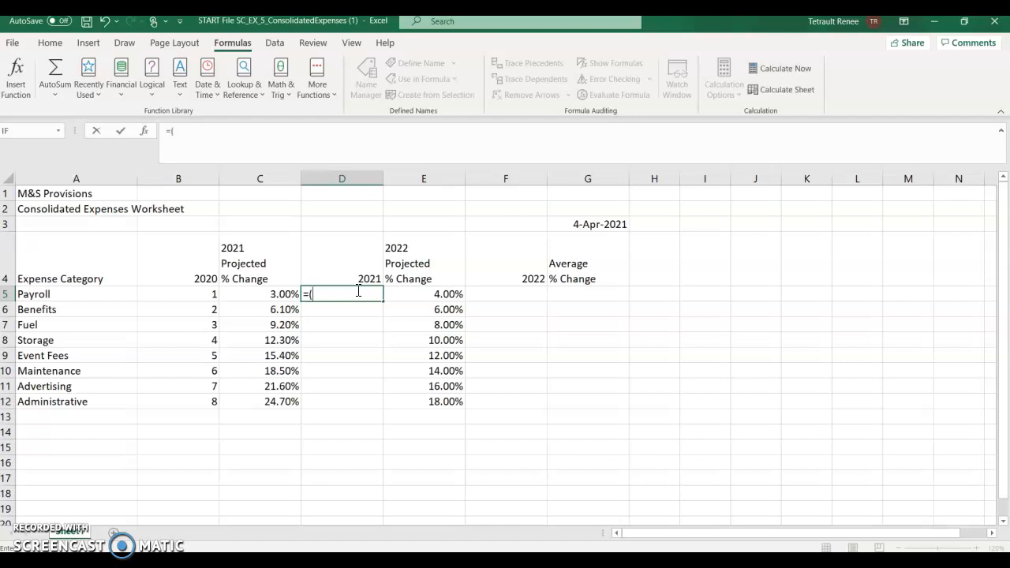
type("b")
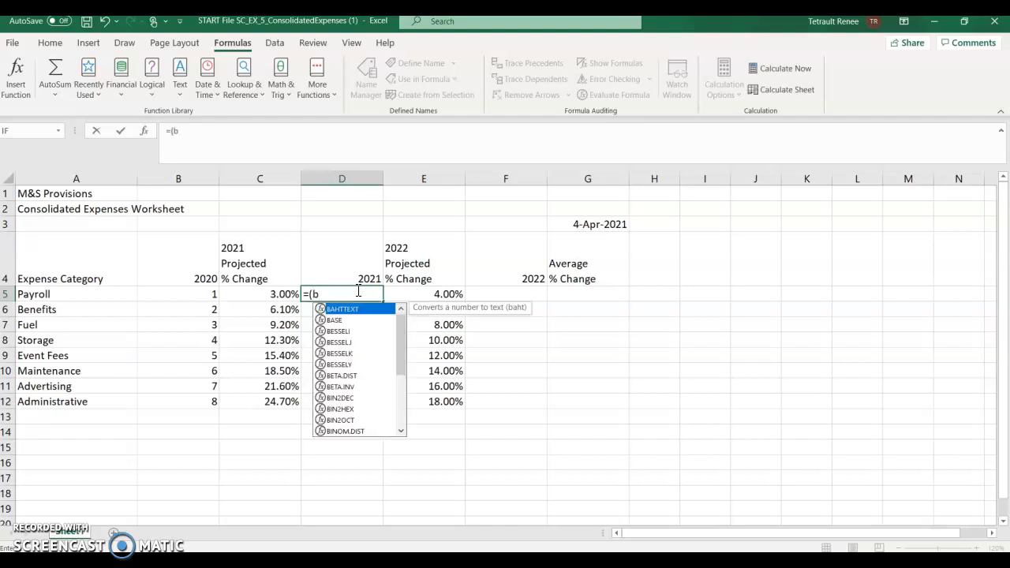
type("5+b")
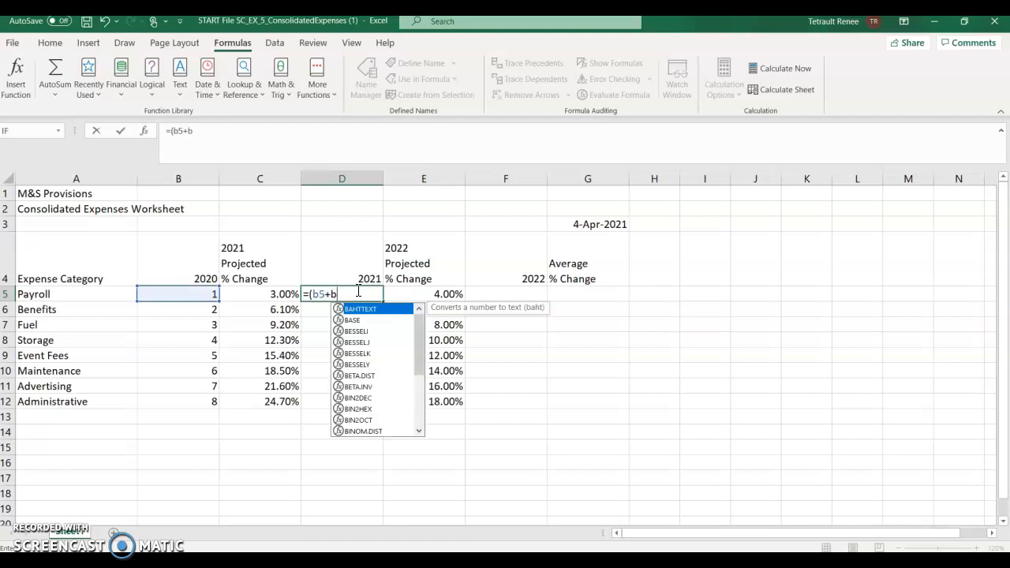
type("5")
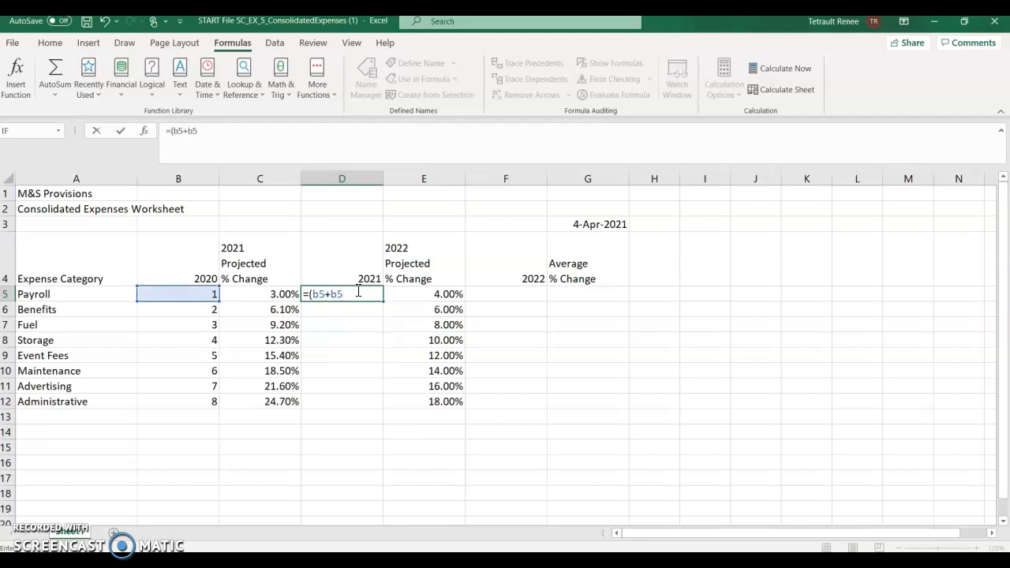
type("*")
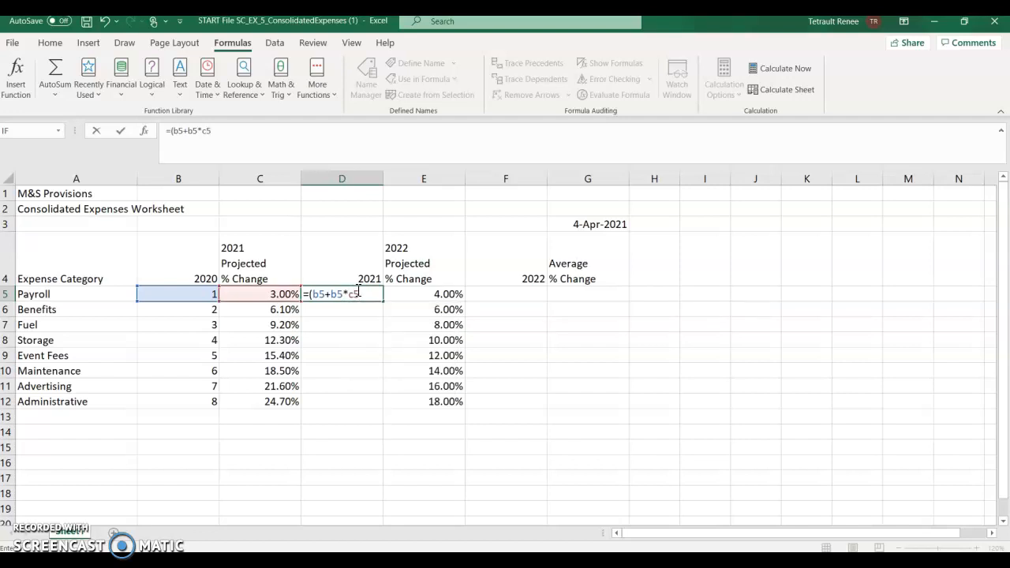
key("enter")
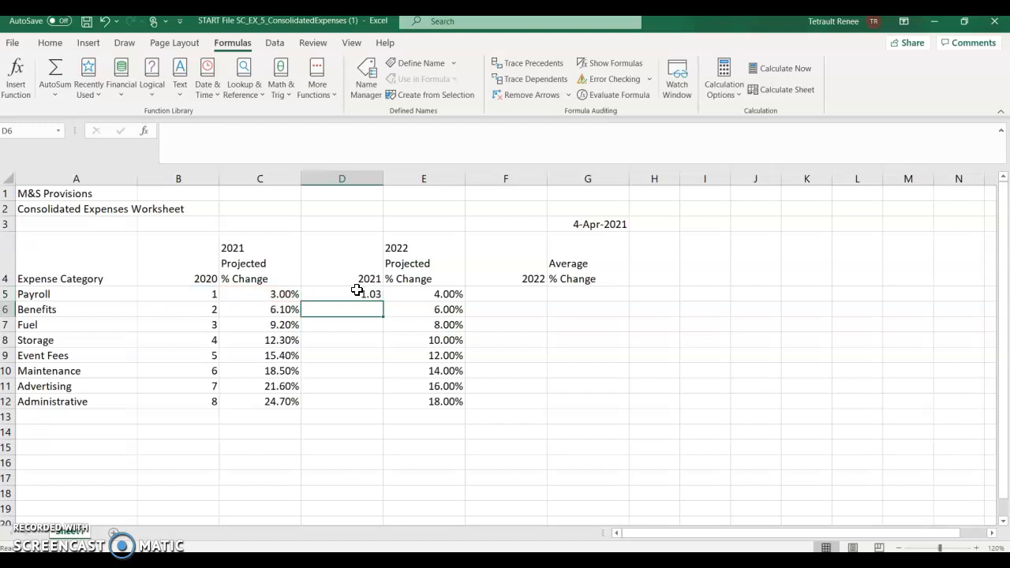
left_click(341, 293)
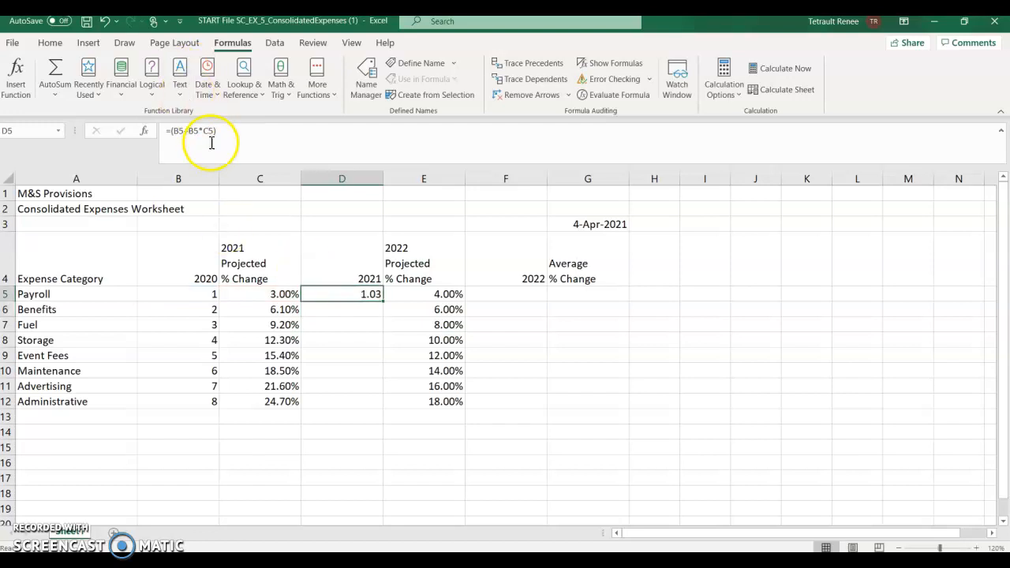
mouse_move(208, 142)
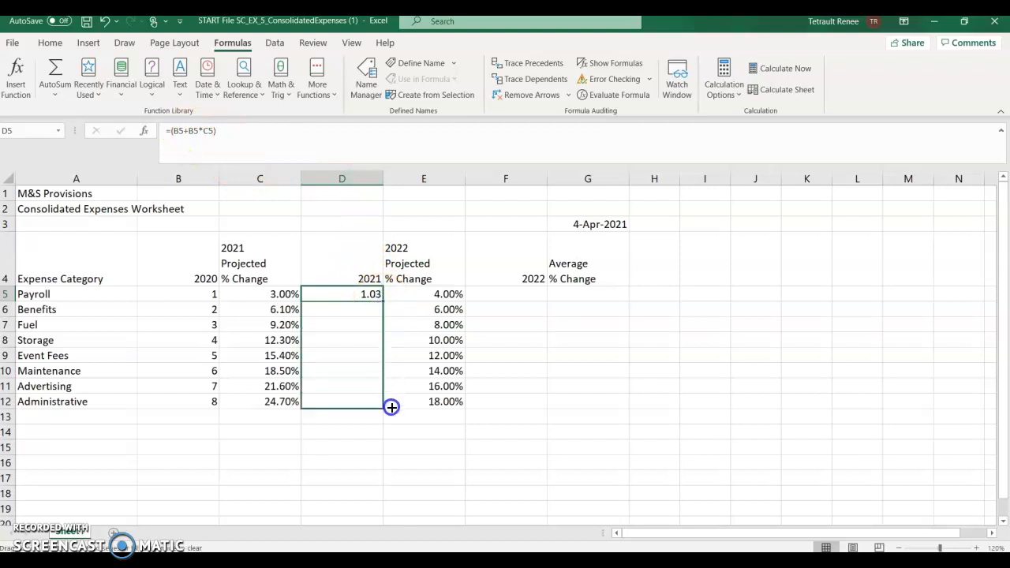
left_click_drag(369, 293, 369, 400)
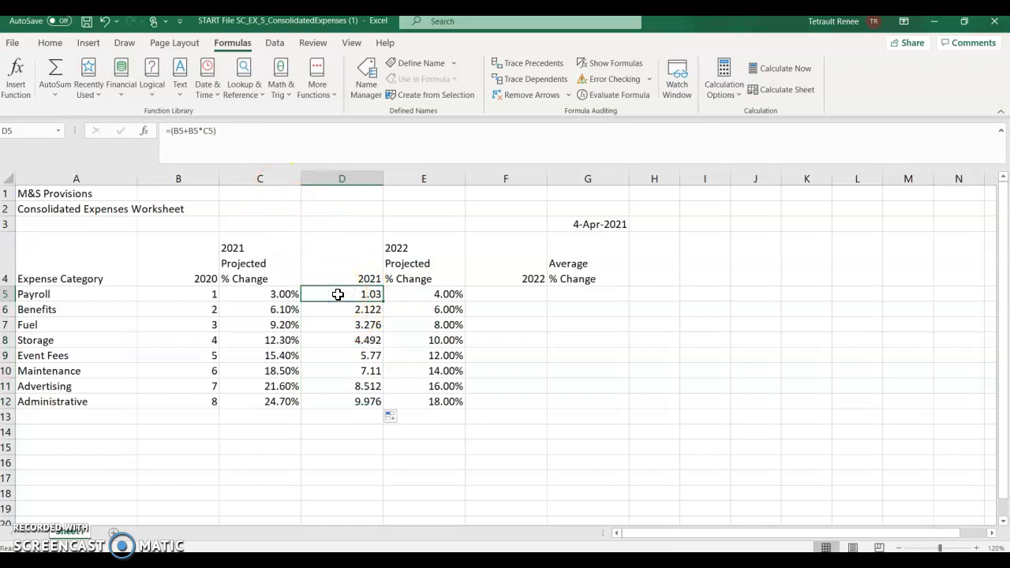
Wrap D5 as =ROUND(B5+B5*C5,2) and fill it down to D12
double_click(341, 294)
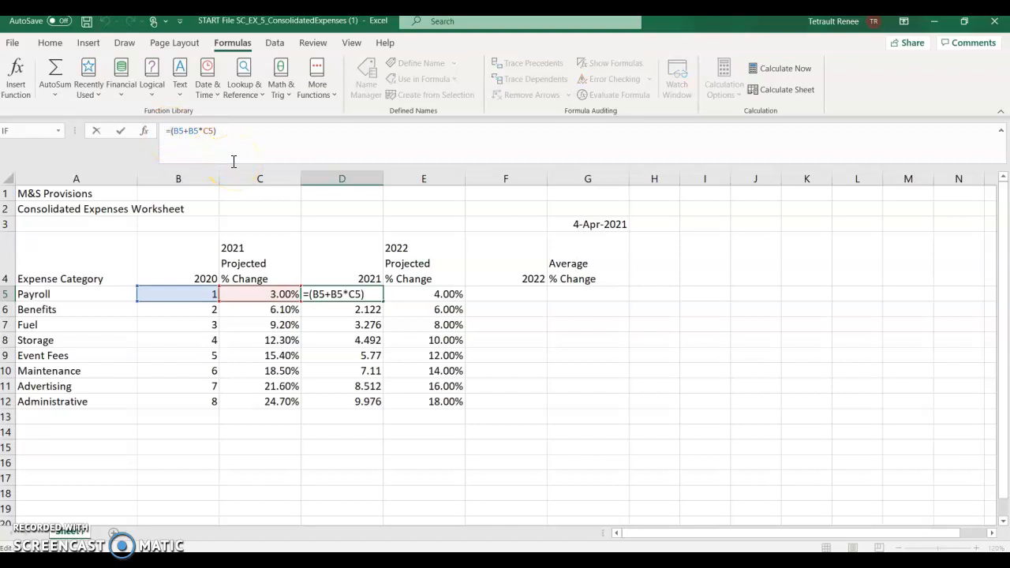
type("r")
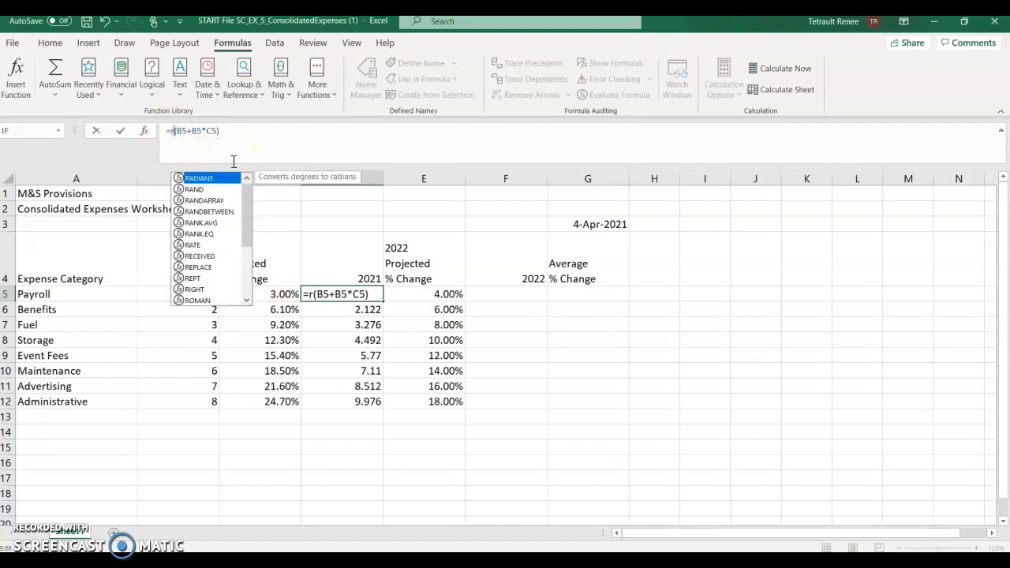
type("ound")
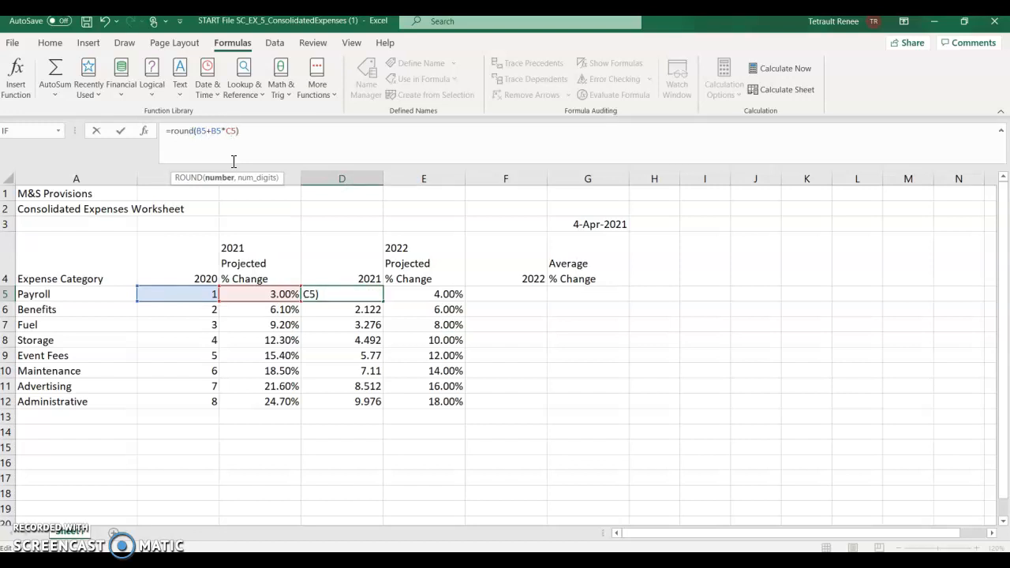
type(",")
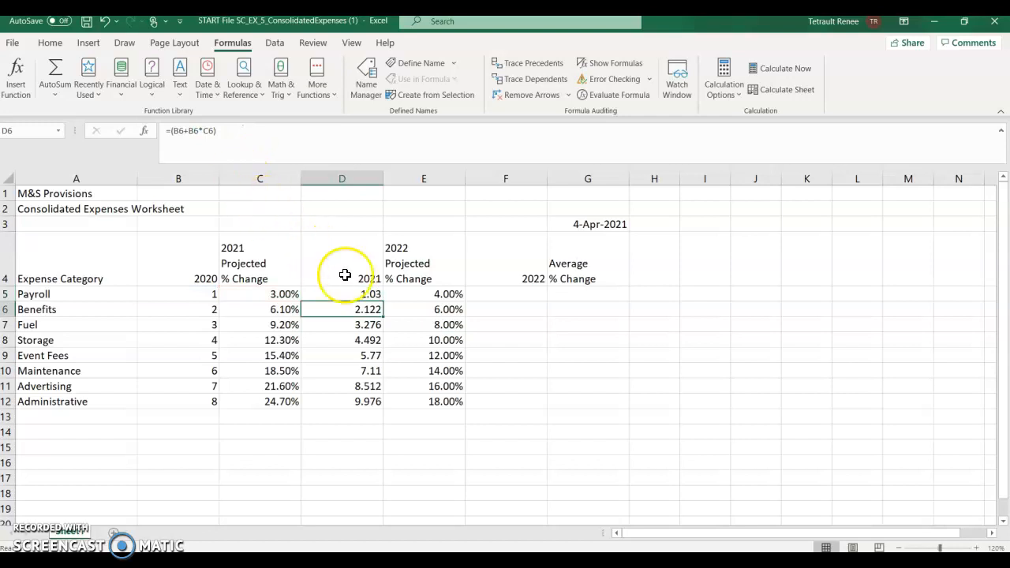
left_click(341, 293)
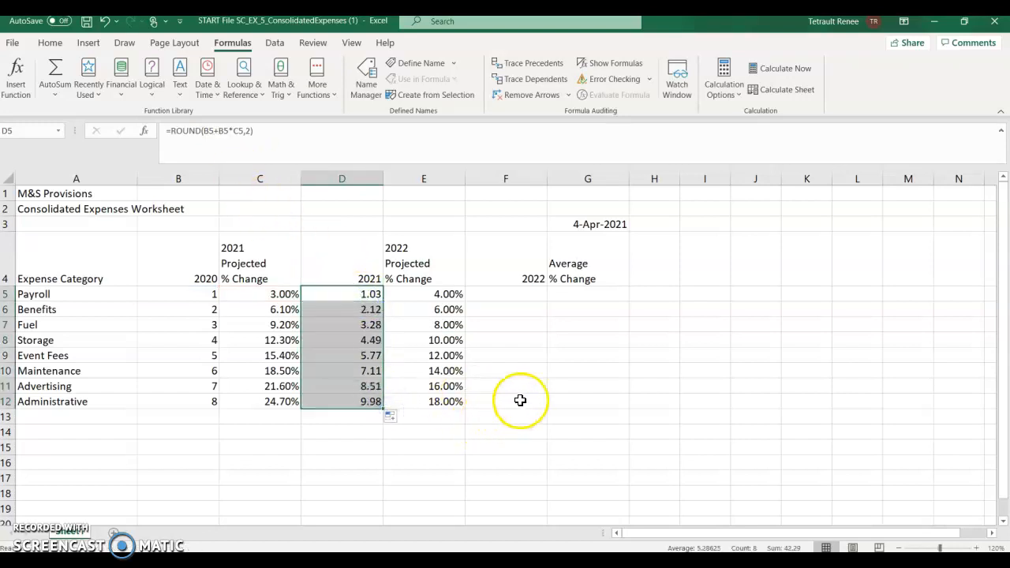
mouse_move(526, 300)
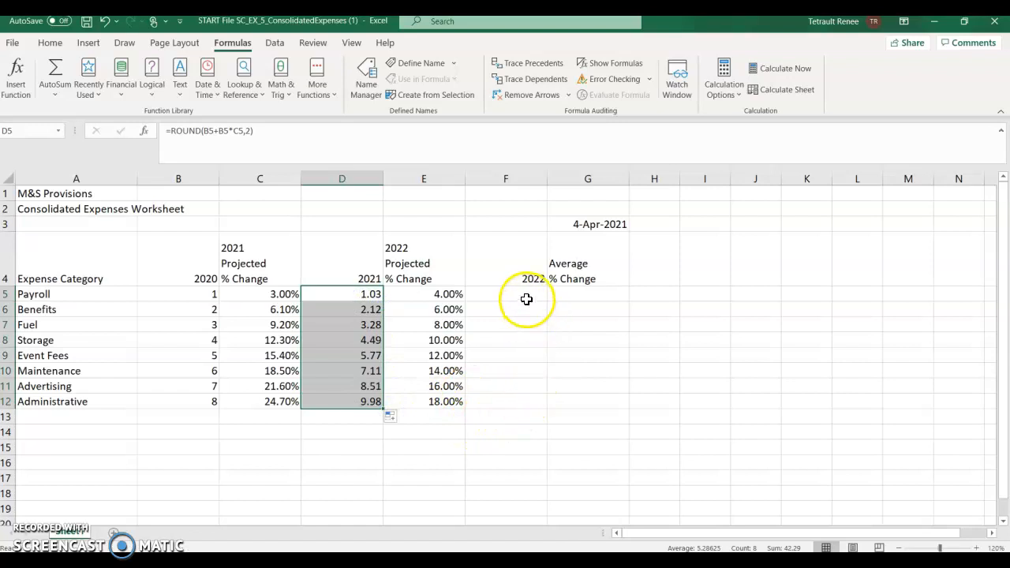
left_click(505, 294)
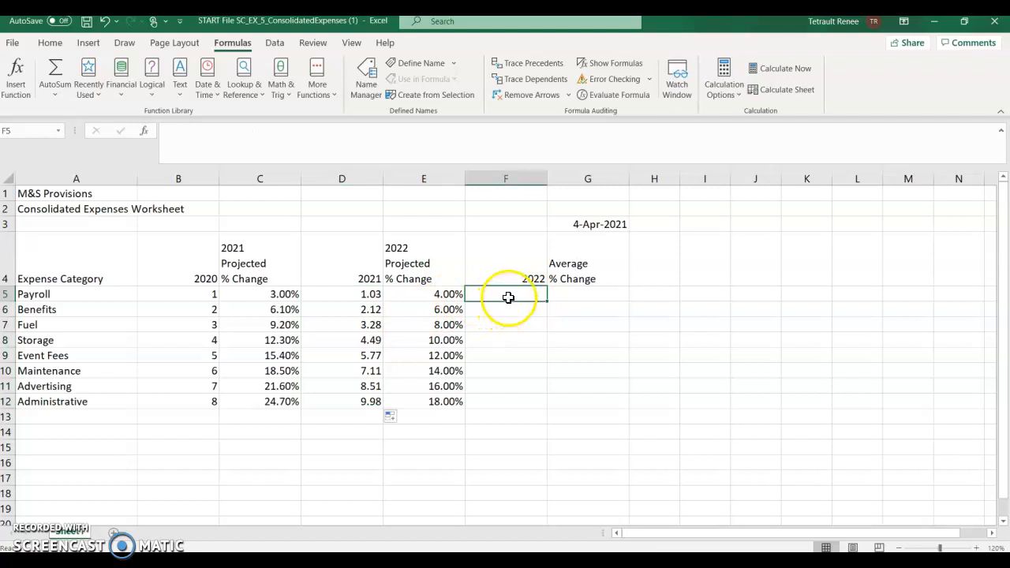
mouse_move(573, 250)
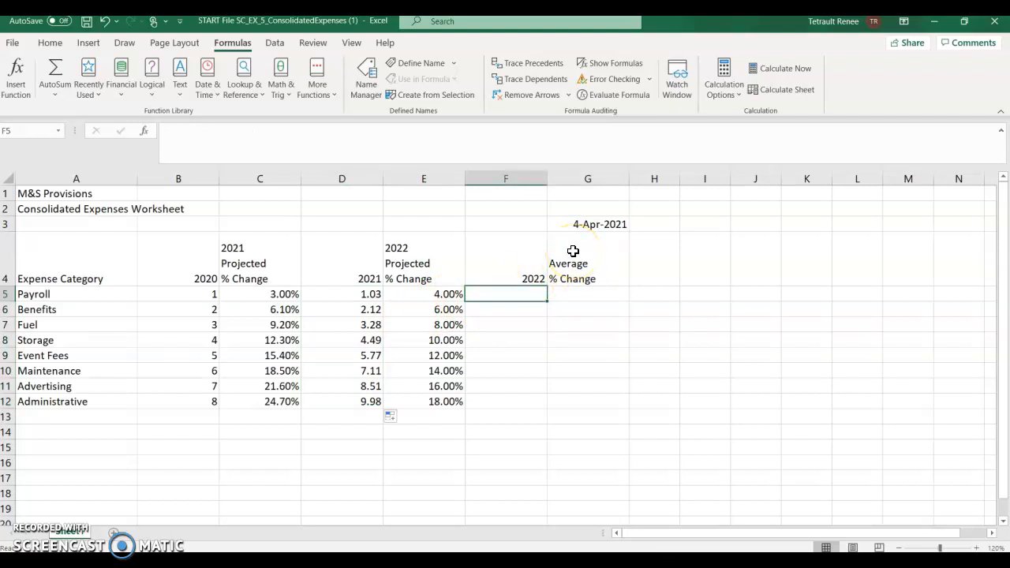
Enter =ROUND(D5+D5*E5,2) for Payroll 2022 and copy it down through F12
type("=")
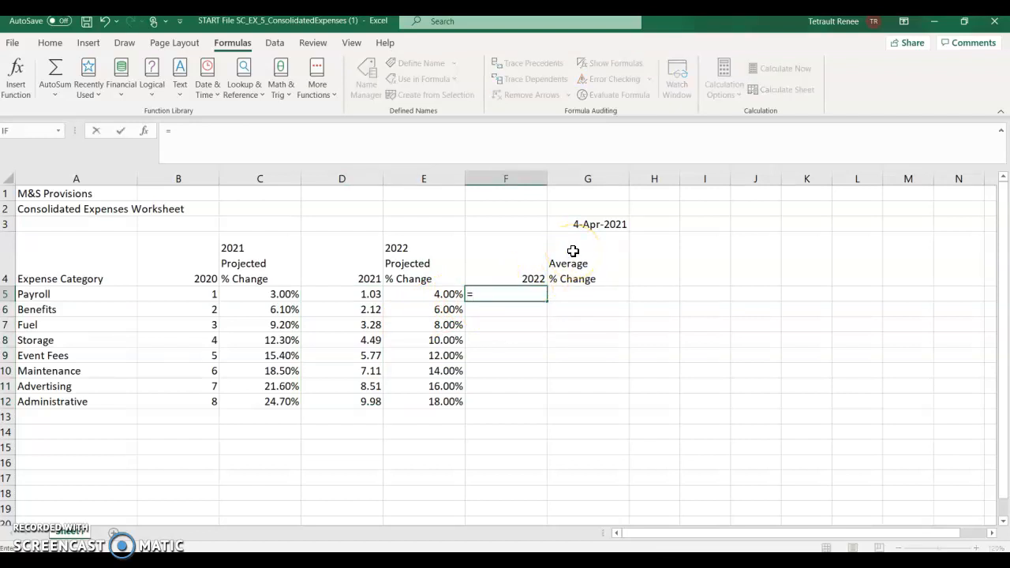
type("round(")
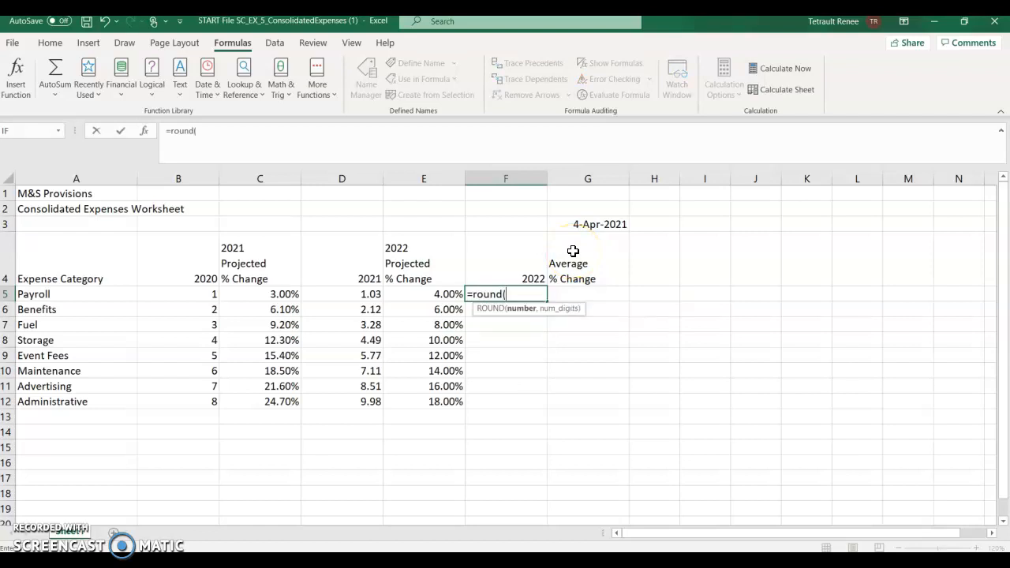
type("d")
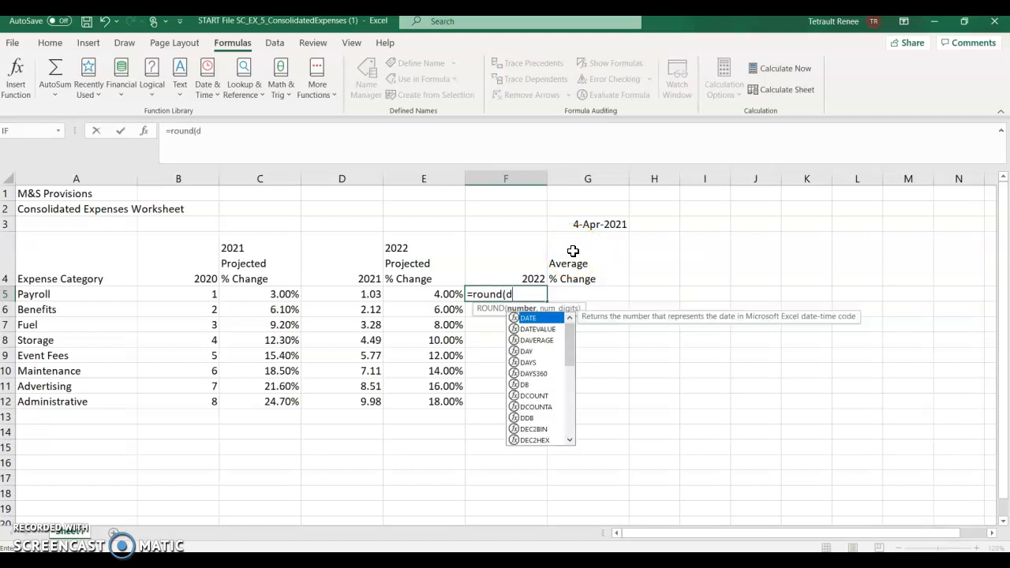
type("5+d5*e5")
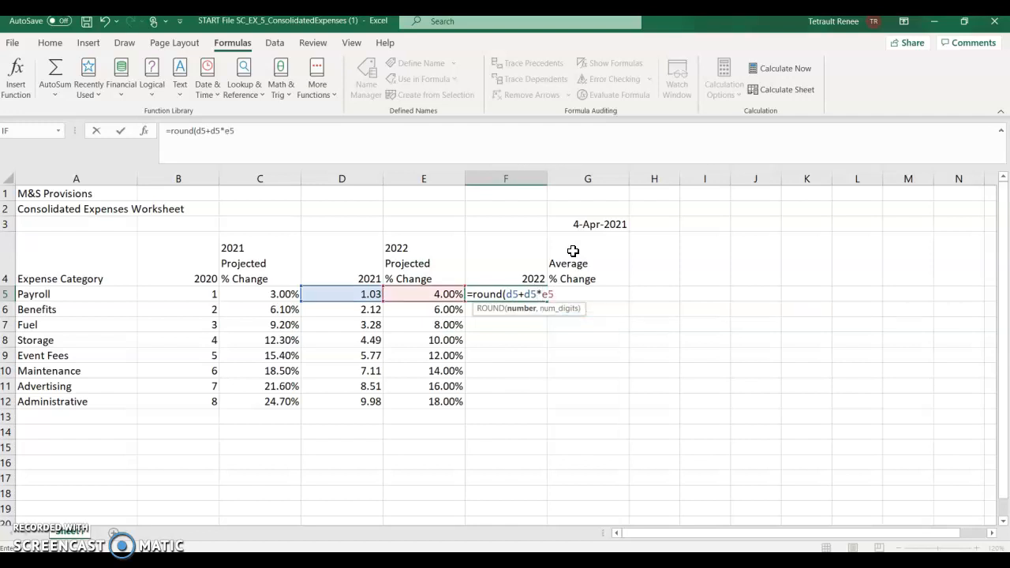
type(",2)")
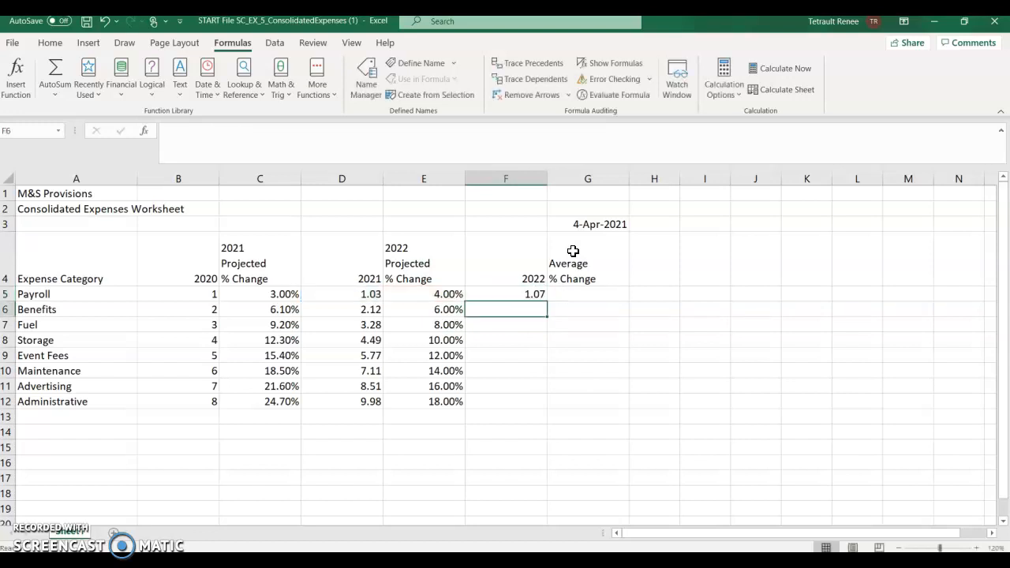
left_click(504, 294)
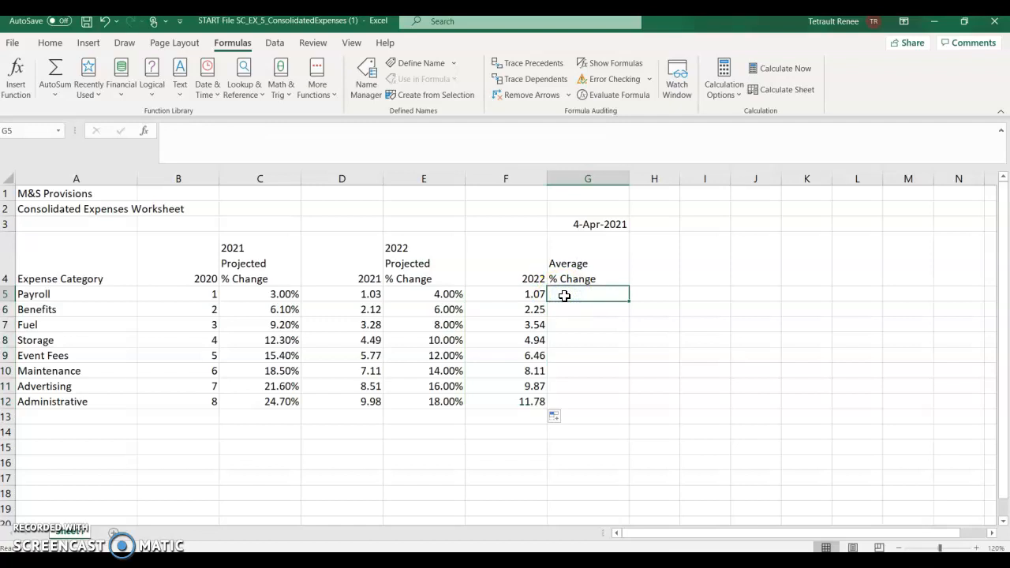
Enter =ROUND((C5+E5)/2,4) in G5 as the Payroll average percent change
type("=")
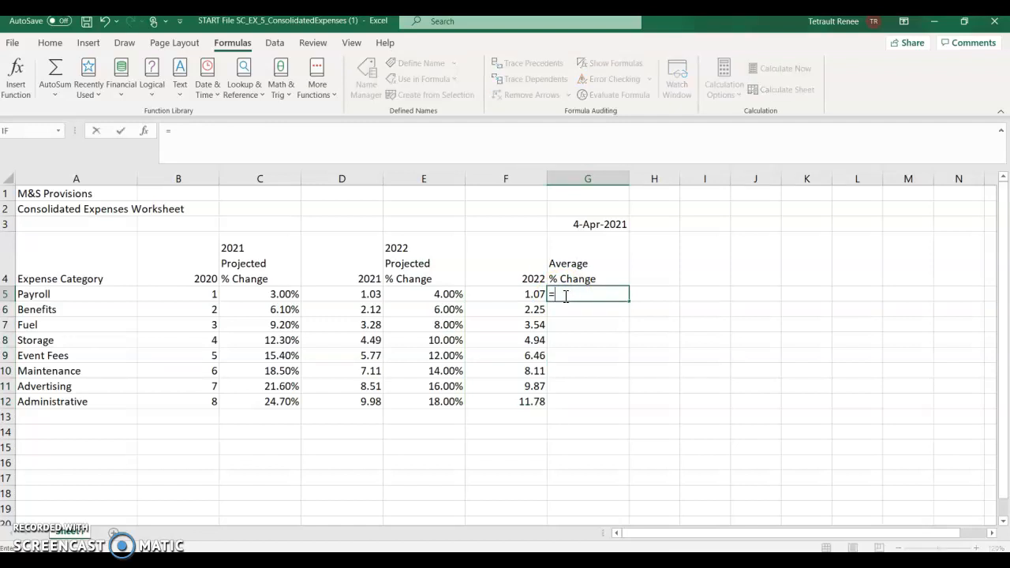
type("round")
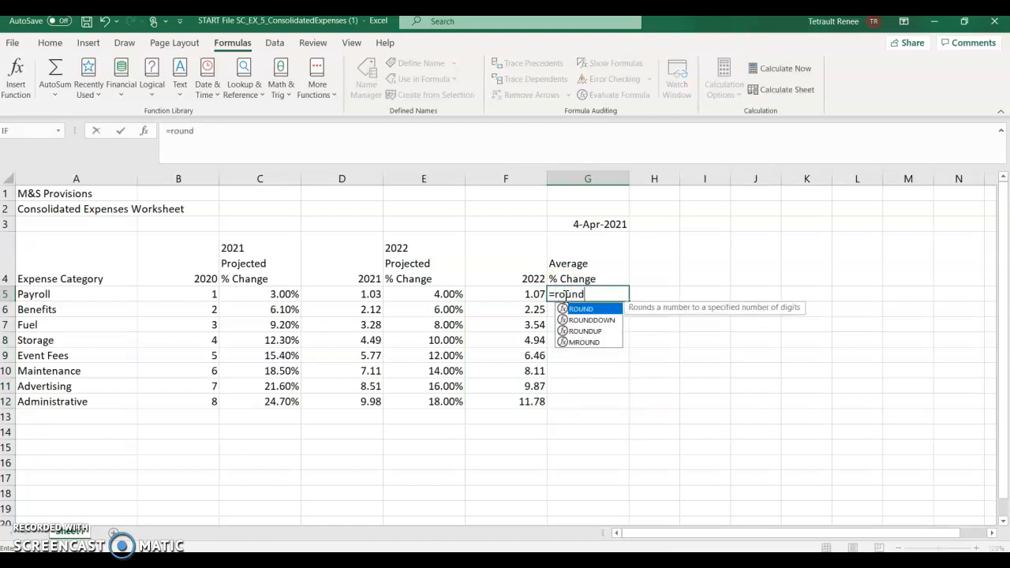
type("((")
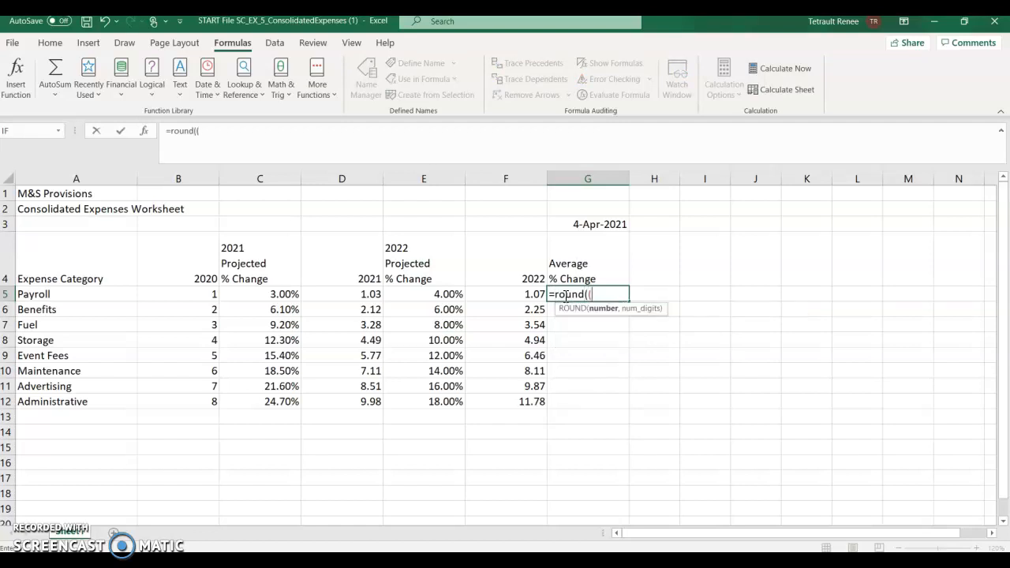
left_click(259, 294)
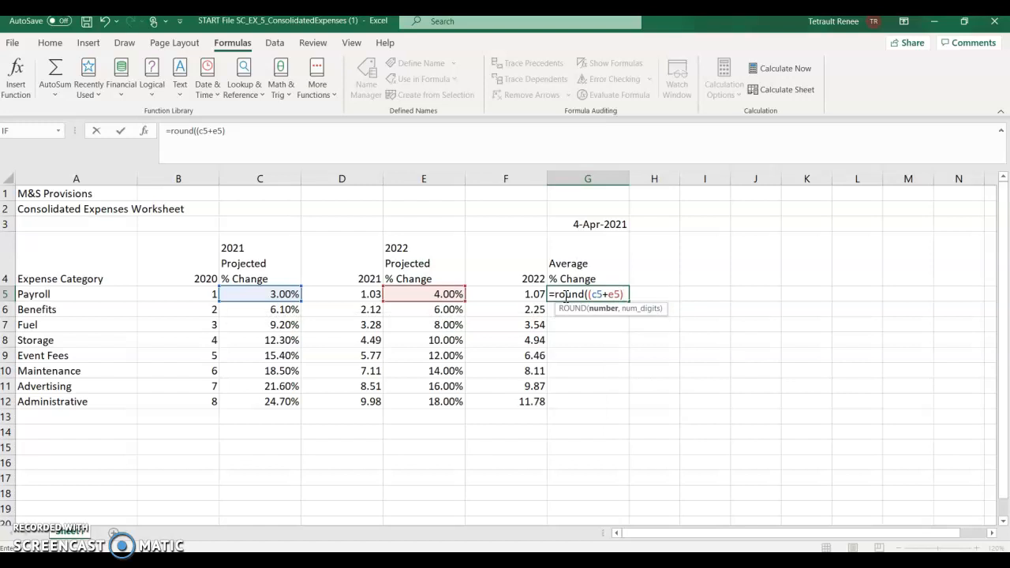
type("/2")
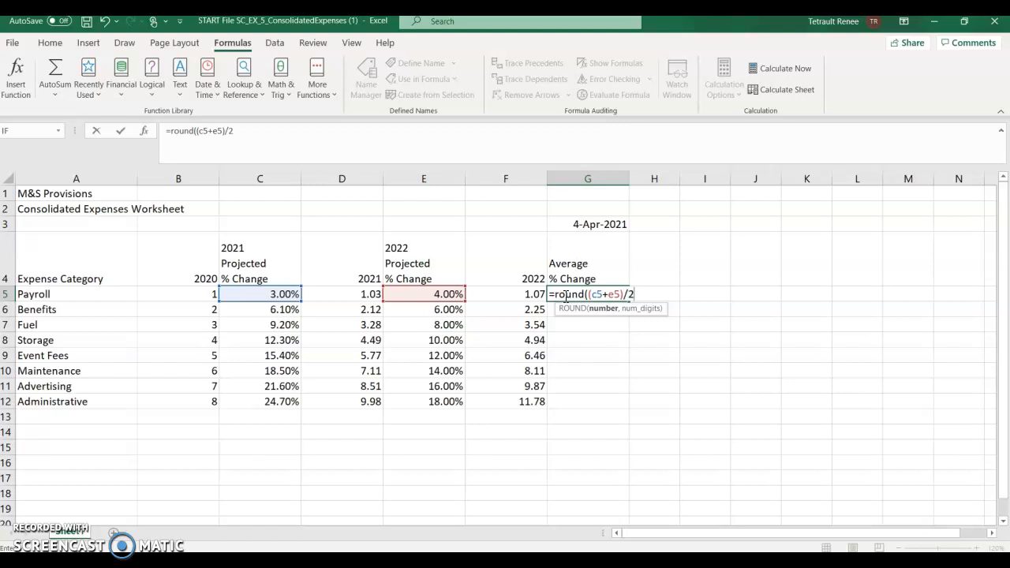
type(",4")
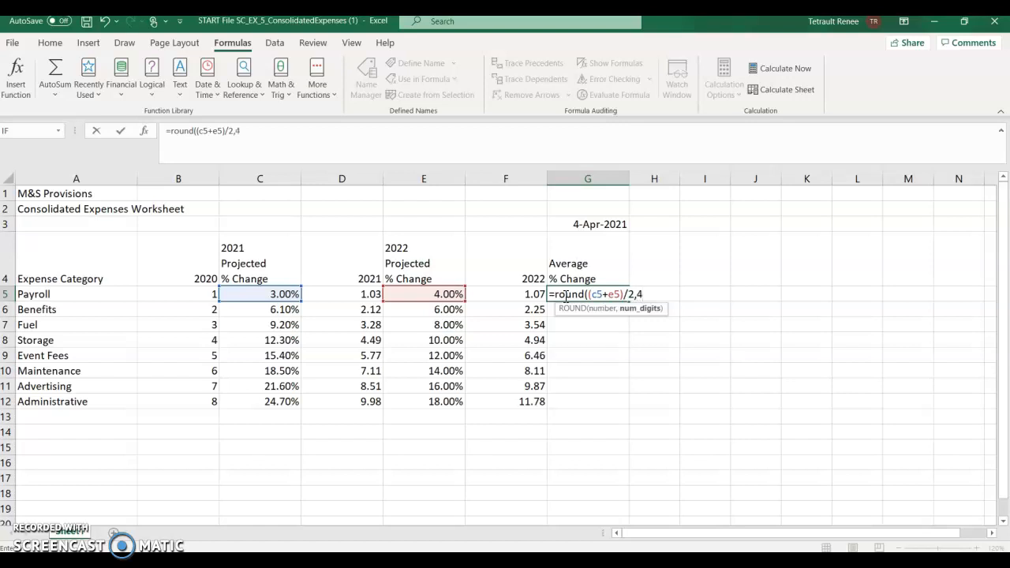
type(")")
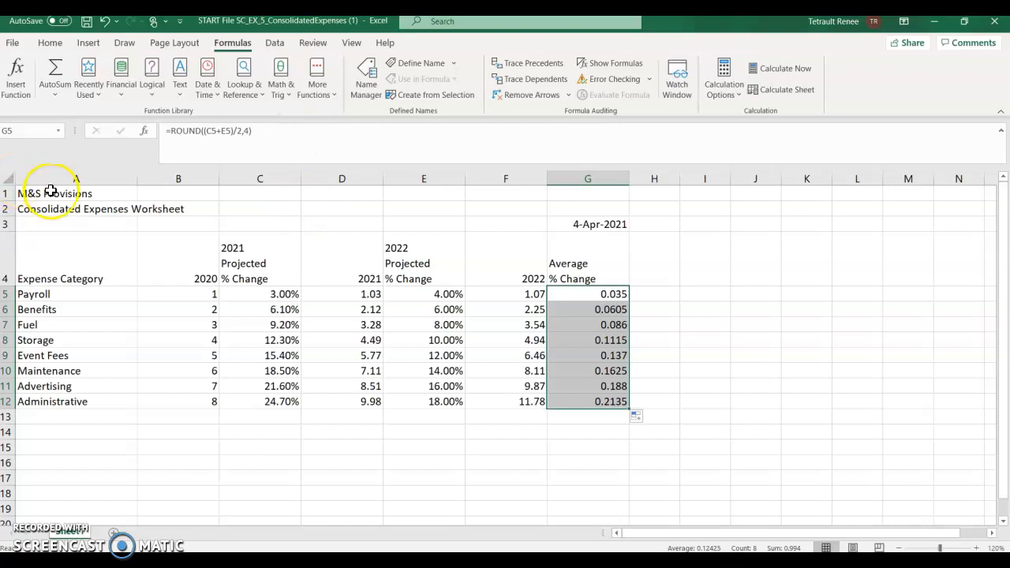
mouse_move(56, 173)
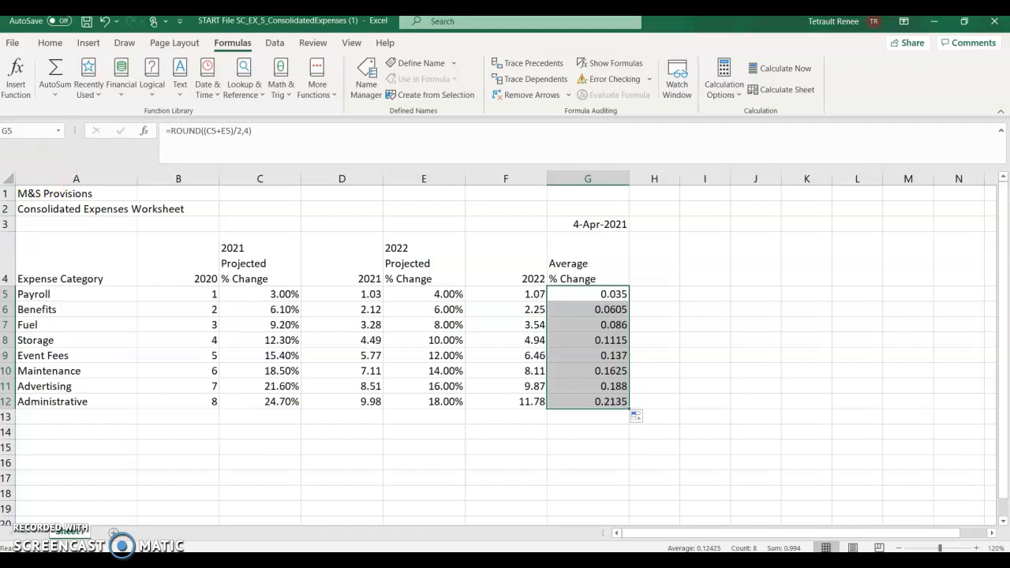
Total the 2020 column in B13 with AutoSum, =SUM(B5:B12) showing 36
left_click(177, 416)
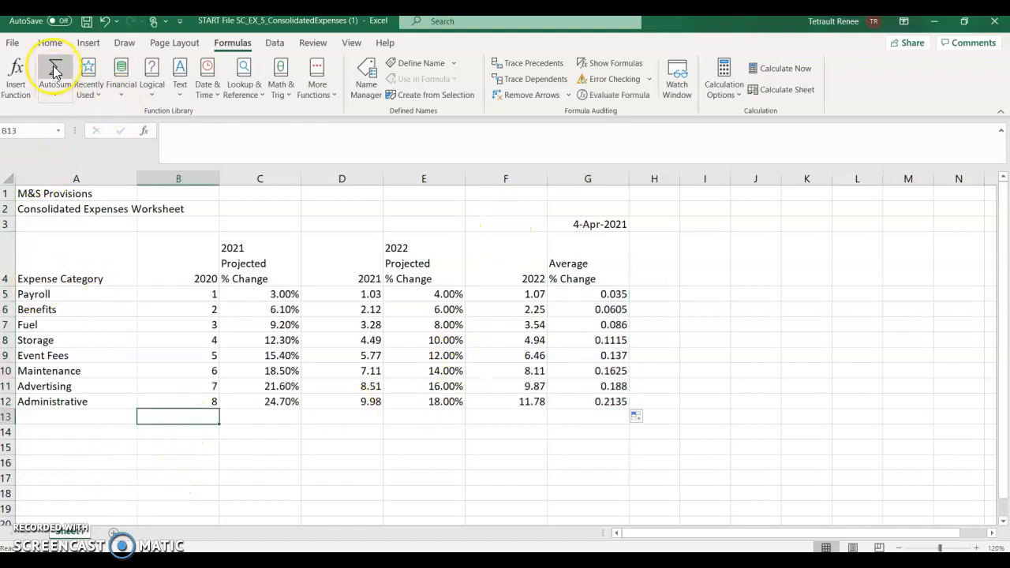
left_click(54, 71)
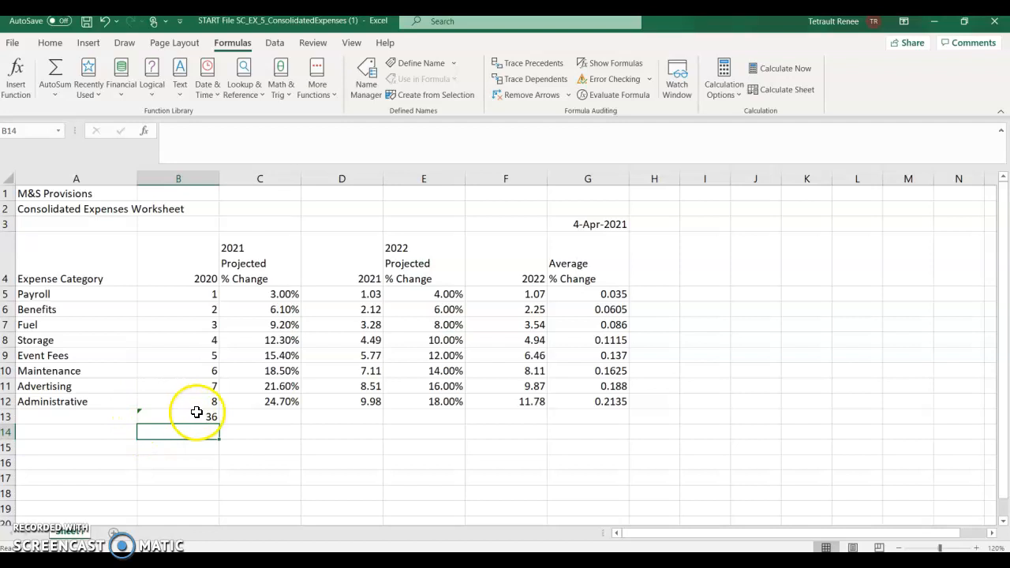
left_click(177, 417)
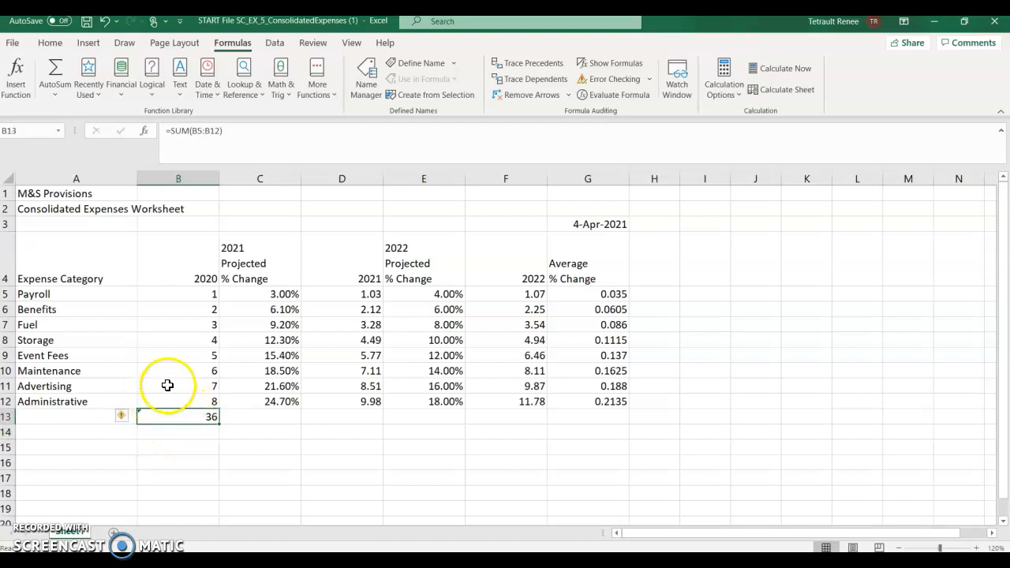
mouse_move(186, 271)
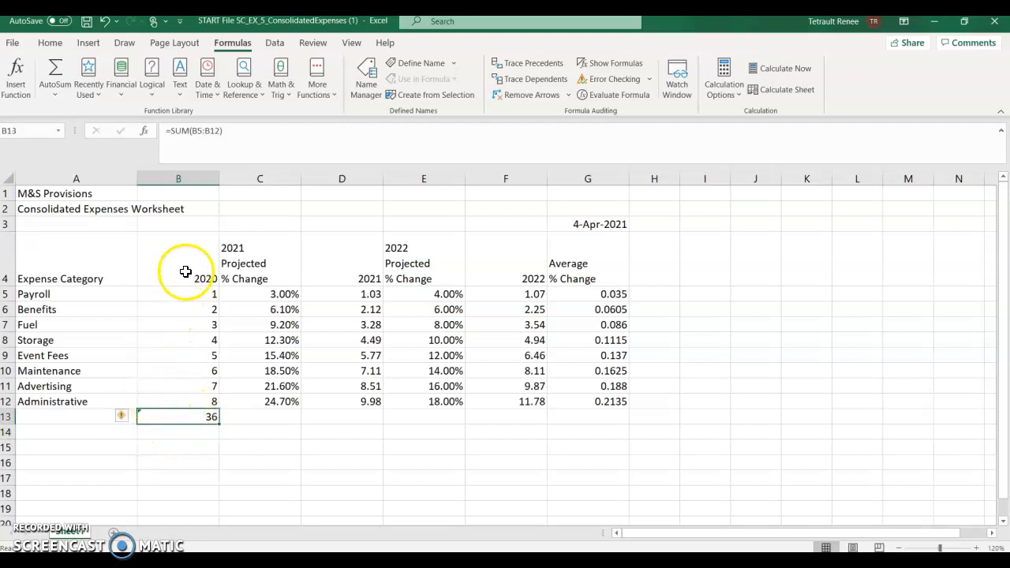
mouse_move(376, 410)
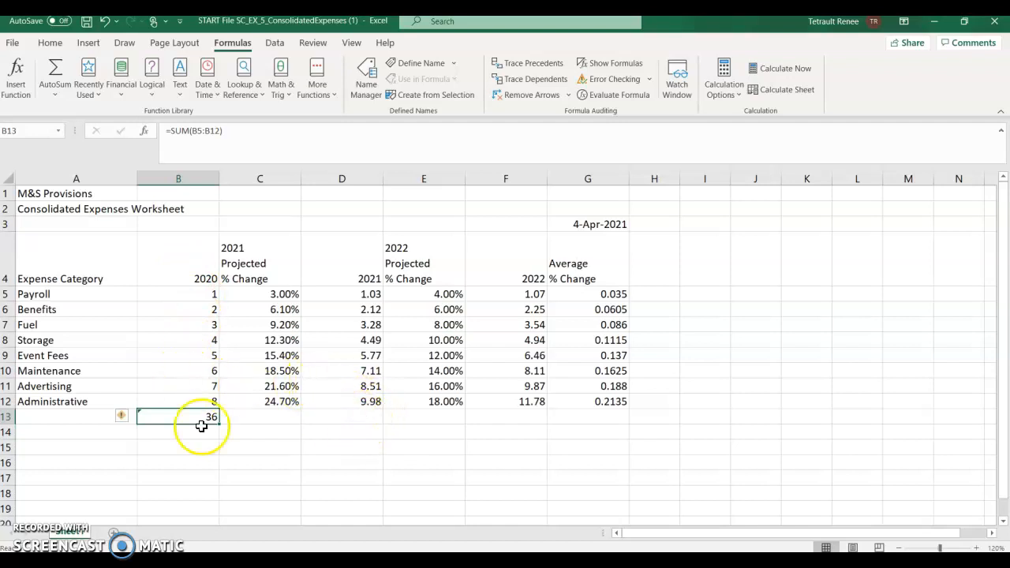
left_click(120, 417)
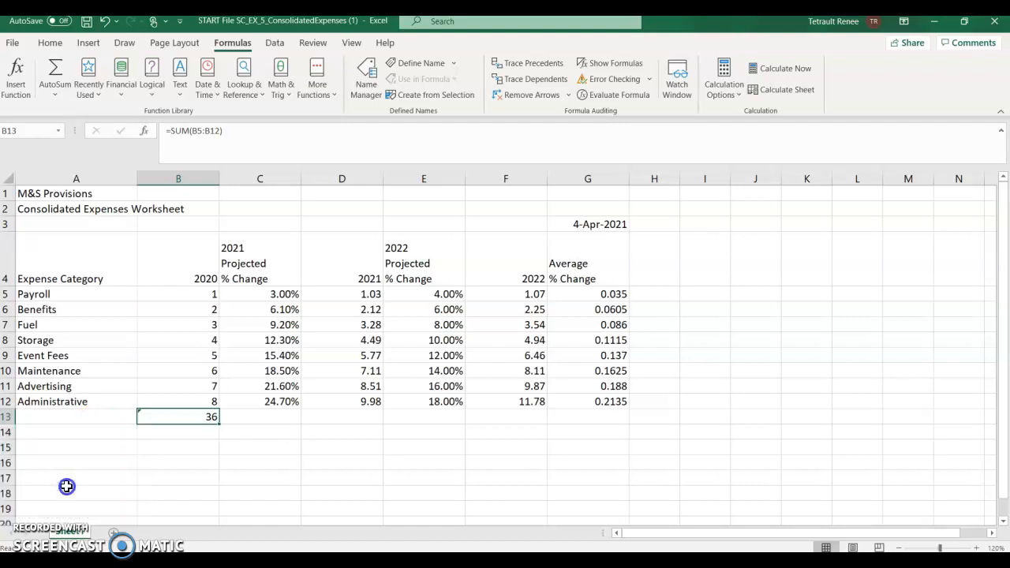
mouse_move(350, 414)
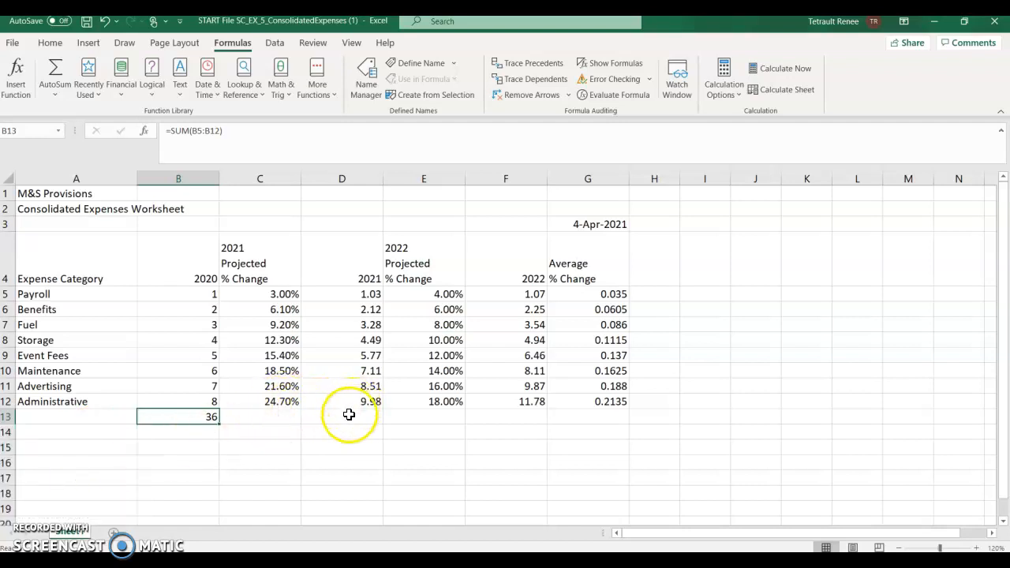
Total the 2021 column in D13 with a SUM formula showing 42.29
left_click(341, 417)
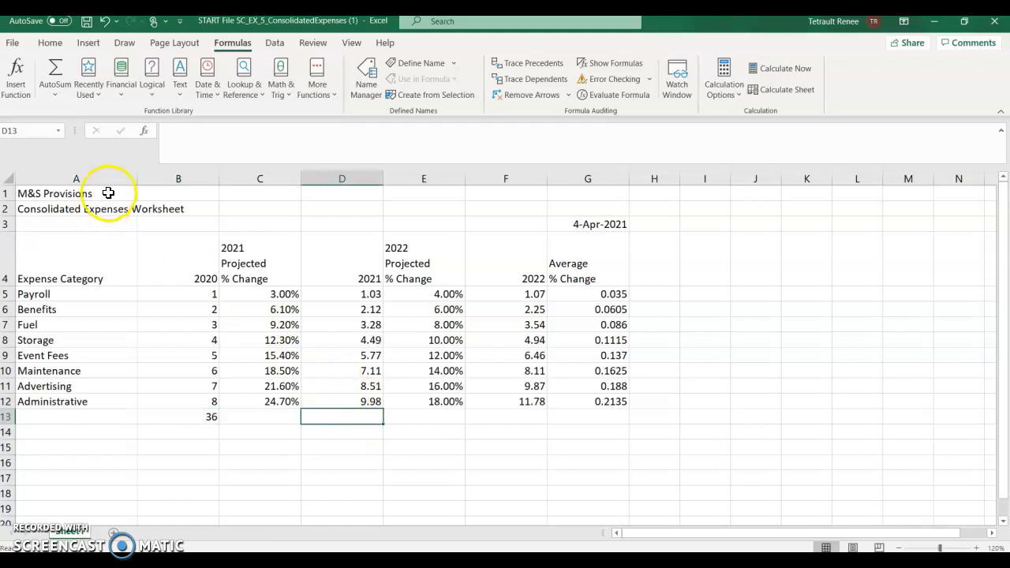
type("=SUM(D4:D12)")
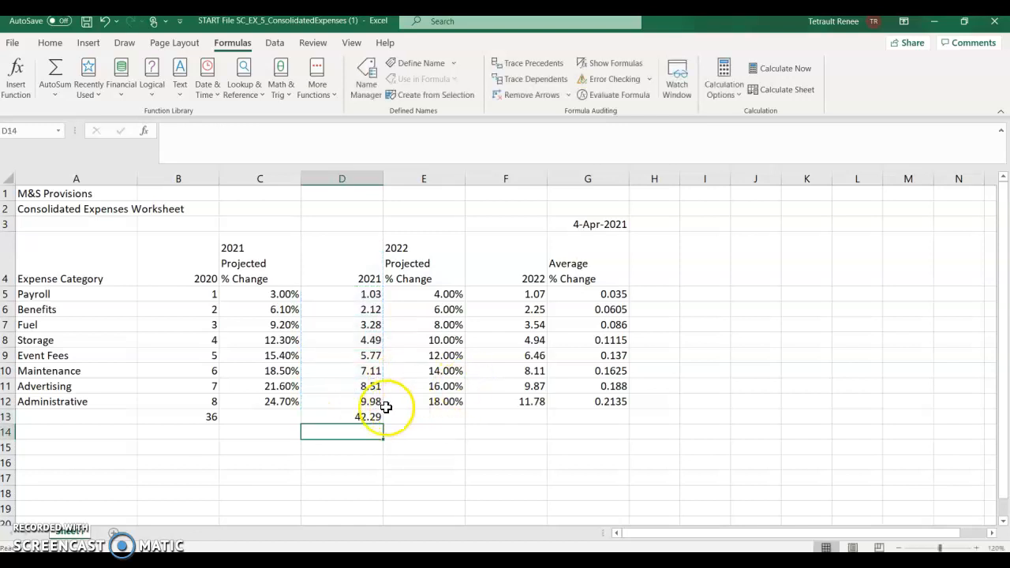
mouse_move(203, 417)
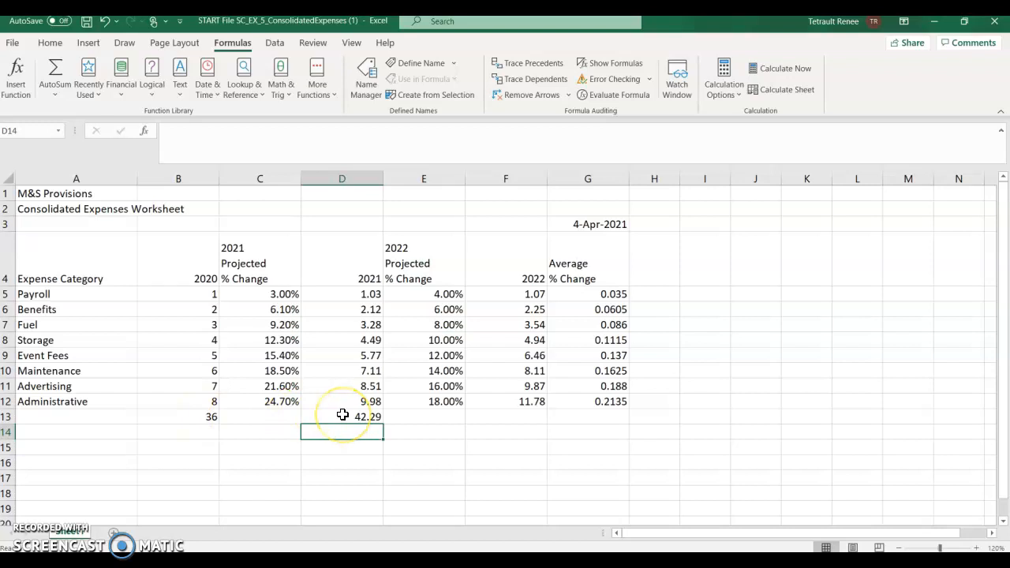
mouse_move(505, 417)
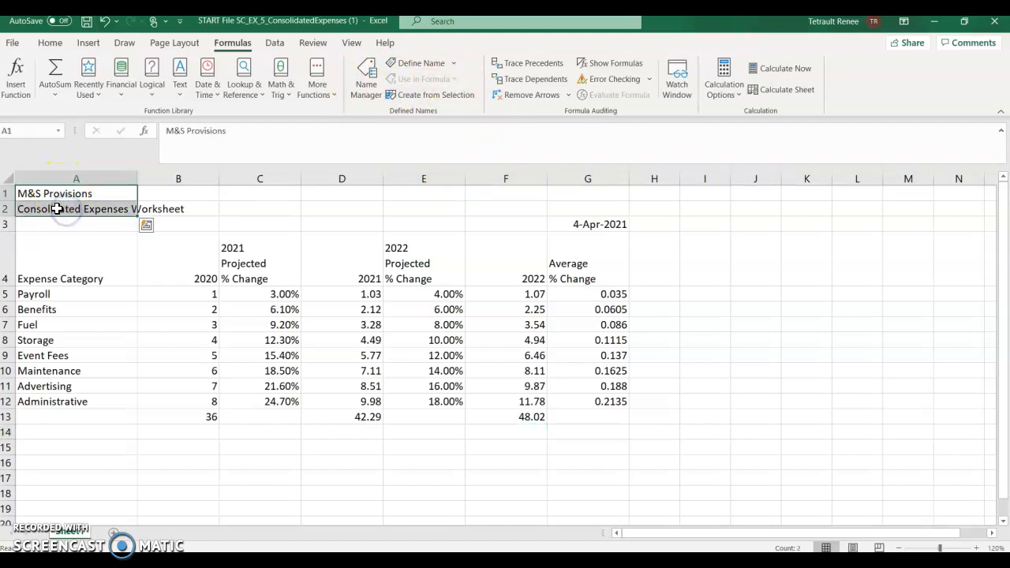
Style the M&S Provisions title and merge and center it across A1:G1
left_click(51, 43)
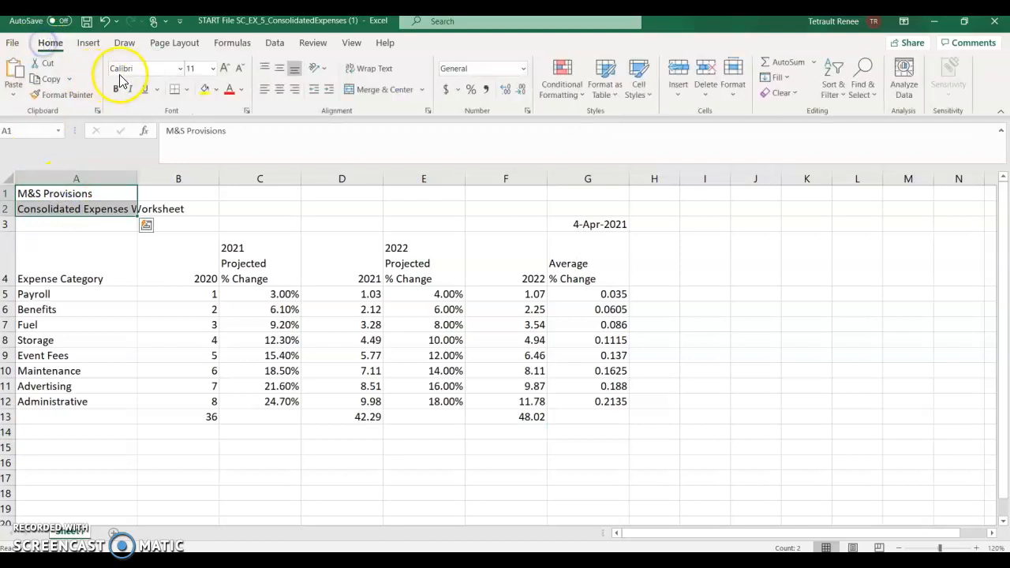
mouse_move(224, 69)
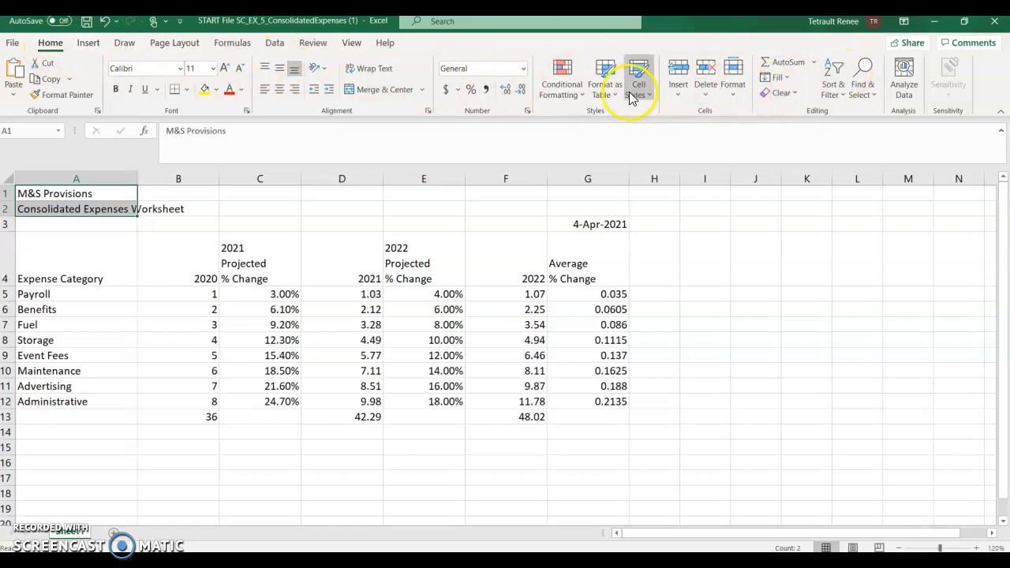
left_click(638, 79)
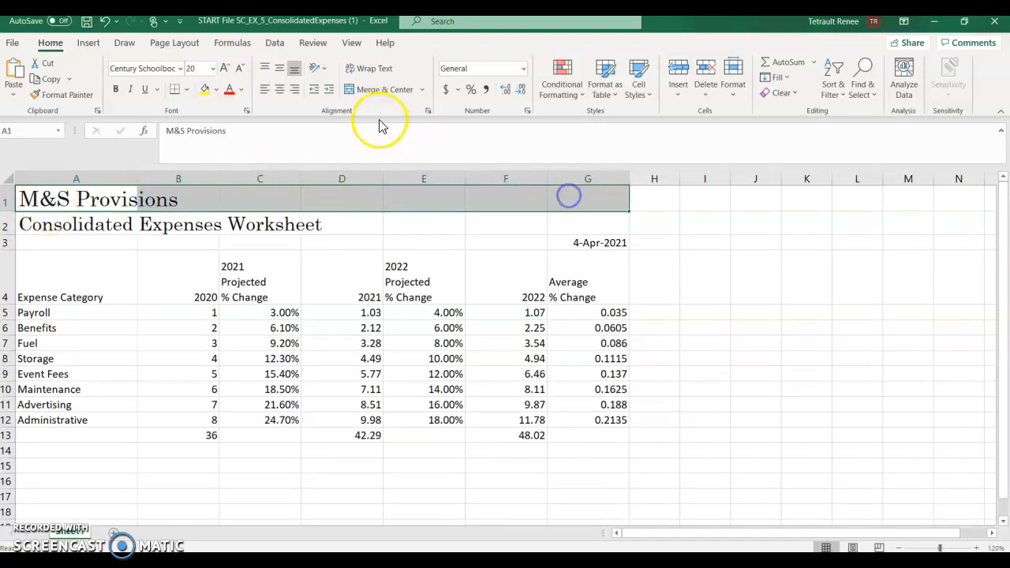
left_click(379, 88)
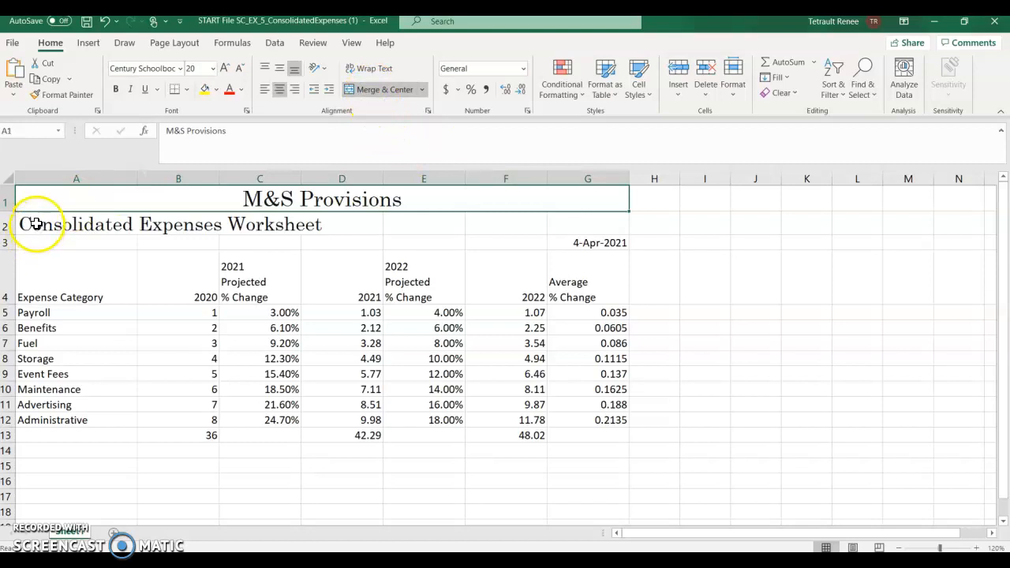
Merge and center the Consolidated Expenses Worksheet subtitle across A2:G2
left_click(76, 224)
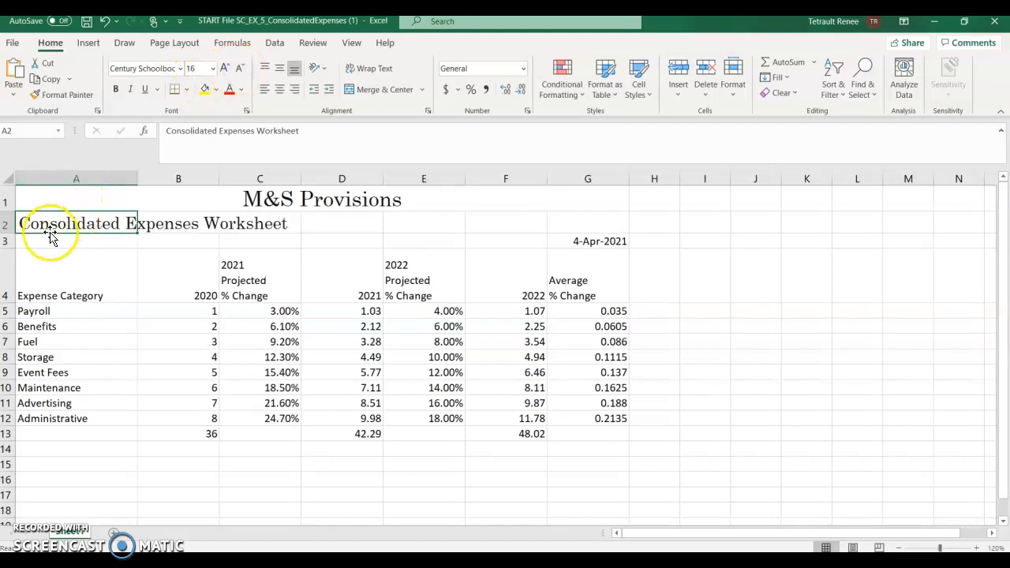
left_click_drag(76, 224, 609, 224)
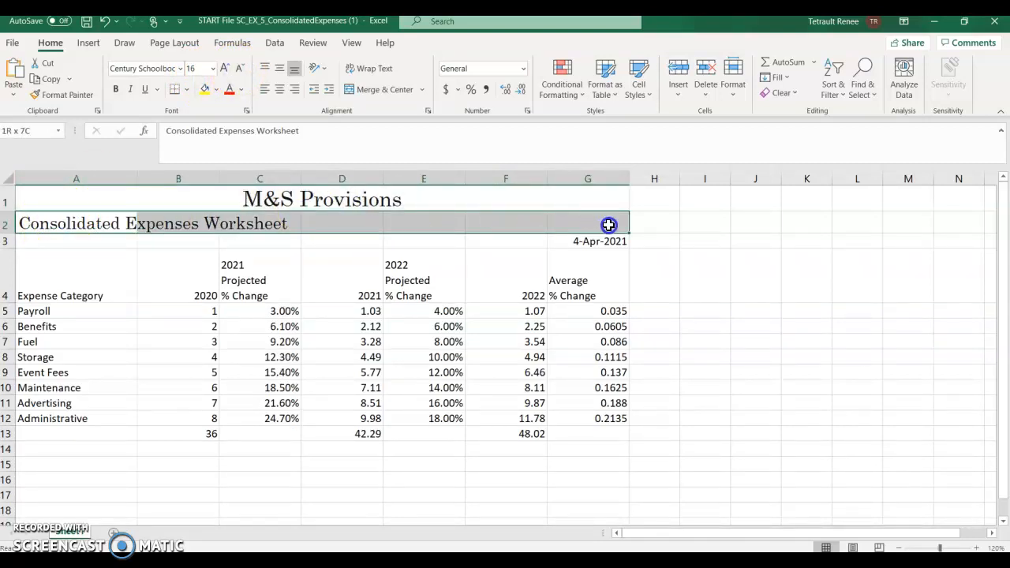
left_click(382, 88)
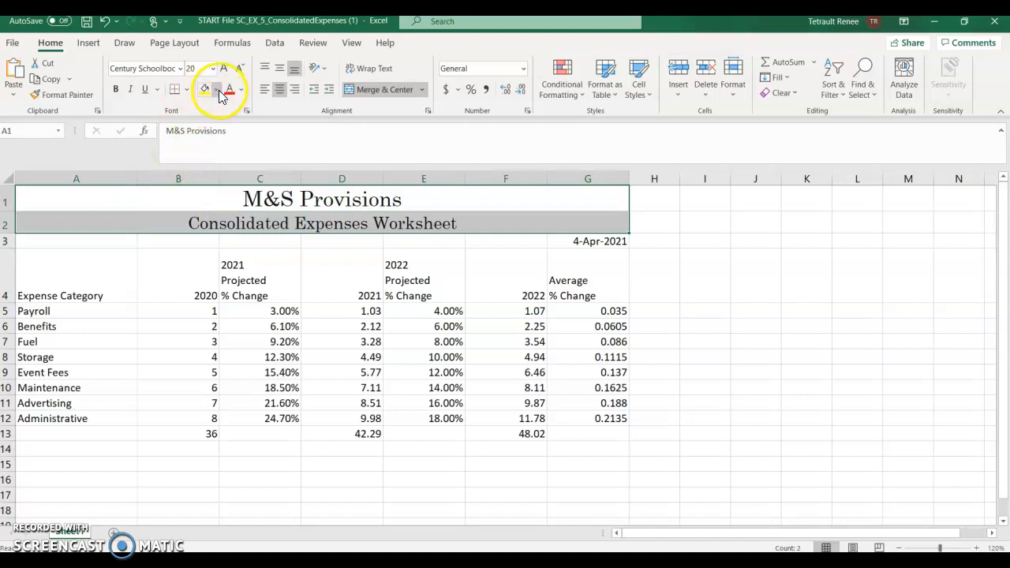
Fill the two title rows with dark red and set the title text to white
left_click(217, 88)
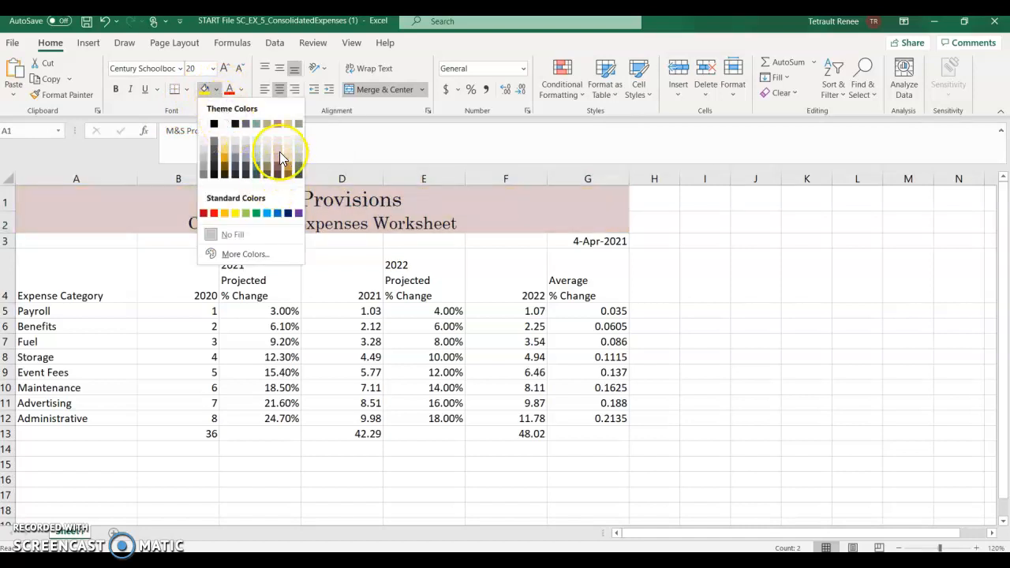
left_click(229, 161)
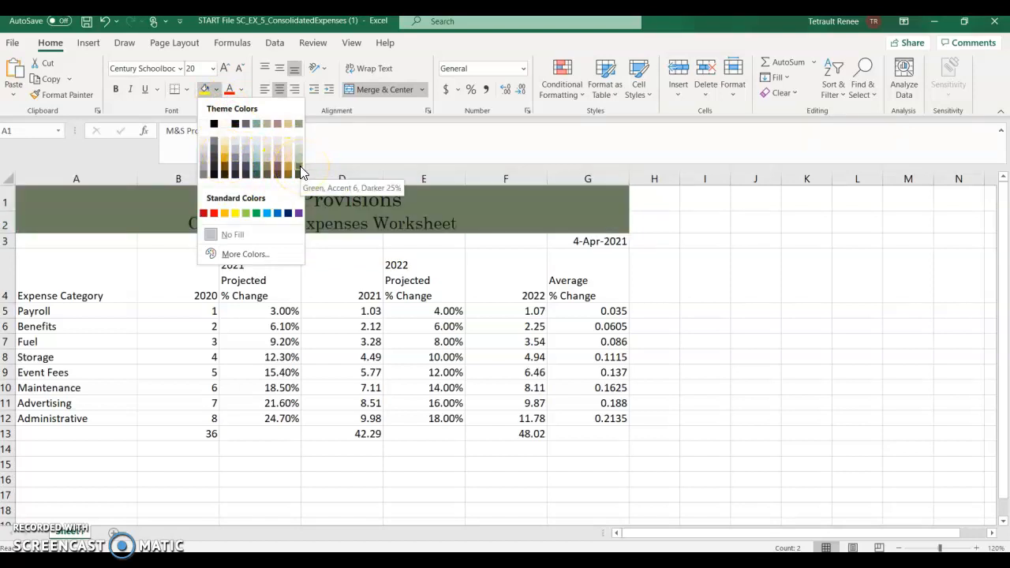
left_click(298, 163)
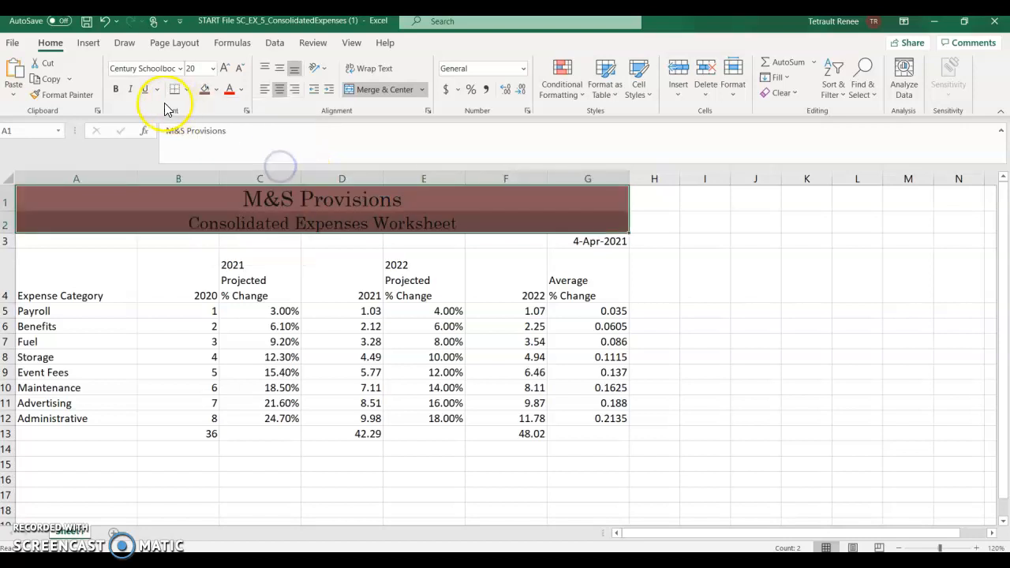
left_click(239, 88)
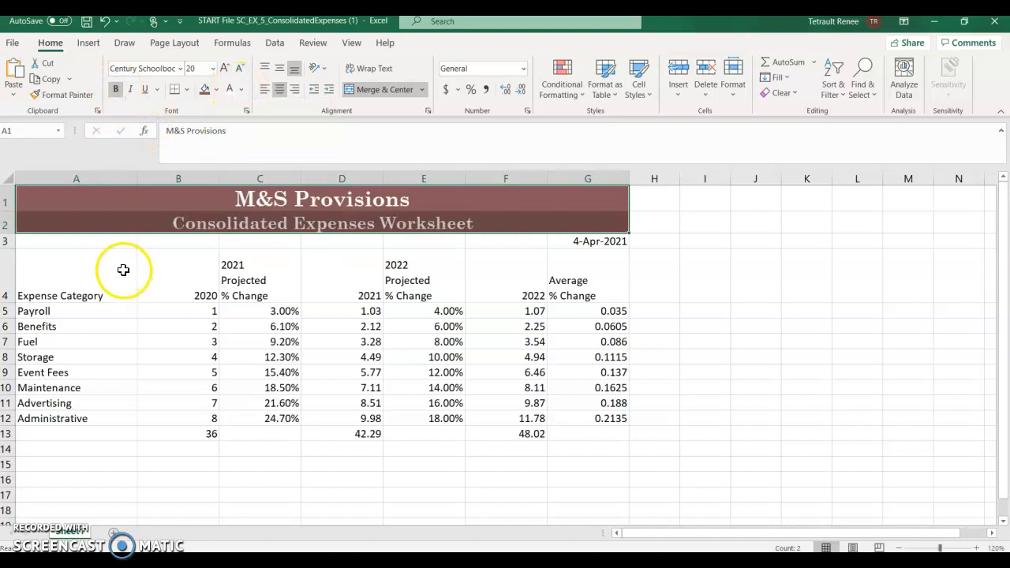
mouse_move(66, 347)
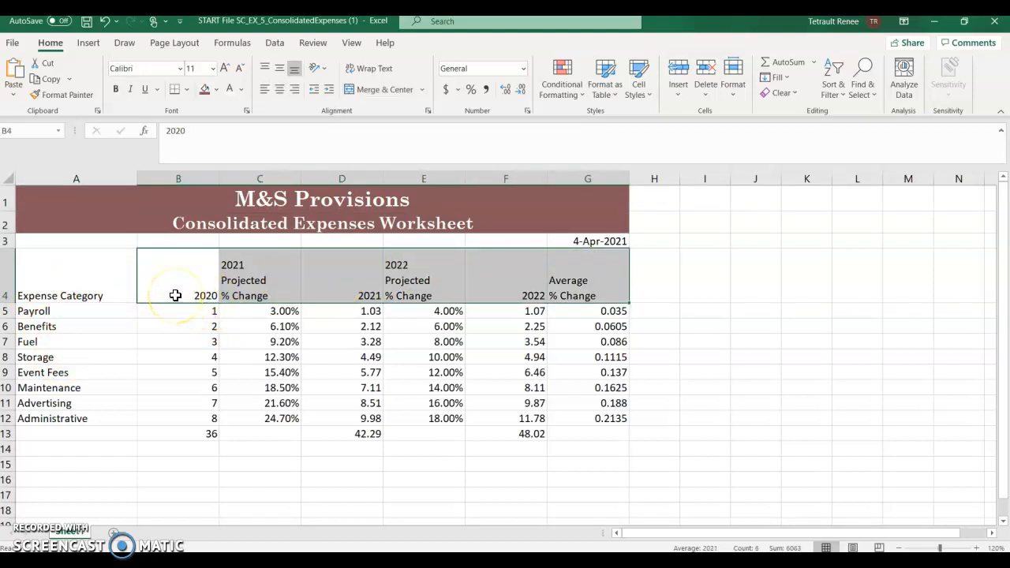
Center the row 4 column headings and make the heading row bold
left_click(278, 88)
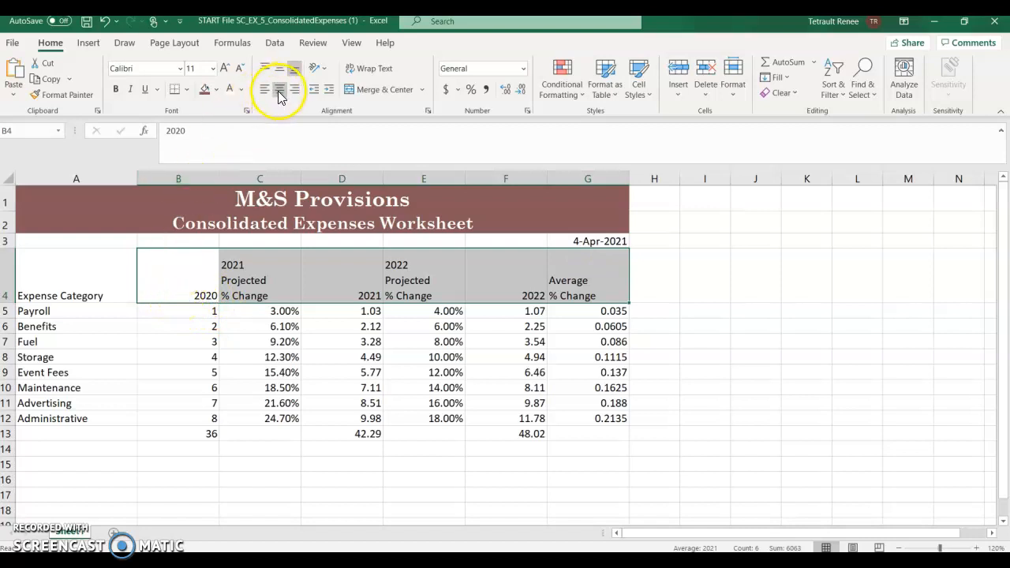
mouse_move(278, 89)
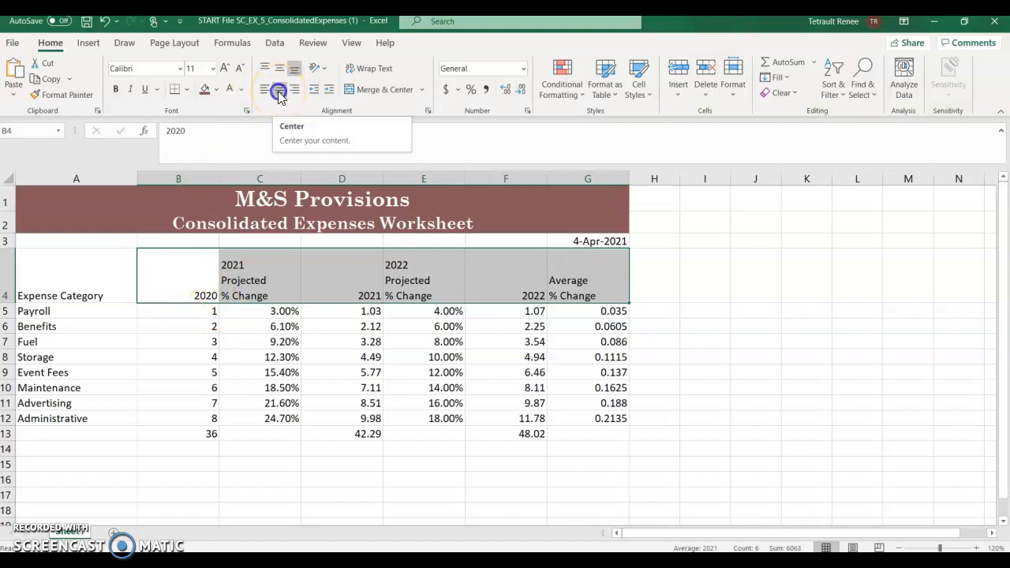
left_click(277, 88)
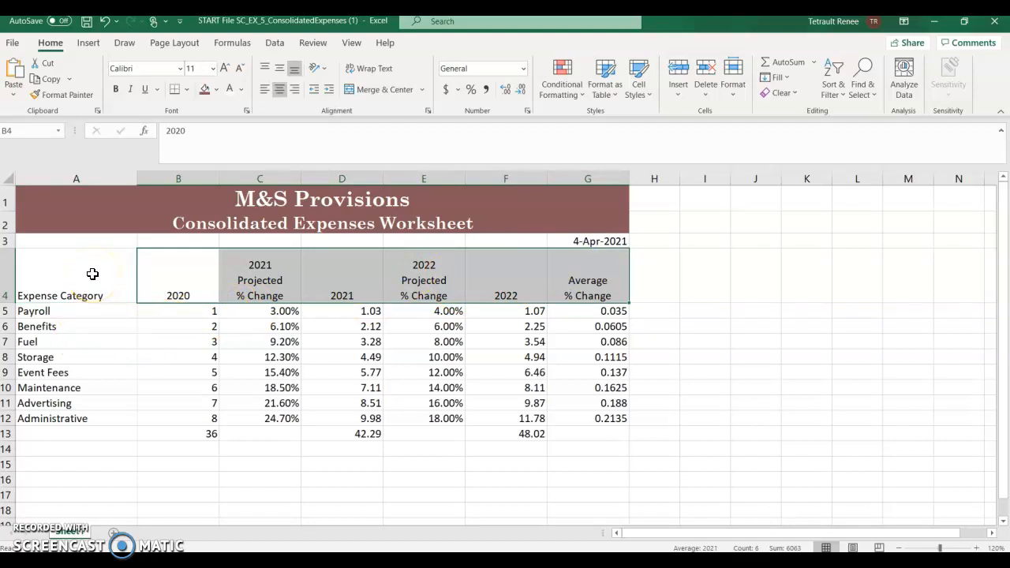
left_click(76, 274)
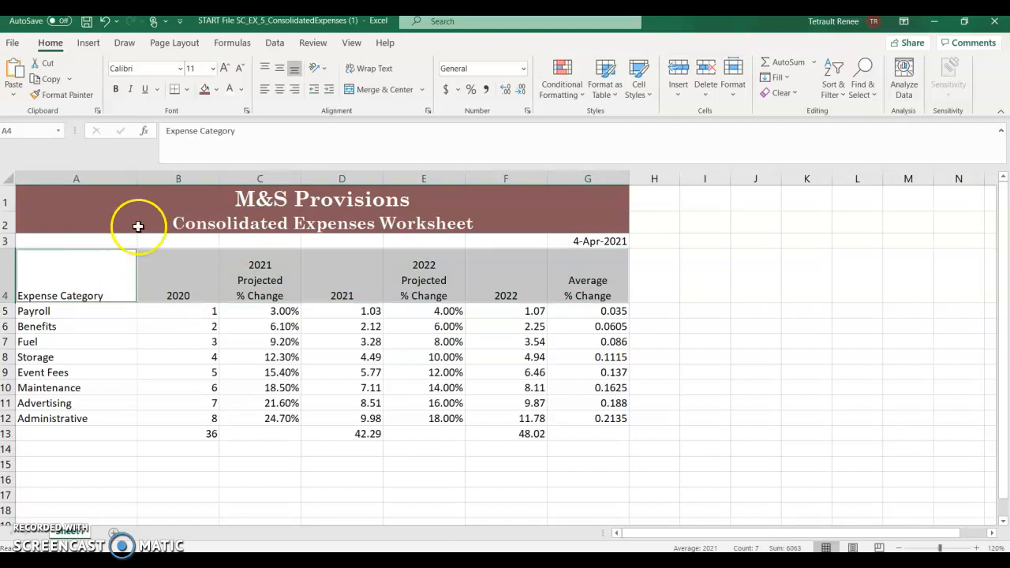
left_click(639, 76)
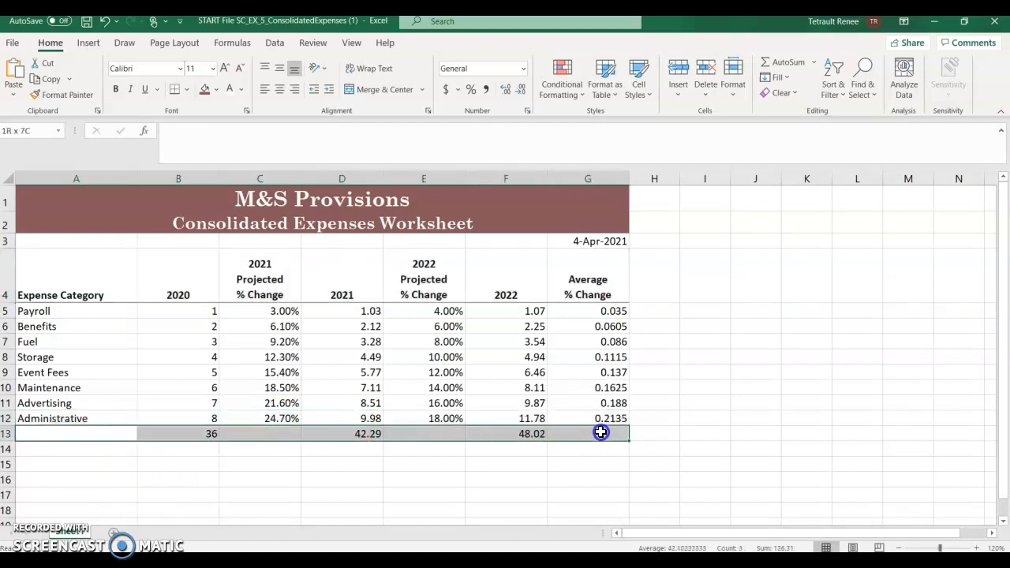
Make the row 13 totals (36, 42.29, 48.02) bold
left_click(639, 75)
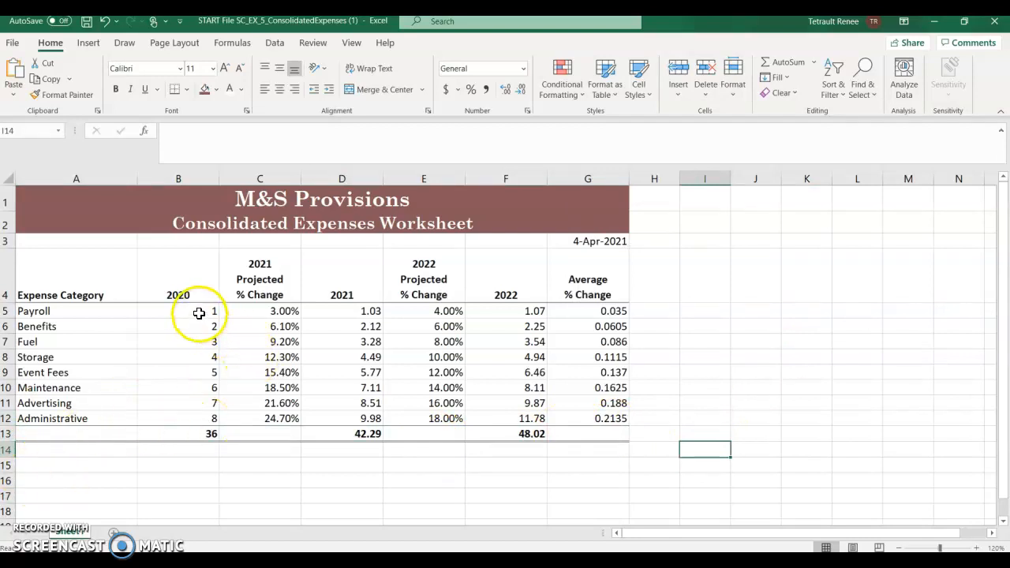
Select the Payroll amounts and totals in B, D and F and bring up Format Cells
left_click(178, 309)
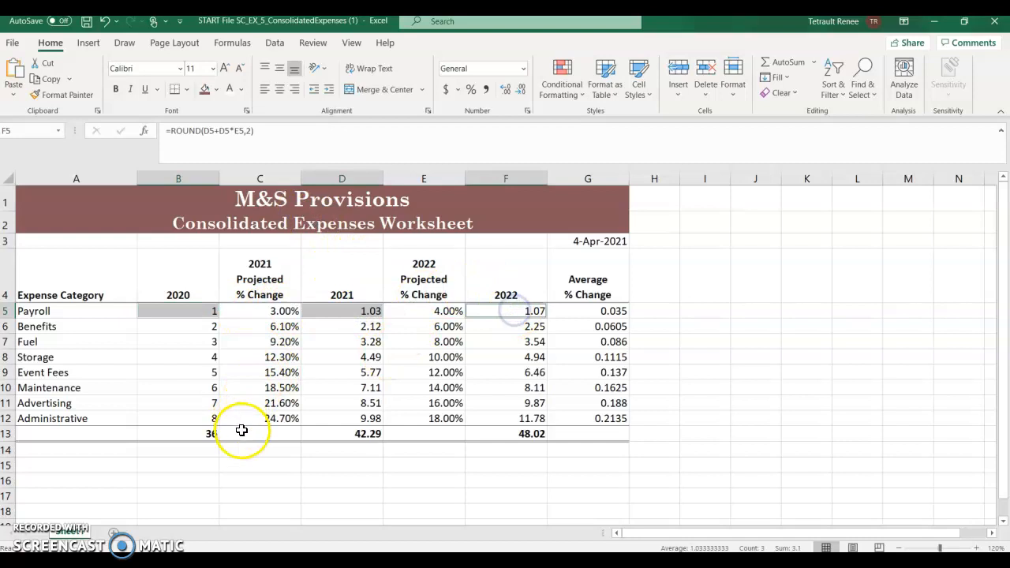
left_click(177, 432)
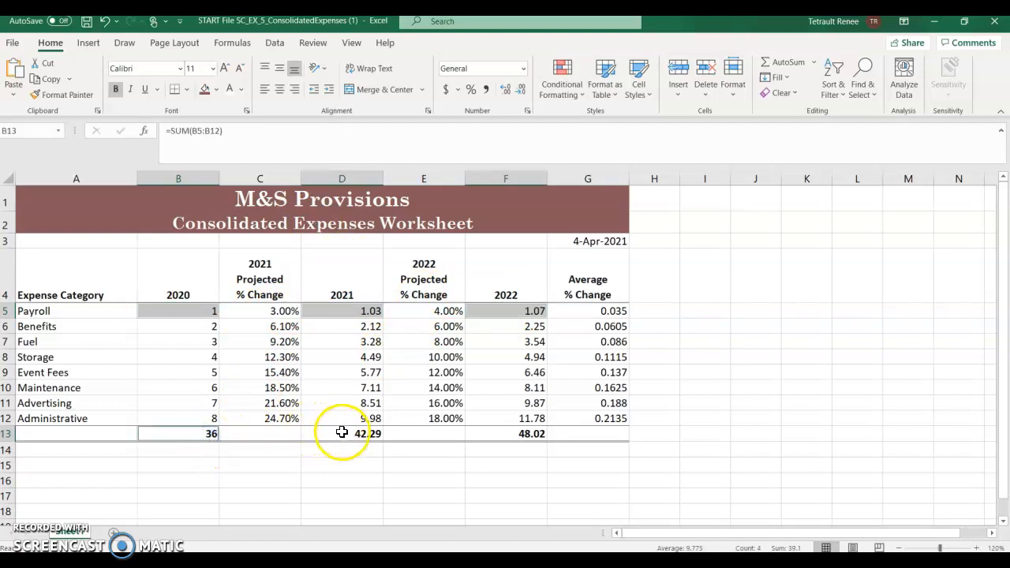
left_click(504, 432)
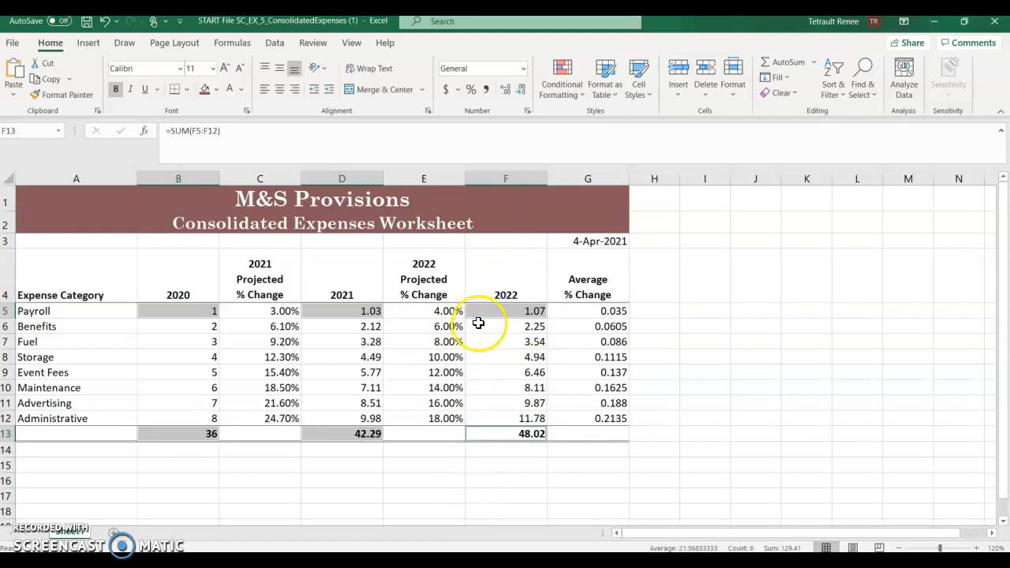
right_click(479, 322)
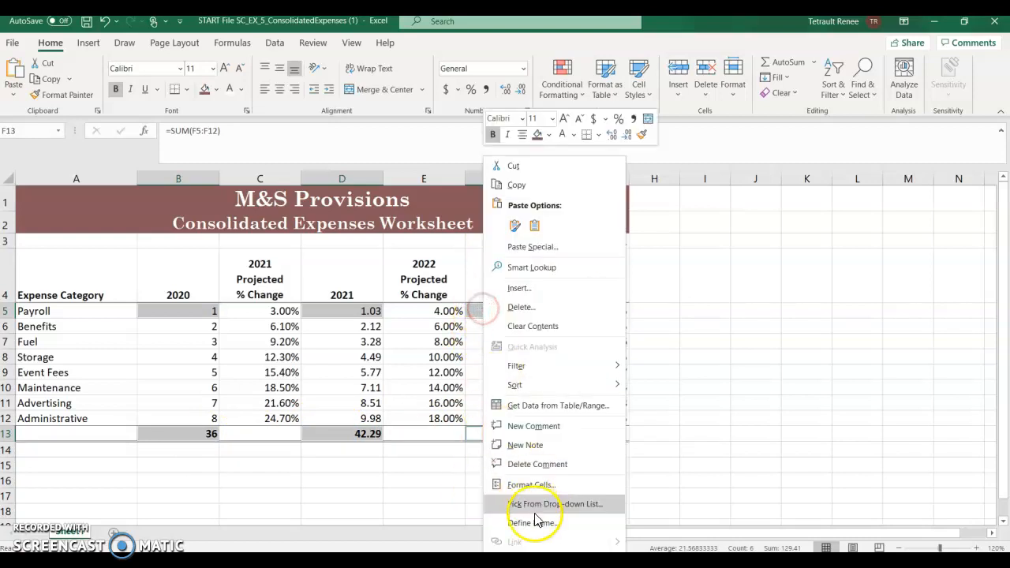
left_click(530, 483)
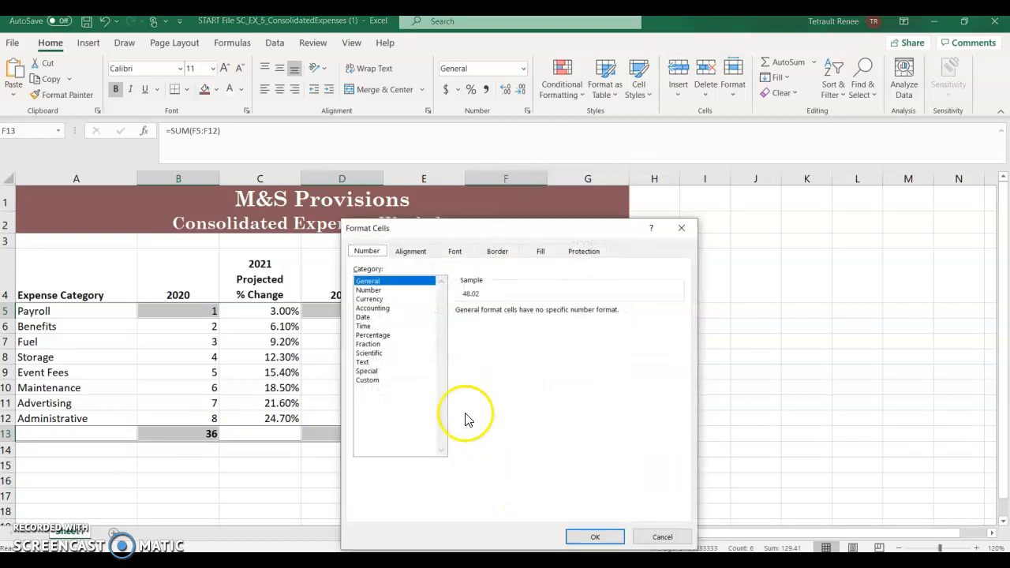
mouse_move(394, 333)
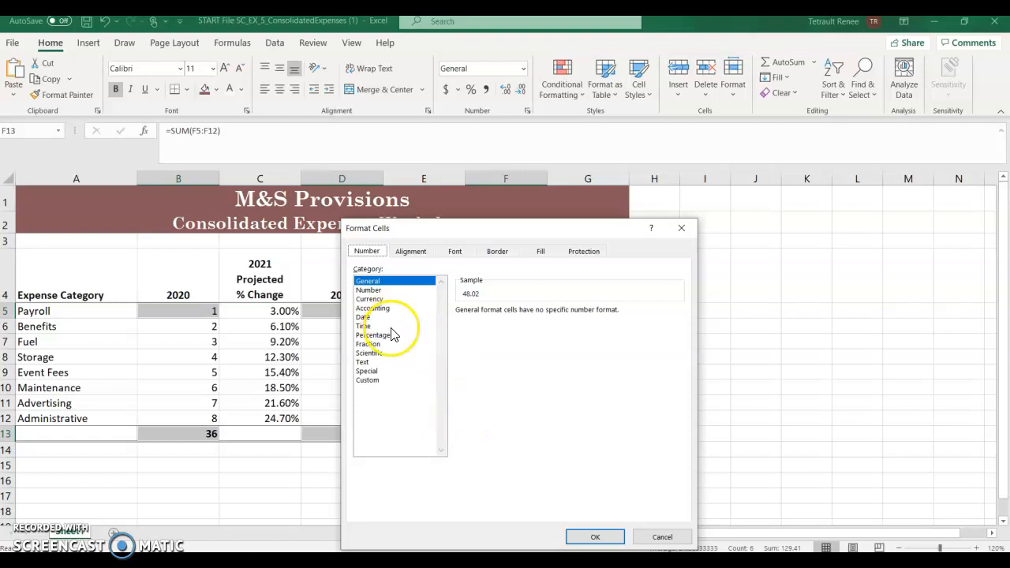
mouse_move(379, 297)
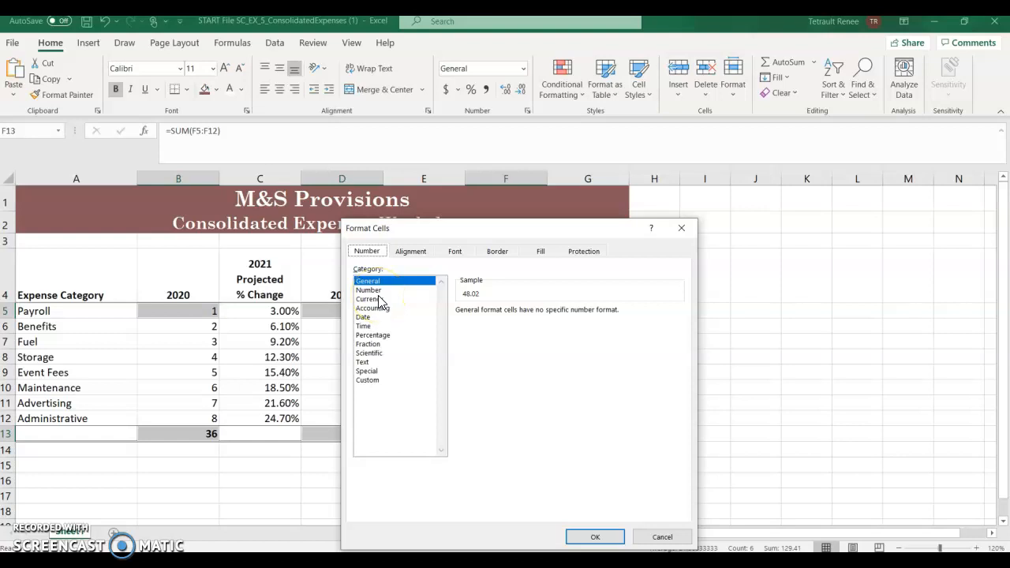
Apply Currency format with negatives in red parentheses to the selected amount cells
left_click(369, 299)
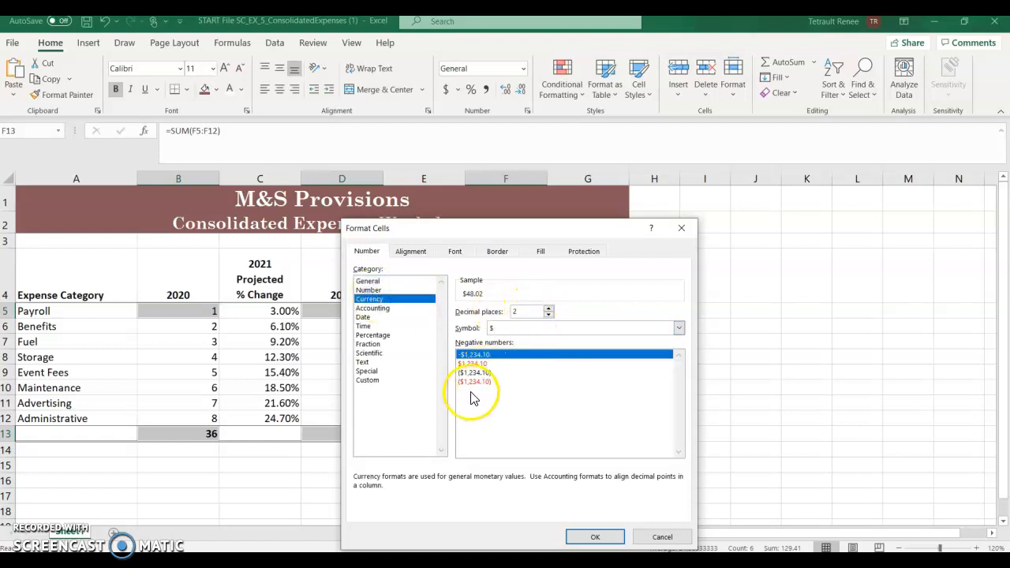
left_click(474, 380)
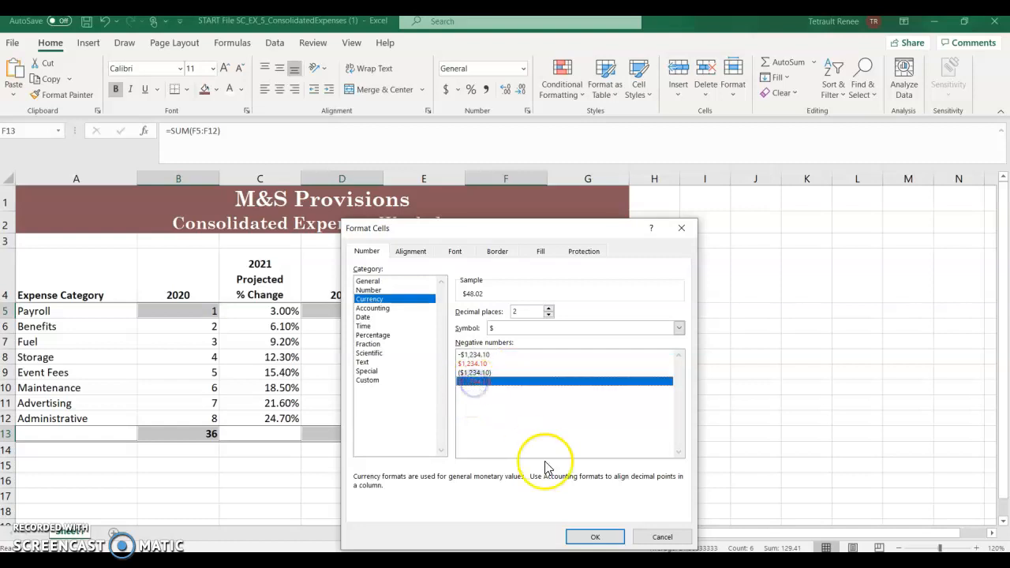
left_click(594, 536)
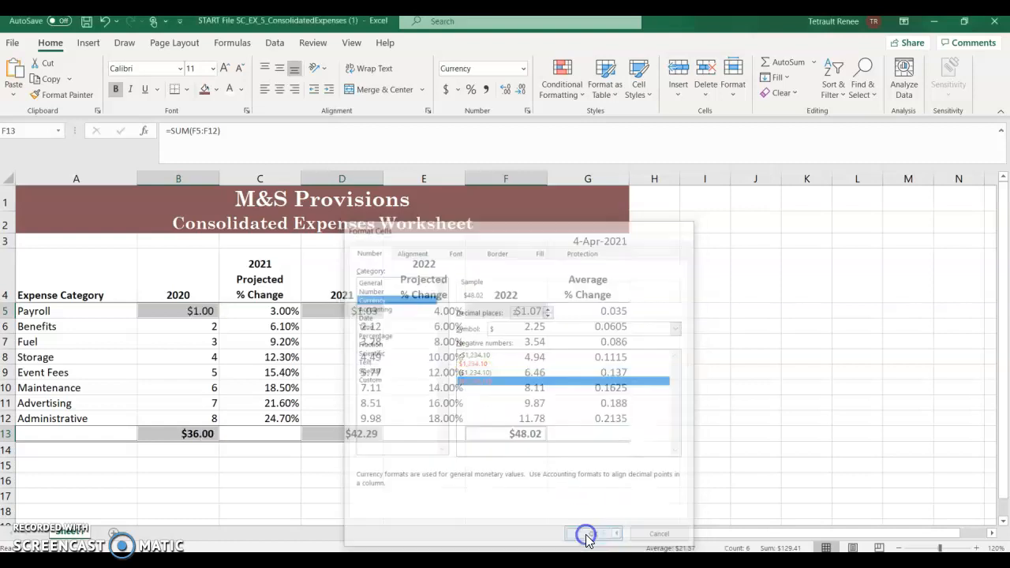
left_click(585, 533)
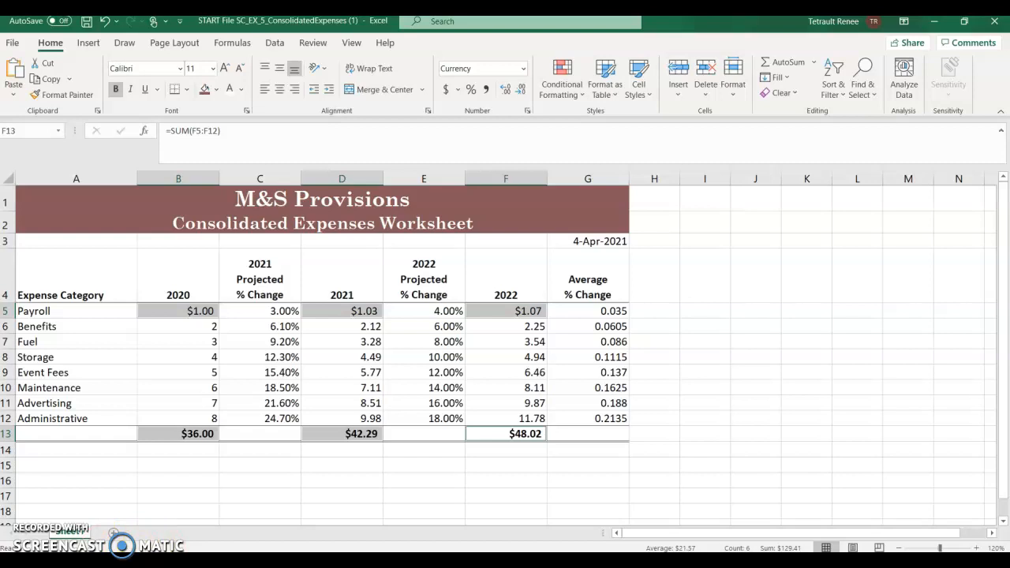
left_click(259, 496)
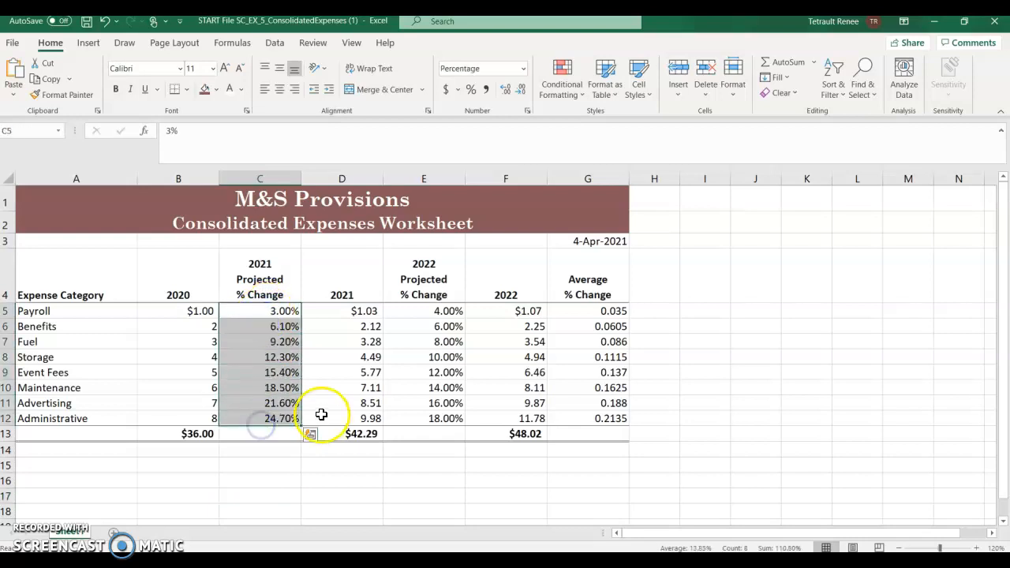
mouse_move(366, 318)
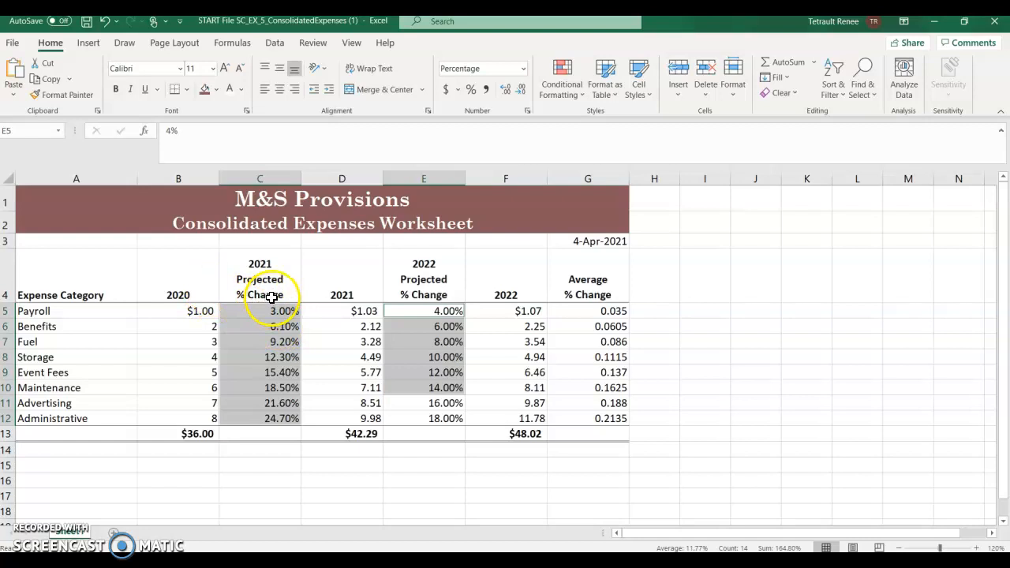
left_click(258, 309)
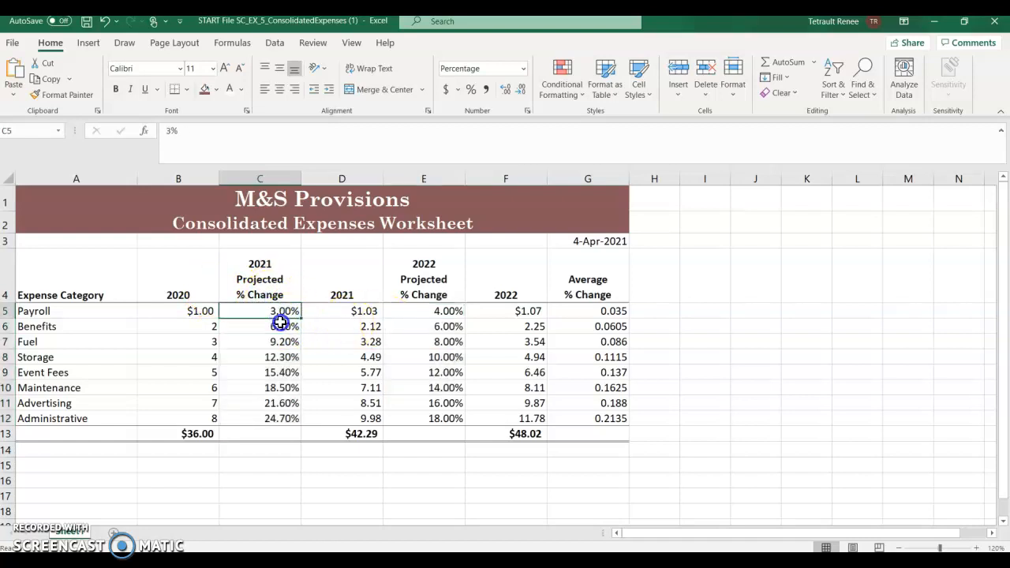
left_click_drag(281, 311, 266, 404)
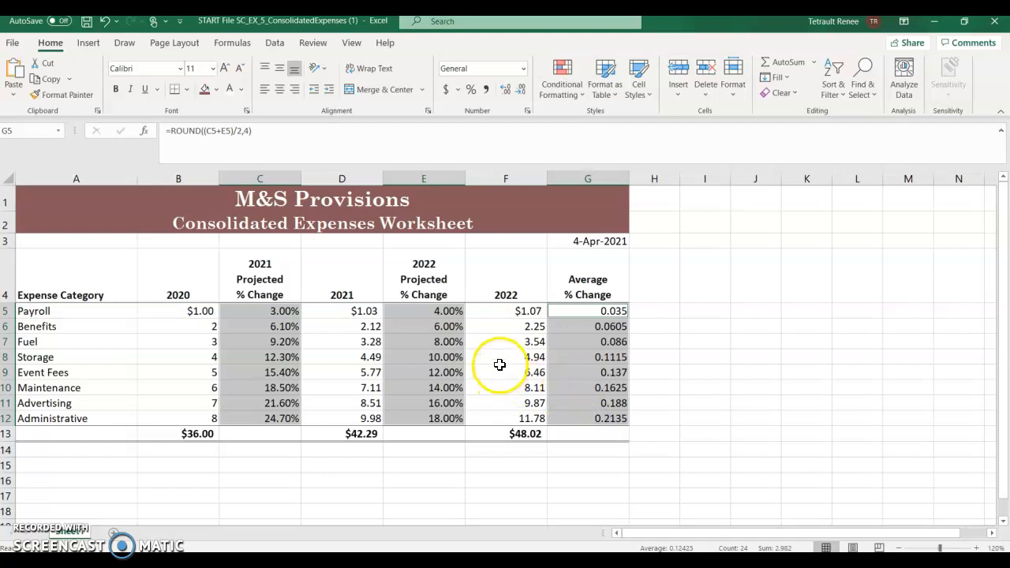
mouse_move(521, 354)
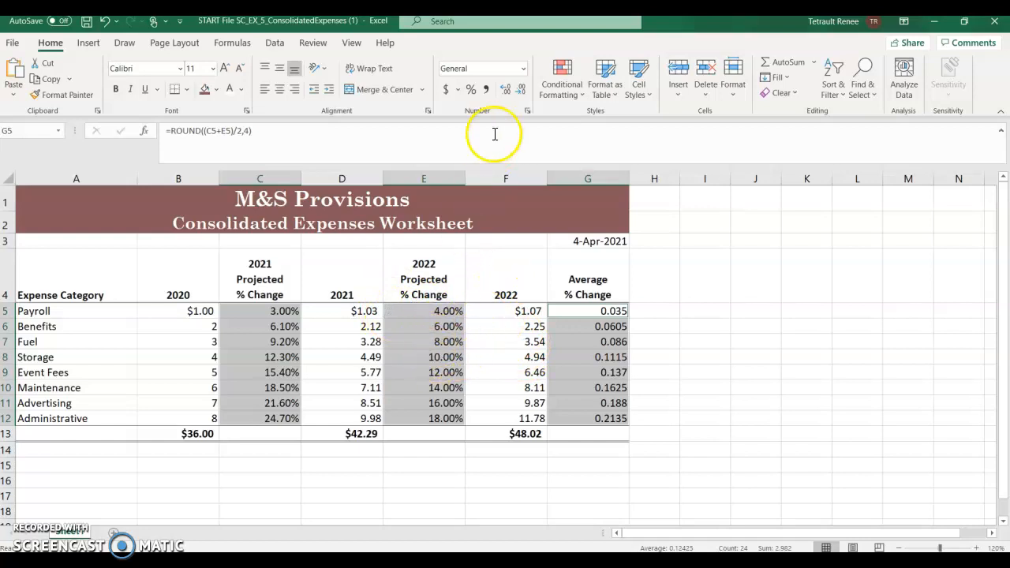
mouse_move(527, 111)
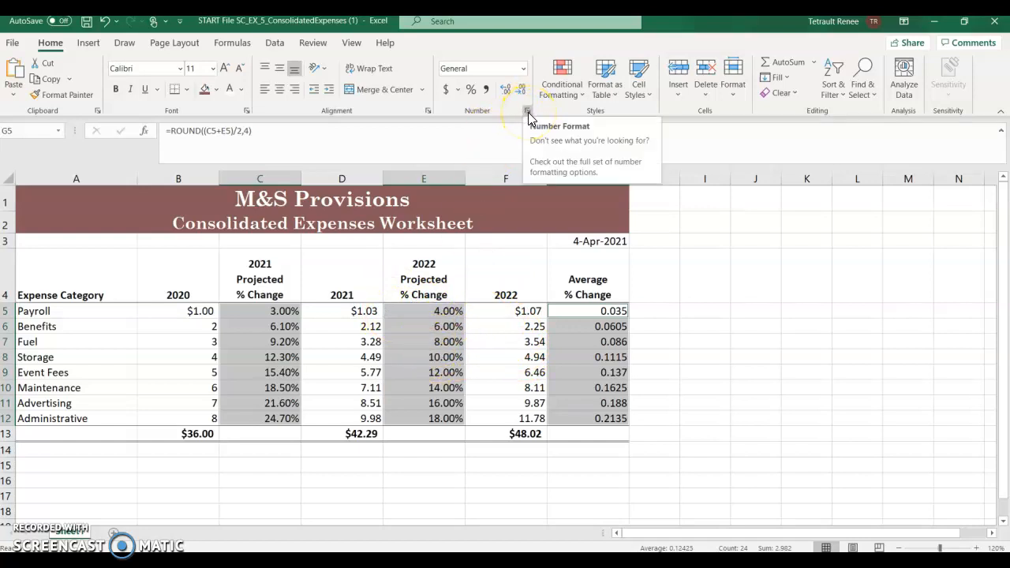
Give the percent change cells the custom format 0.00%;[Magenta](0.00%)
left_click(527, 111)
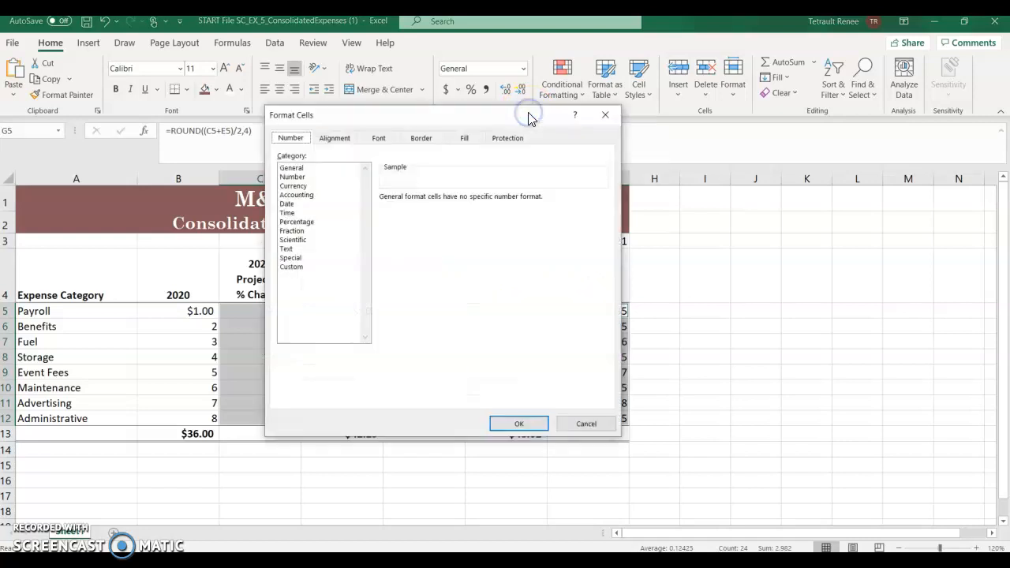
mouse_move(316, 221)
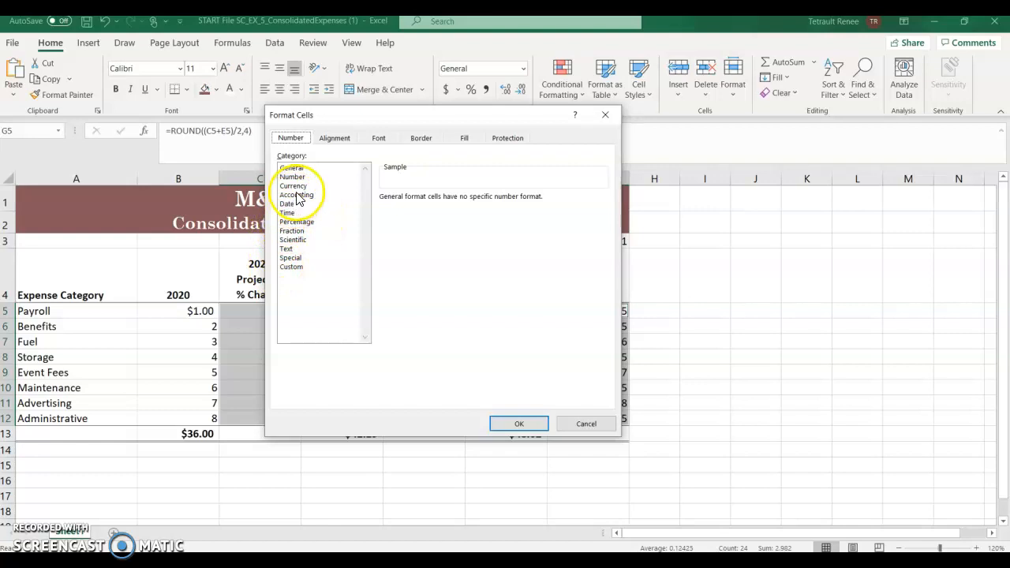
left_click(290, 267)
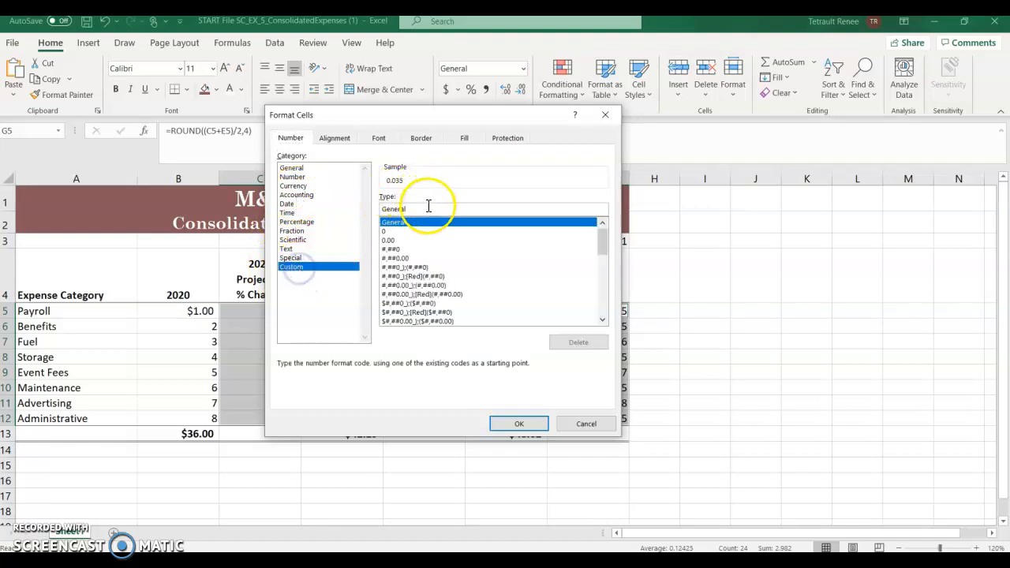
left_click(429, 208)
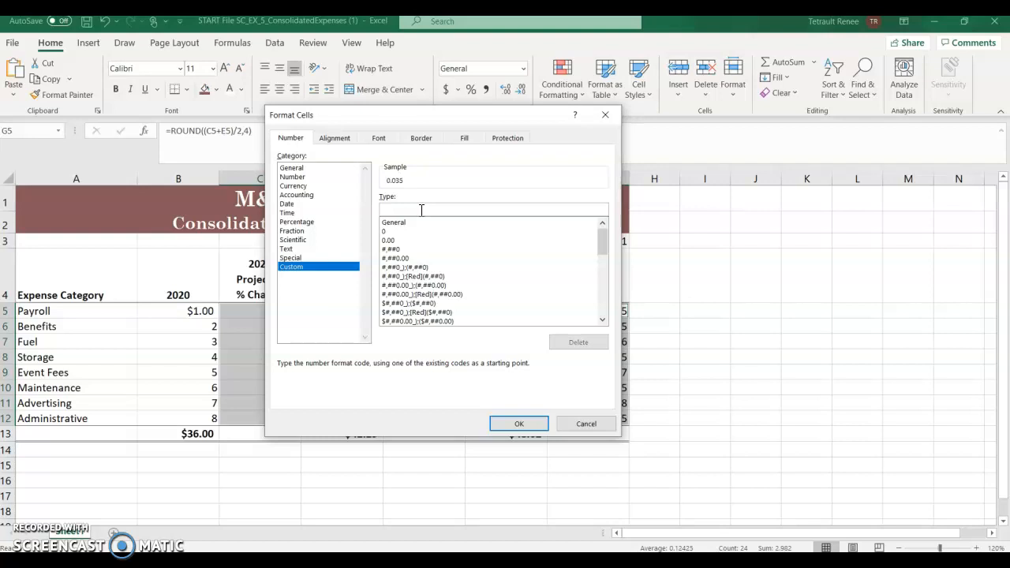
type("0.")
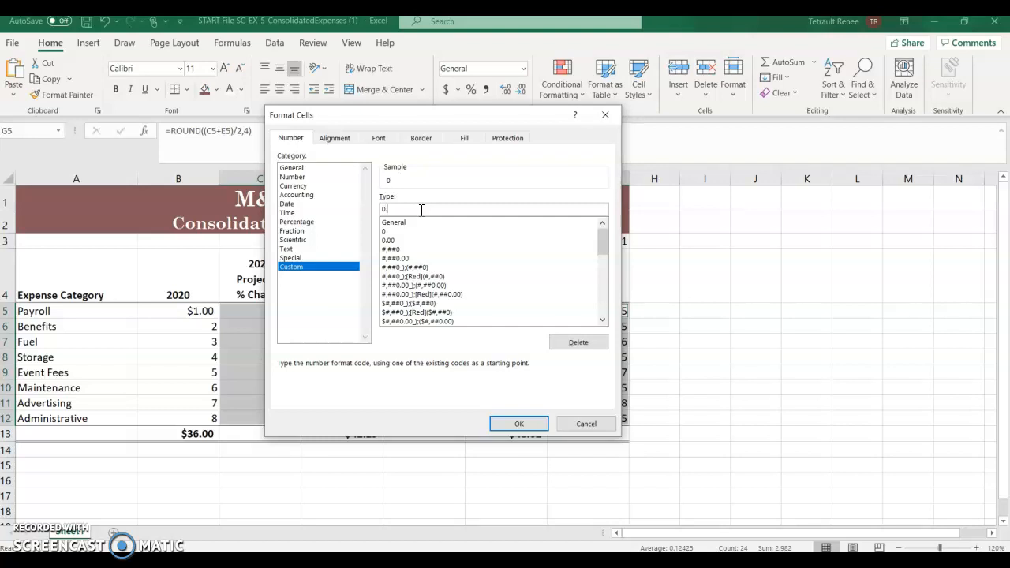
type(".00%")
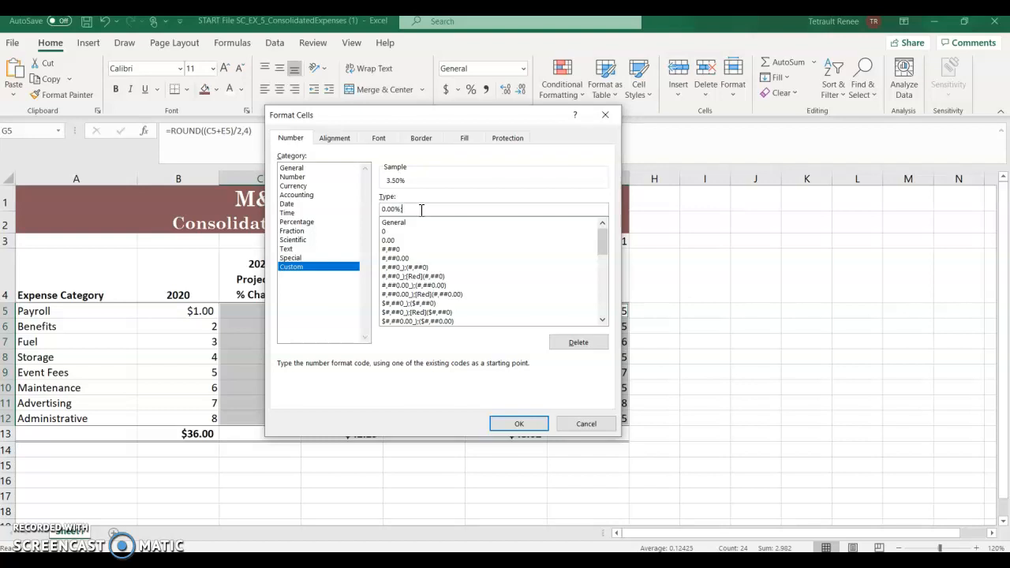
type(";[Magenta](0.00%")
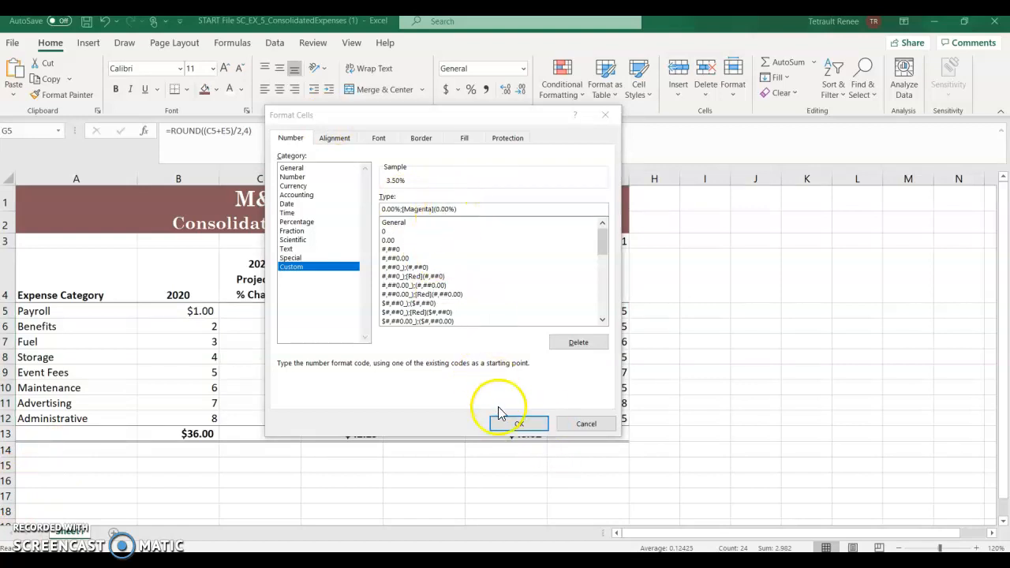
left_click(518, 423)
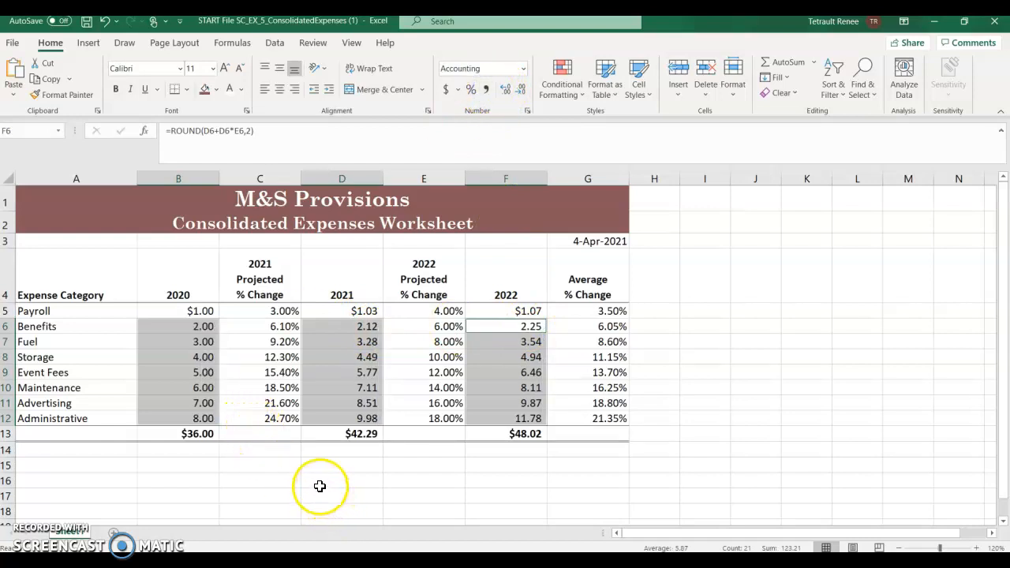
mouse_move(413, 451)
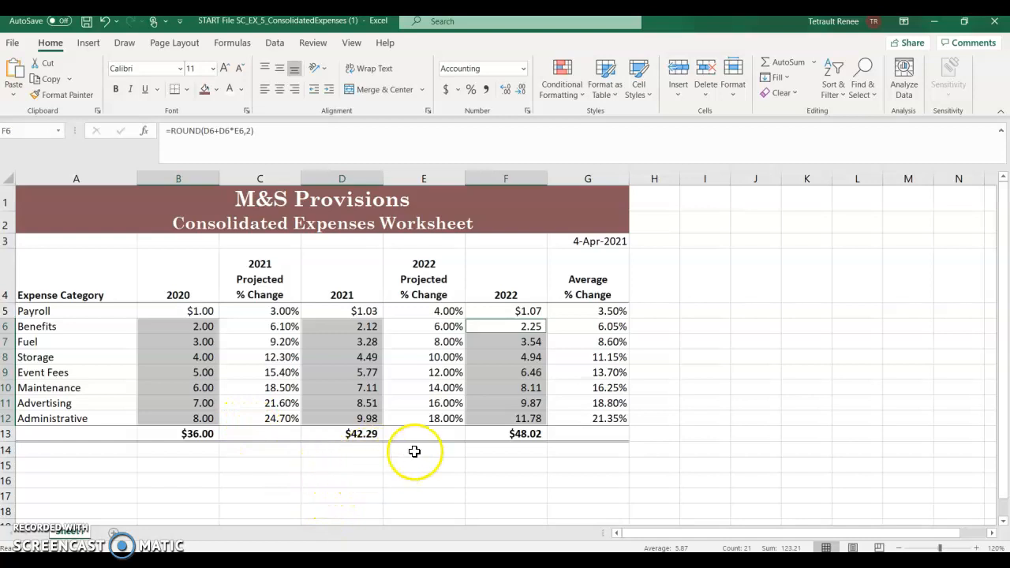
Deselect the comma-formatted Benefits–Administrative amounts to review the worksheet
left_click(423, 480)
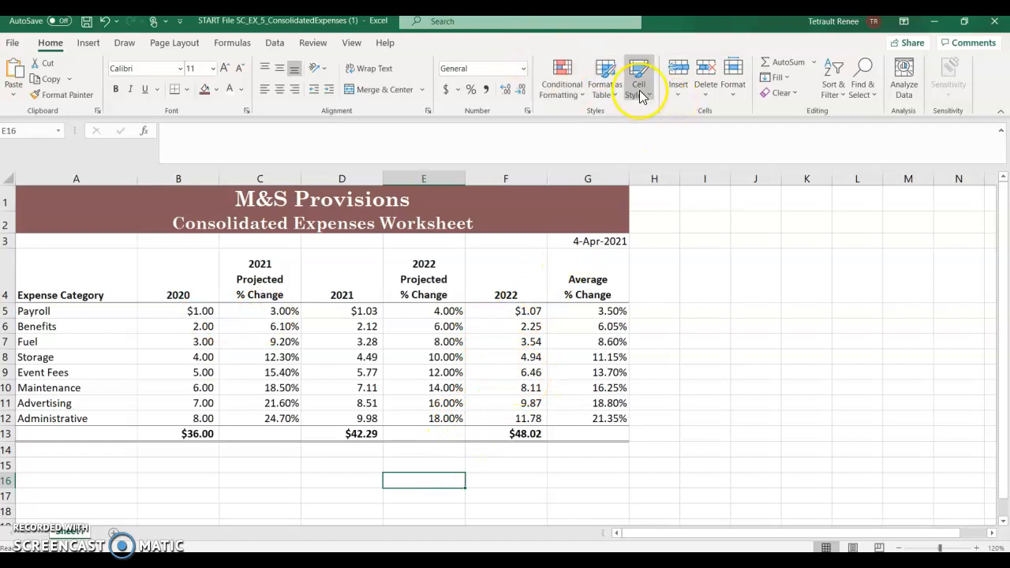
Start a new cell style named 4-Digit Year from the Cell Styles gallery and go to its Format settings
left_click(637, 79)
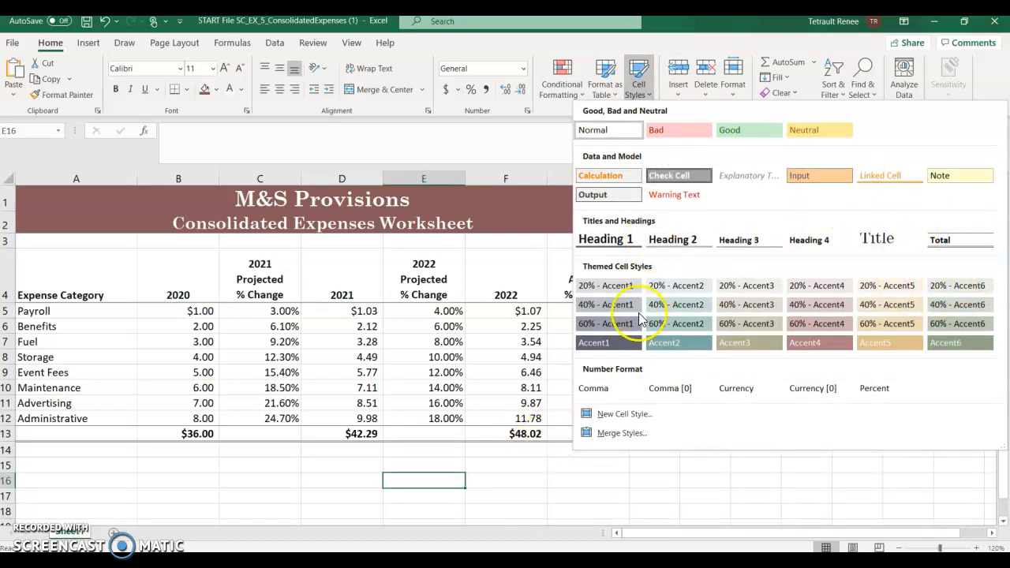
left_click(624, 413)
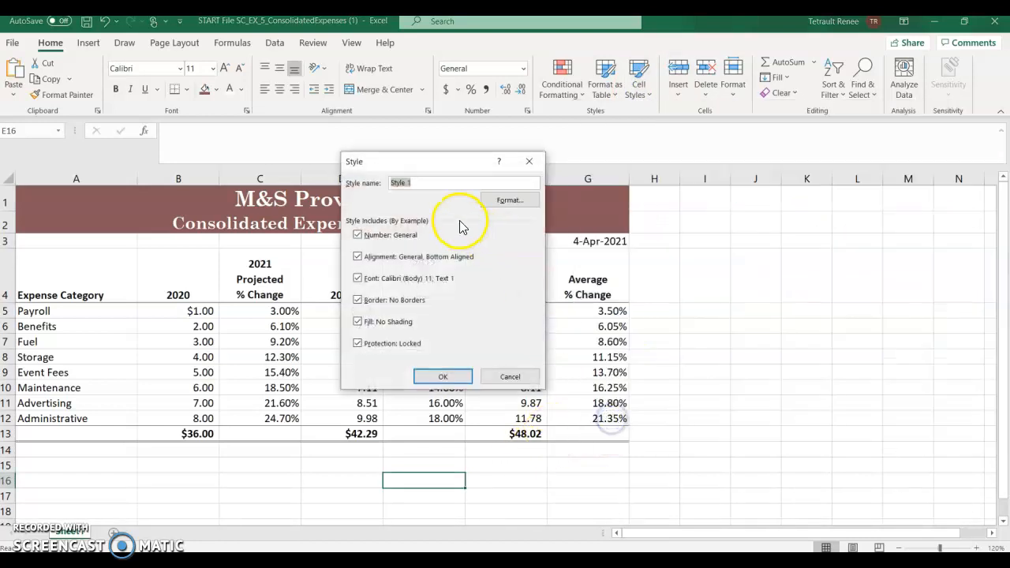
type("4-Digit Year")
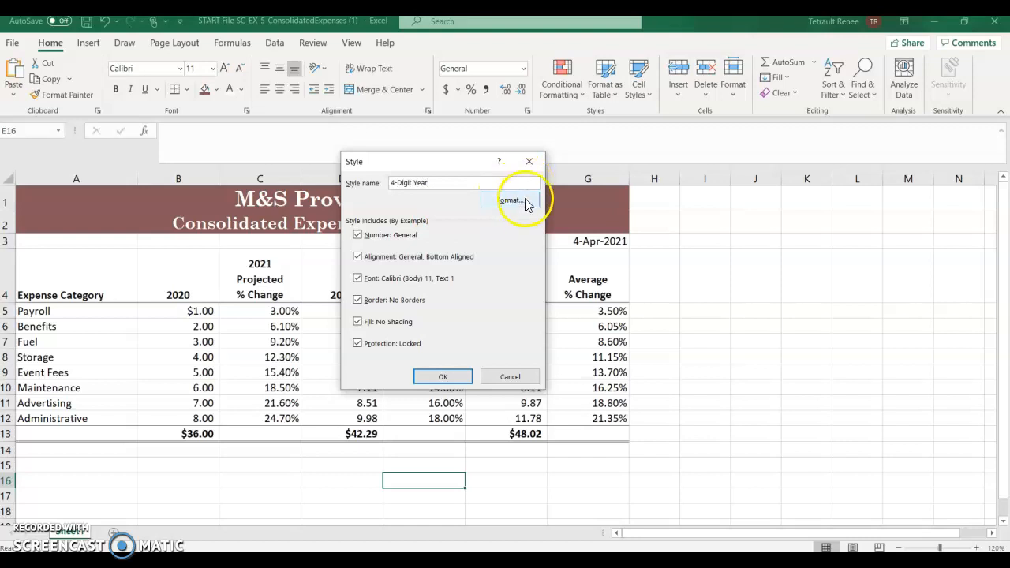
left_click(511, 199)
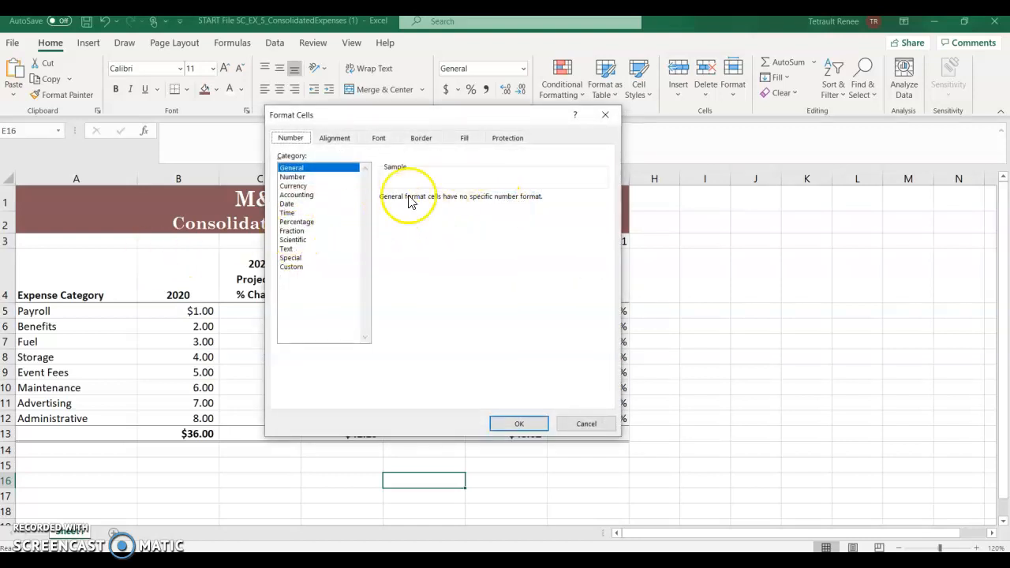
Give the style the 14-Mar-2012 date format and centered horizontal alignment
left_click(287, 203)
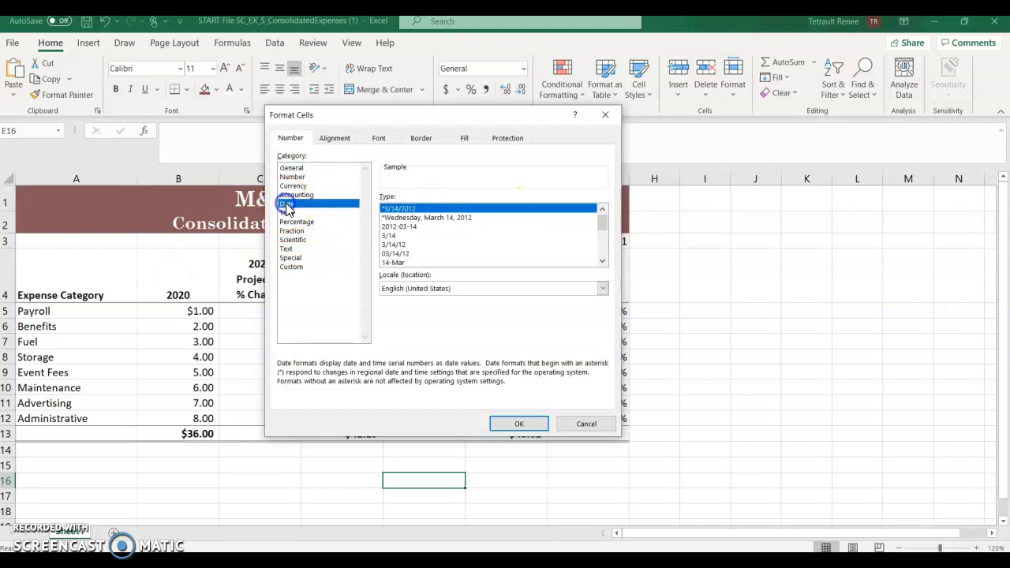
scroll("down", 3)
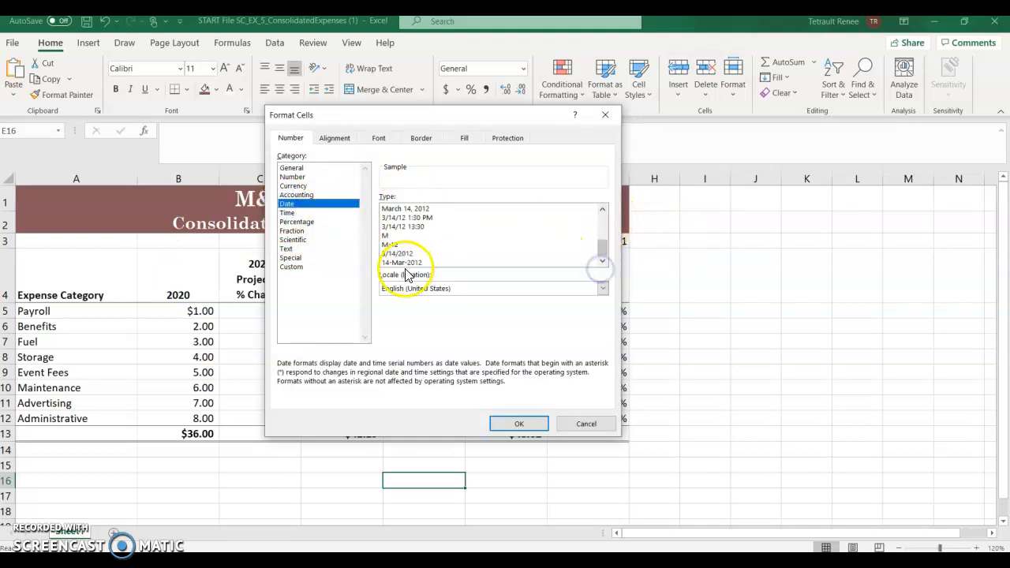
left_click(401, 262)
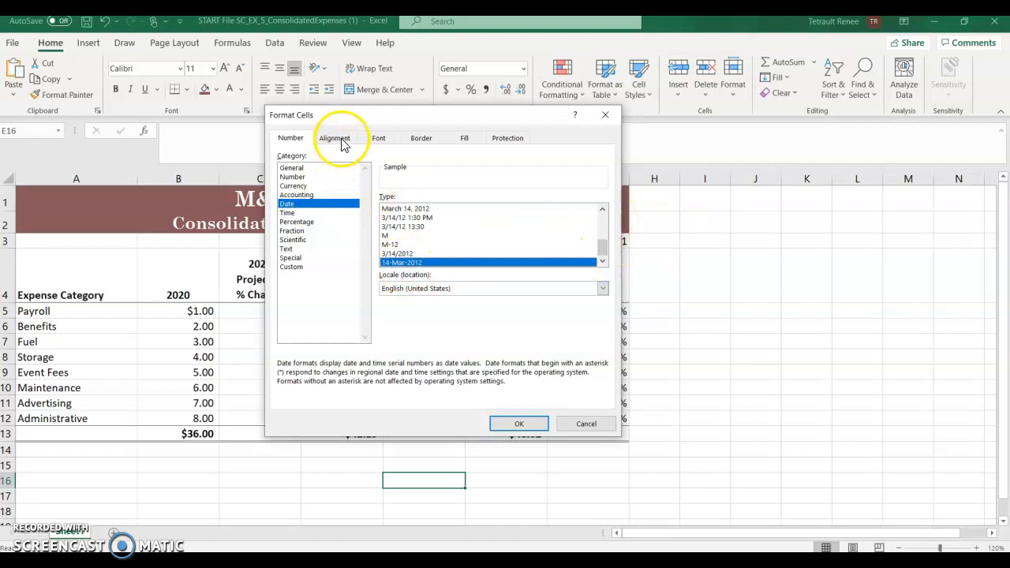
left_click(334, 138)
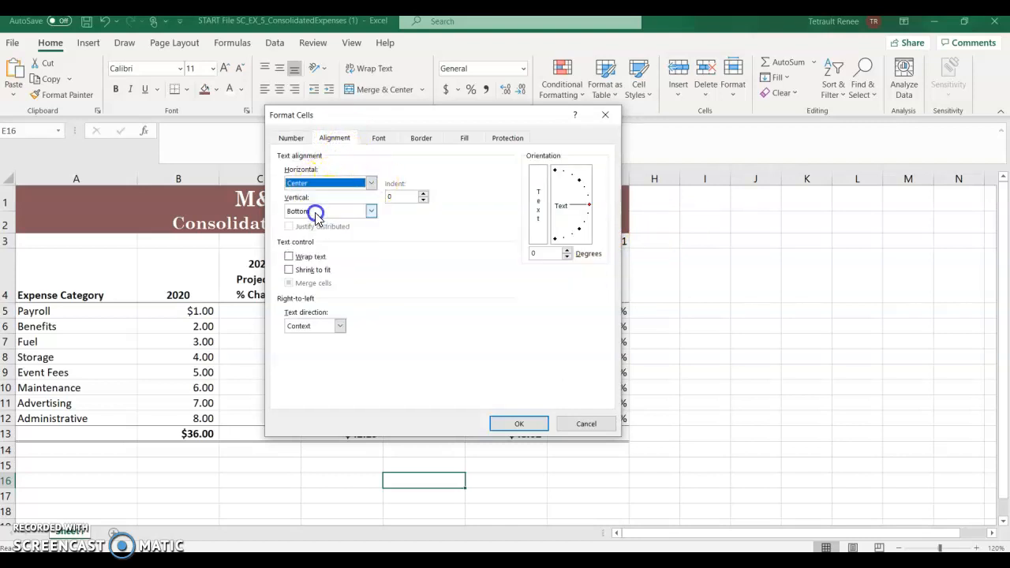
left_click(378, 137)
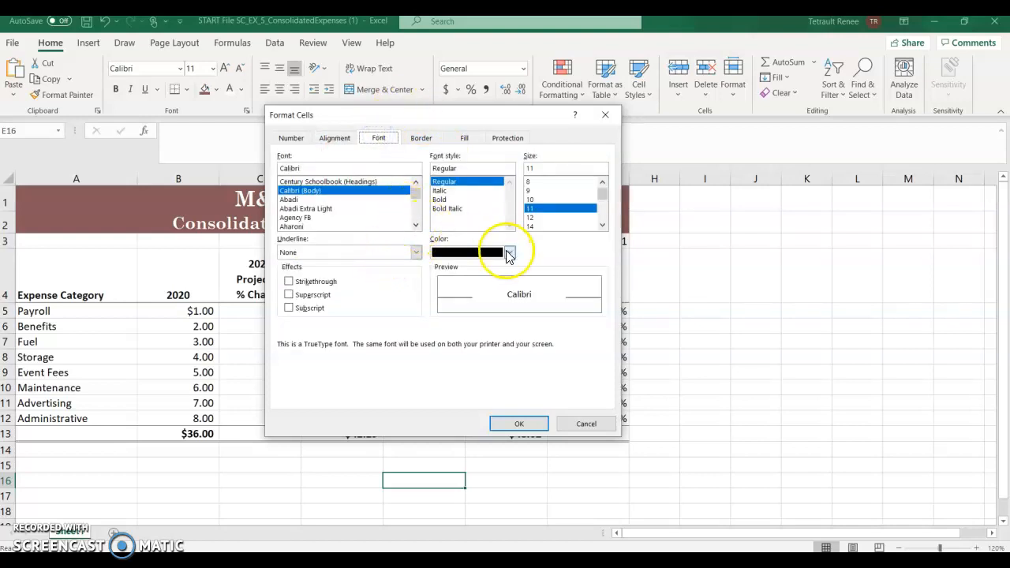
Make the style's font bold dark brown on a light tan fill and confirm the formatting
left_click(508, 252)
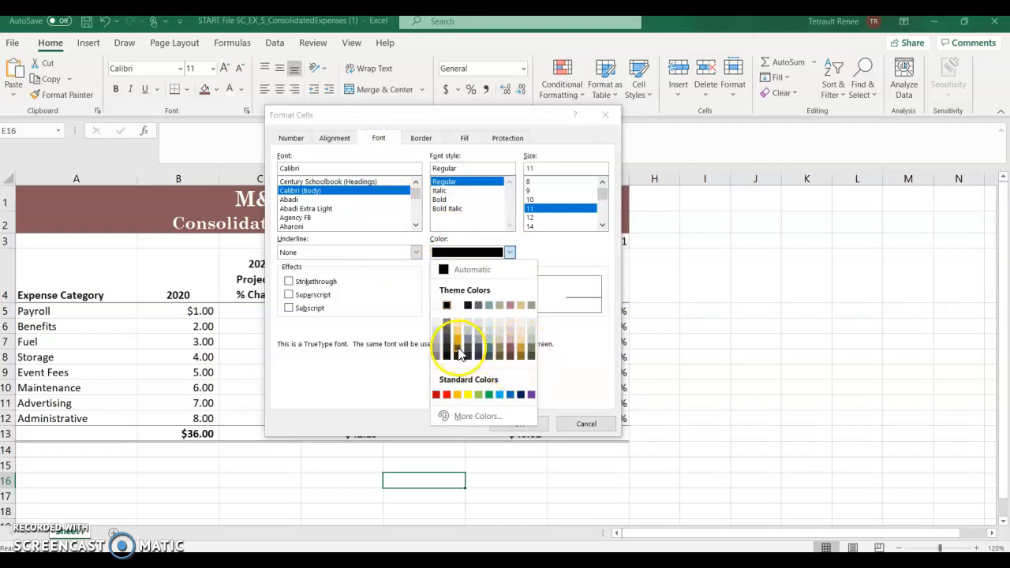
left_click(458, 347)
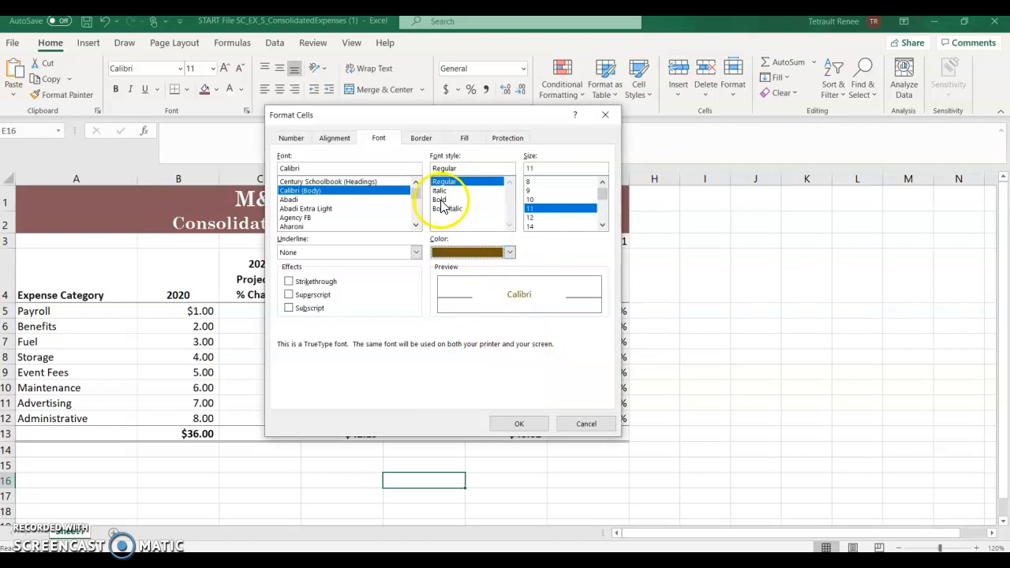
left_click(438, 199)
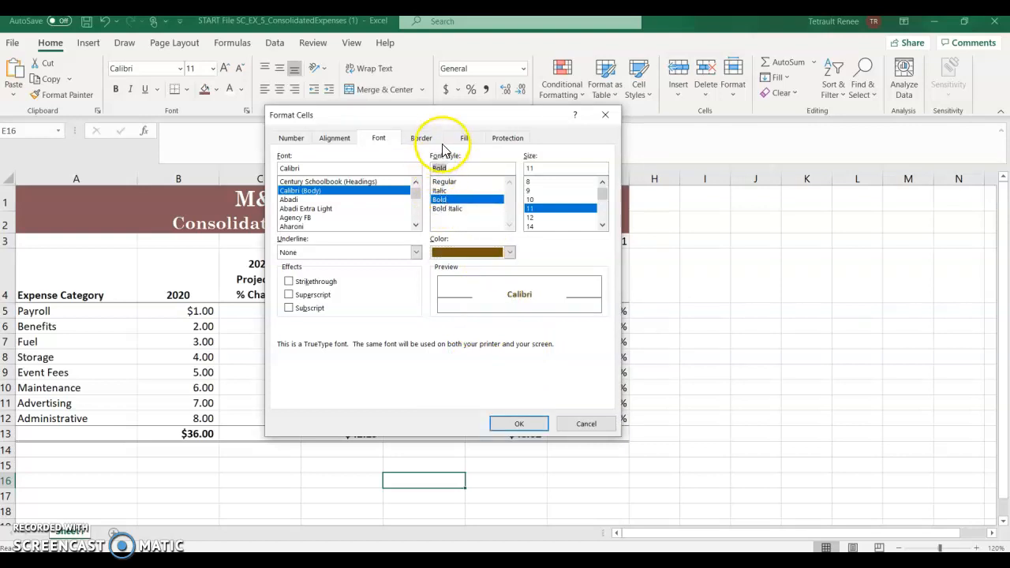
left_click(464, 138)
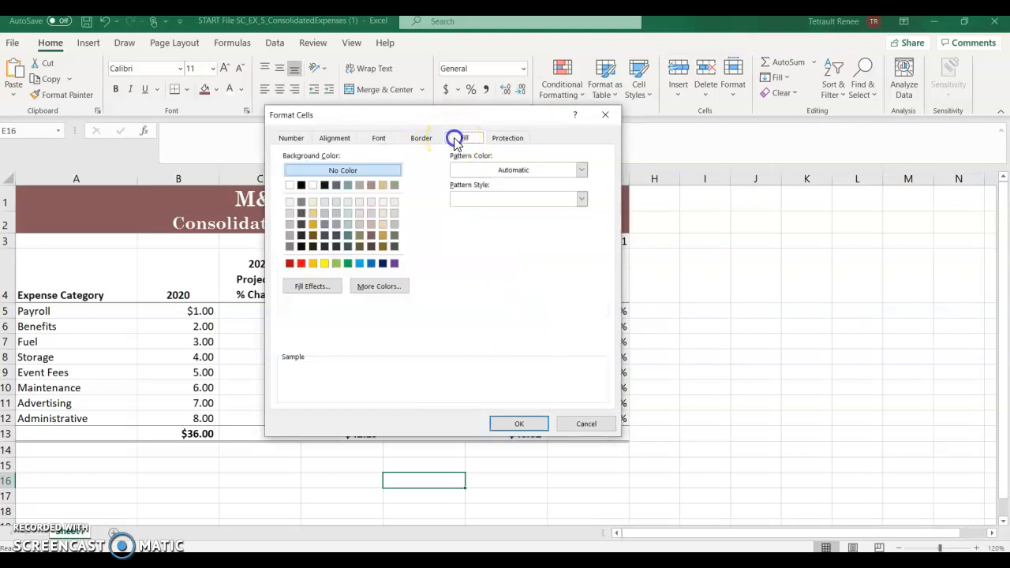
left_click(463, 138)
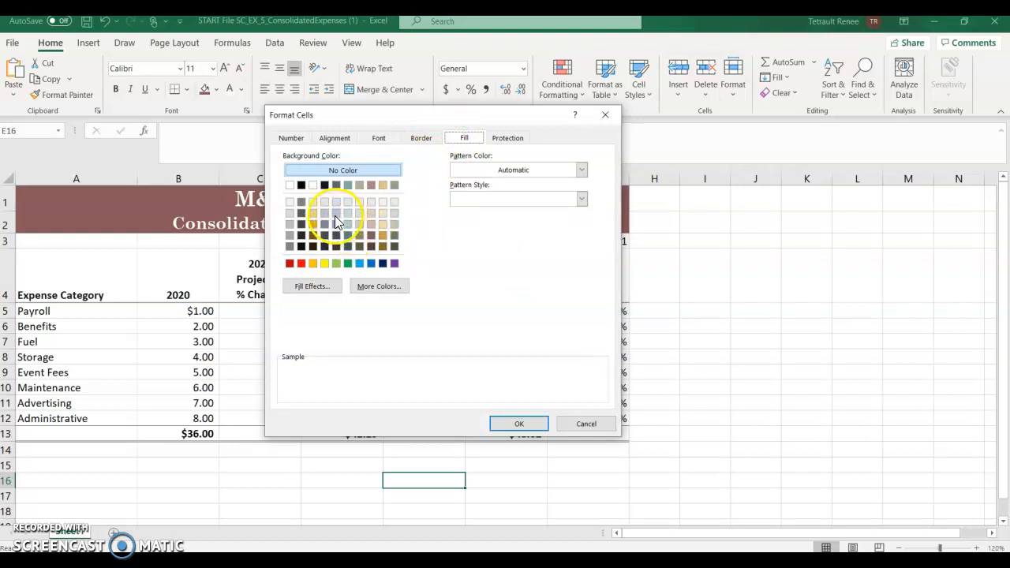
left_click(312, 205)
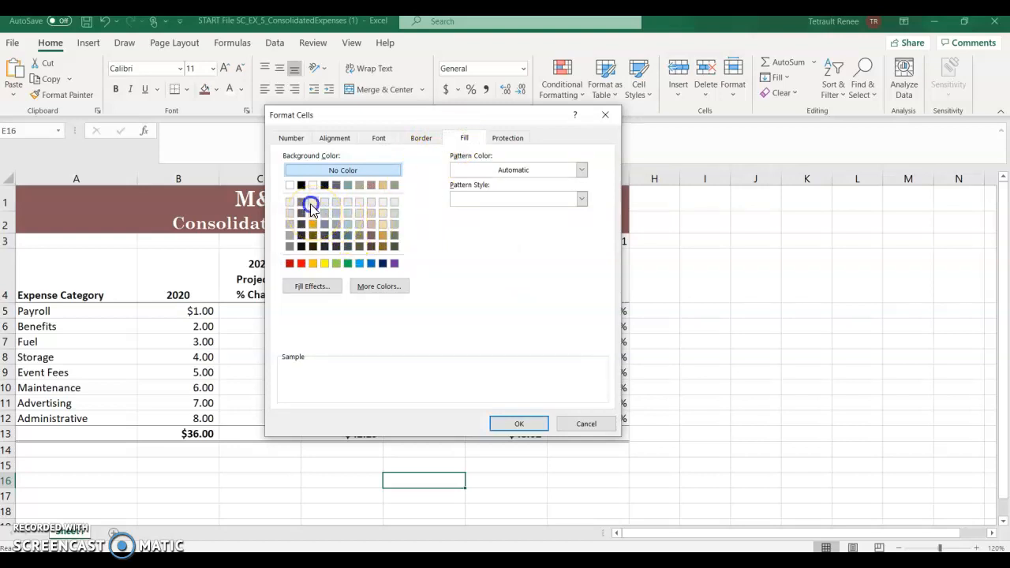
left_click(312, 202)
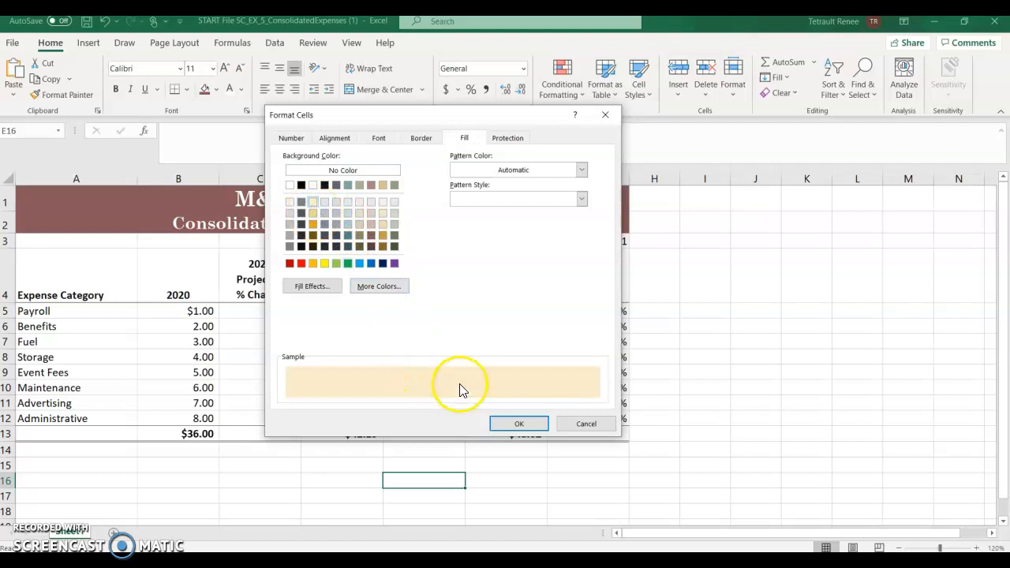
left_click(517, 423)
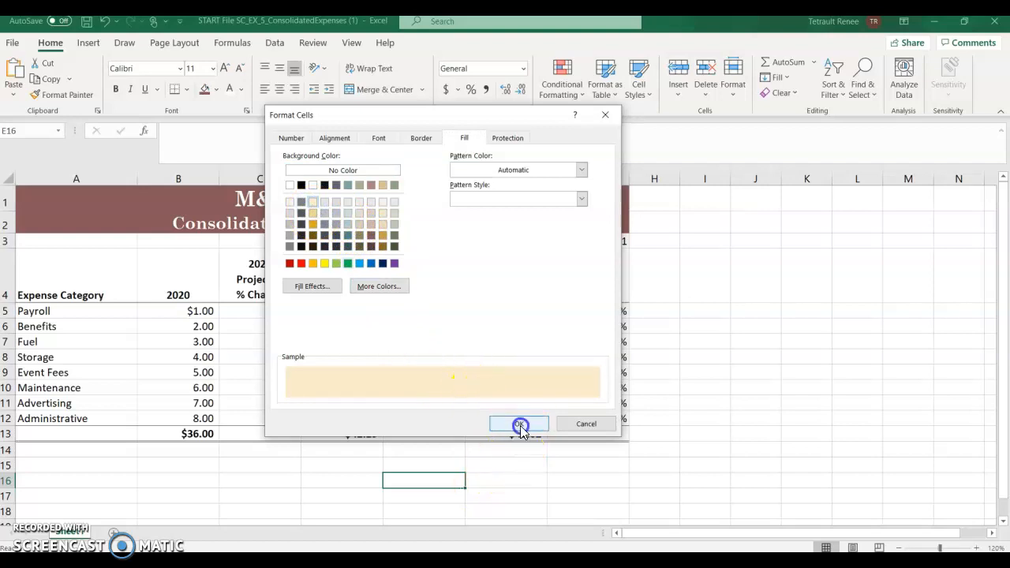
left_click(517, 423)
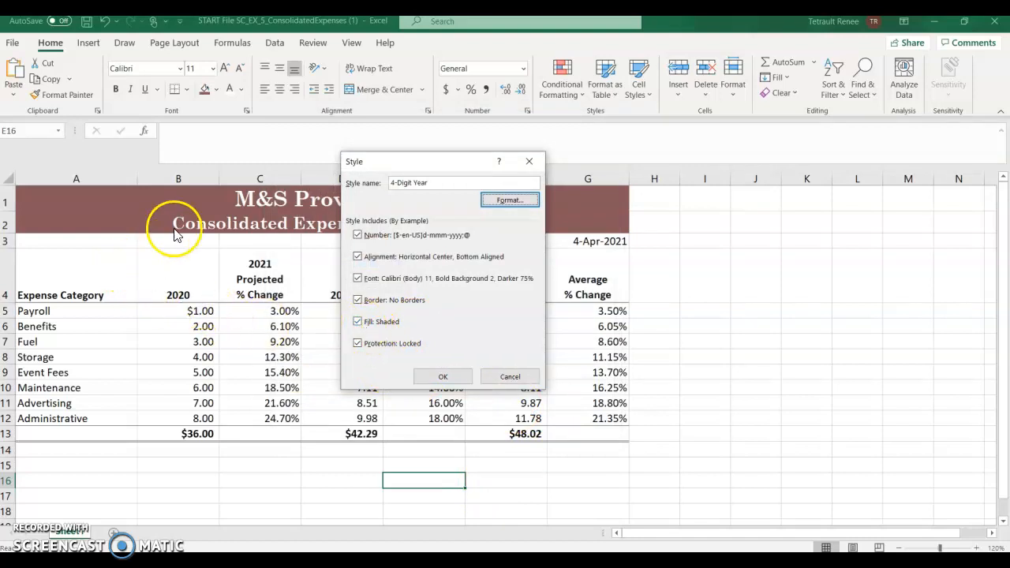
Exclude Border and Protection from the 4-Digit Year style and save it
left_click(356, 300)
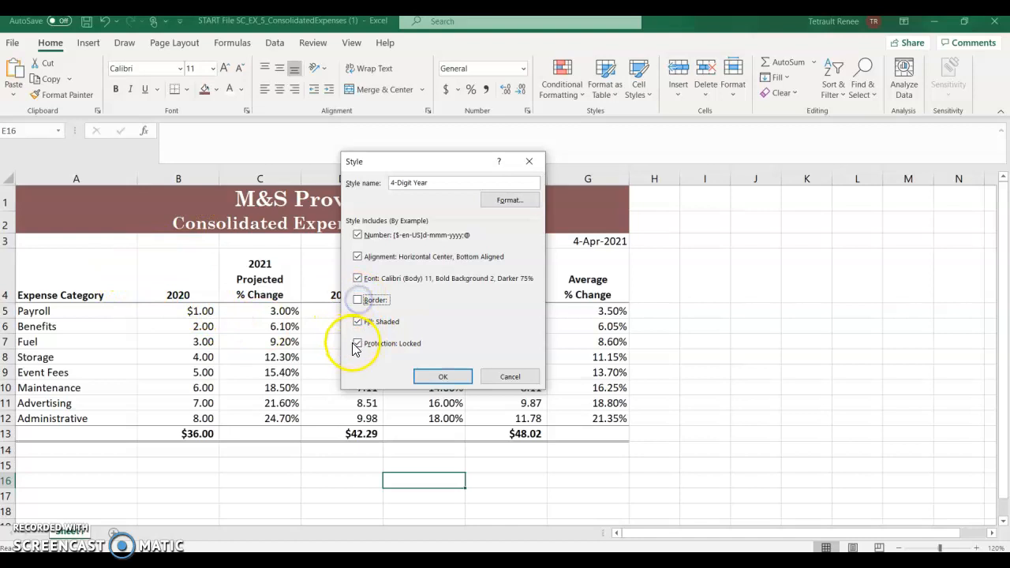
left_click(442, 375)
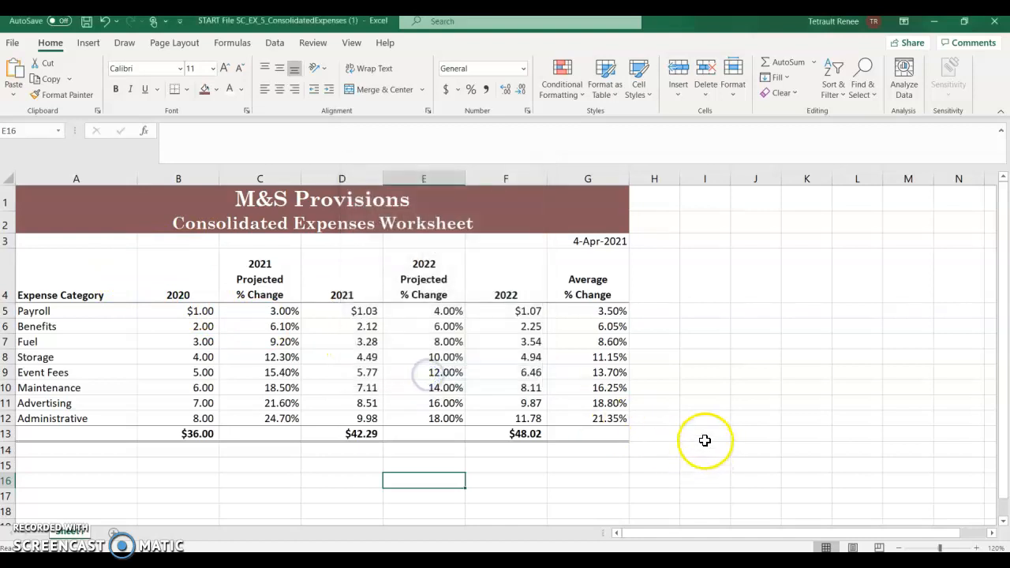
left_click(587, 240)
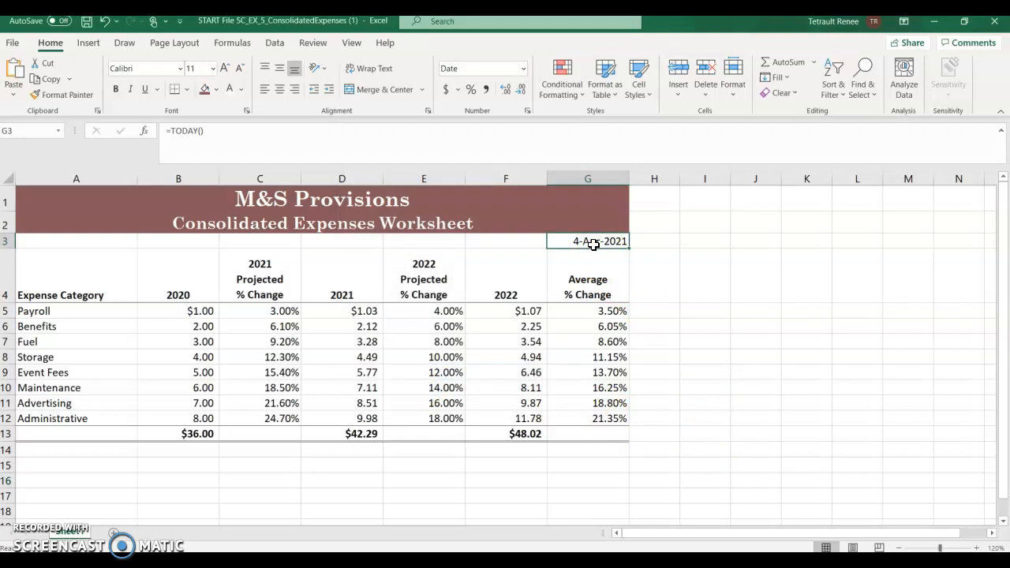
mouse_move(653, 118)
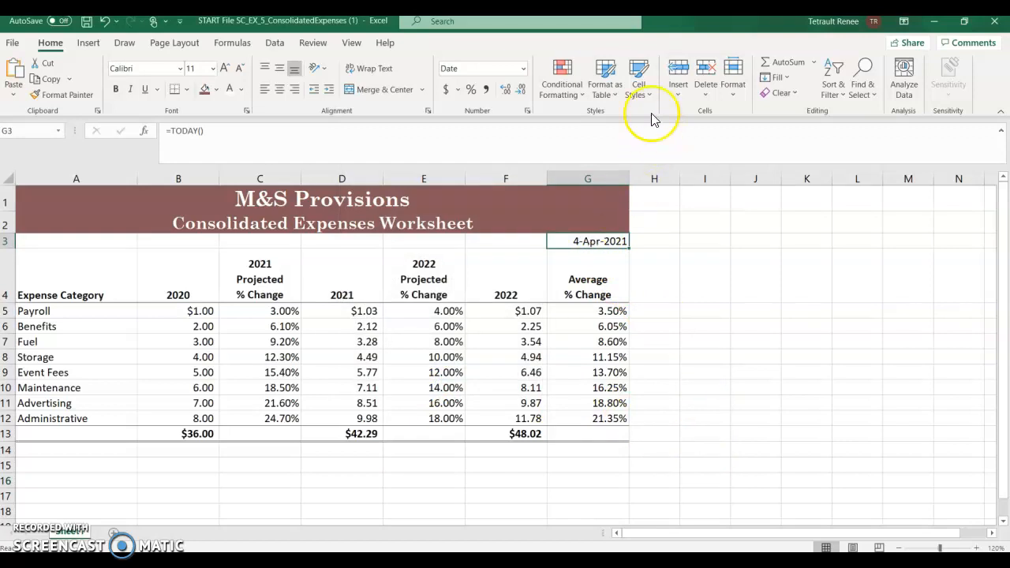
Apply the 4-Digit Year style to date cell G3 (4-Apr-2021) from the Cell Styles gallery
left_click(637, 79)
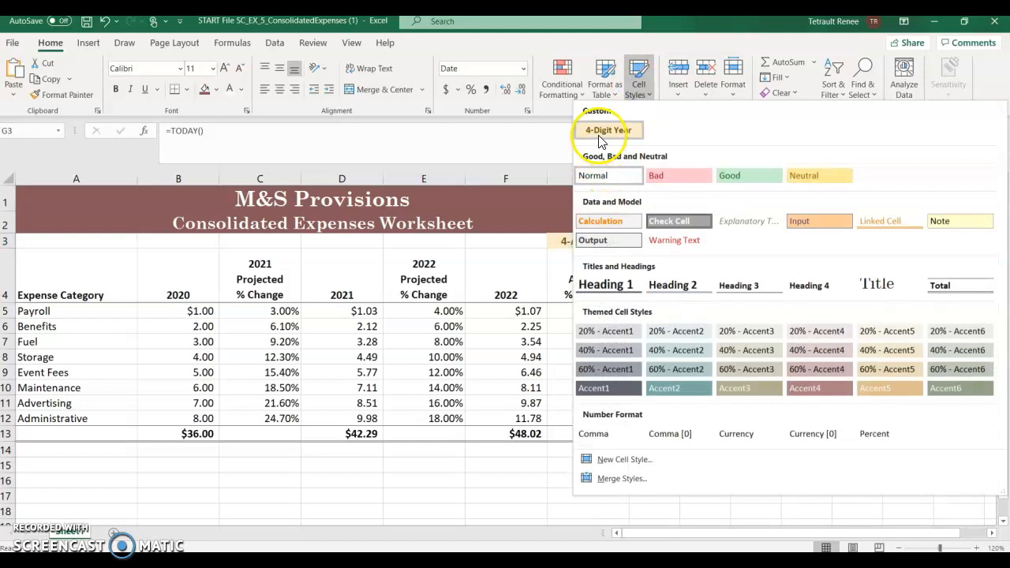
left_click(608, 129)
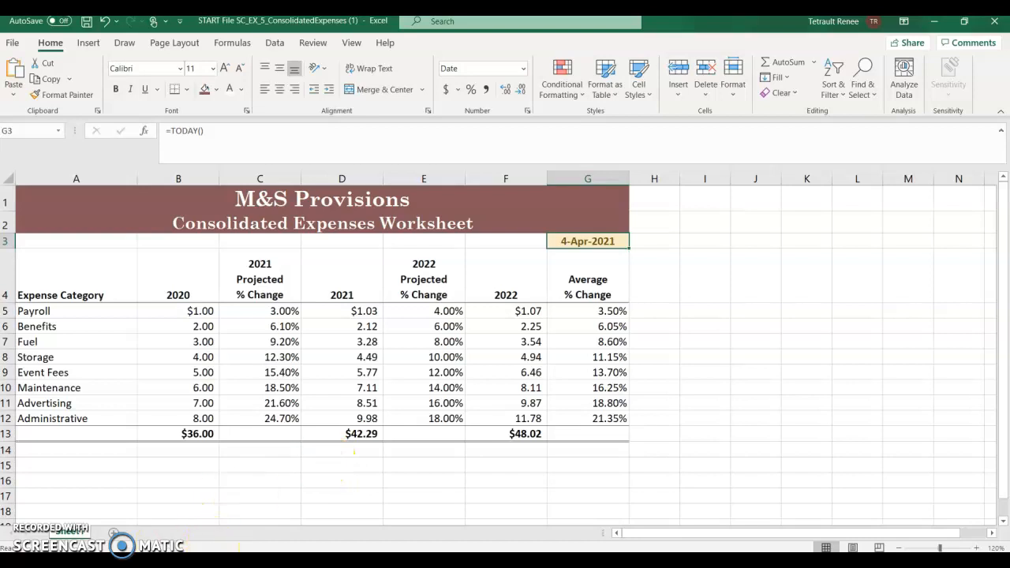
left_click(177, 496)
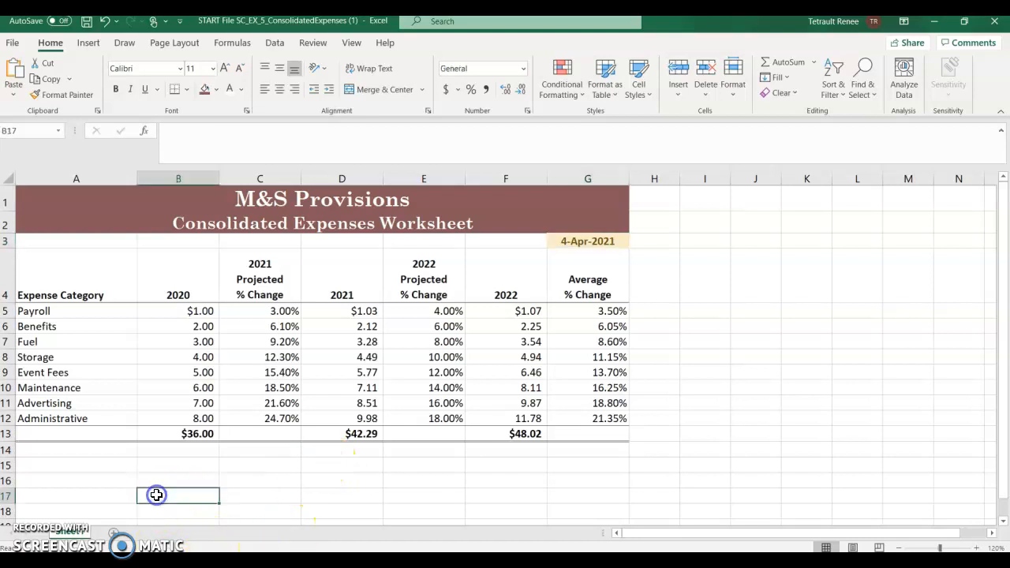